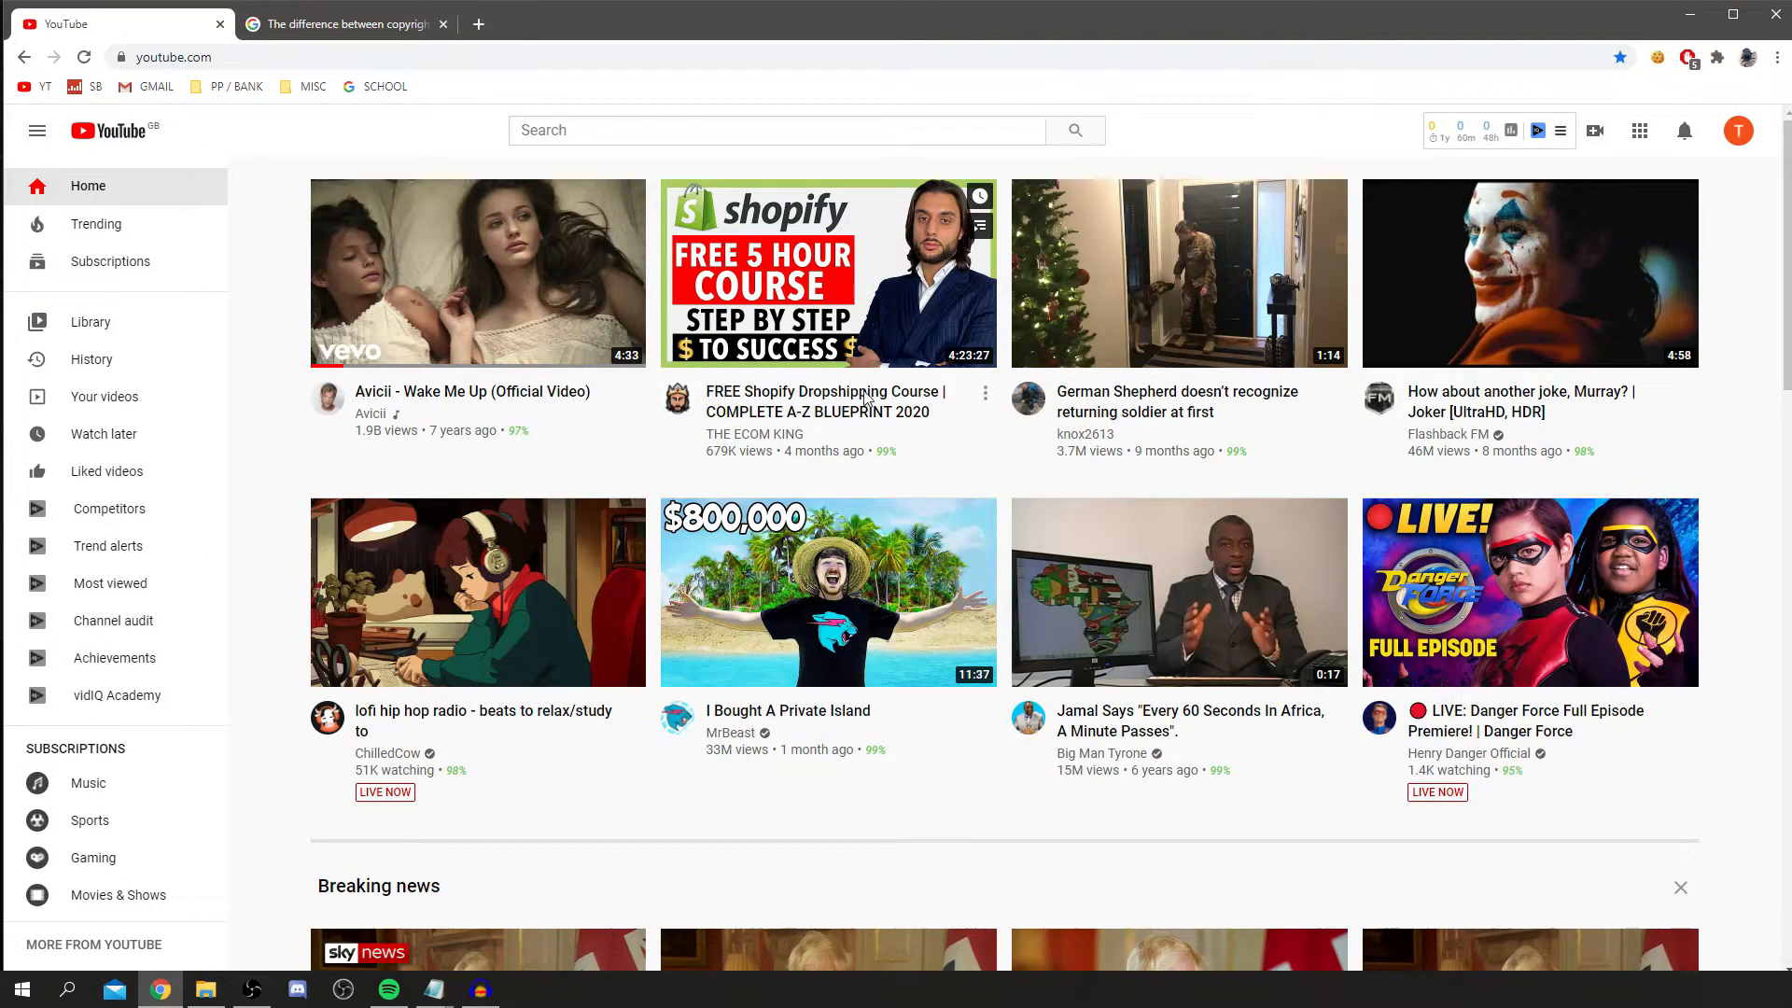
mouse_move(1408, 24)
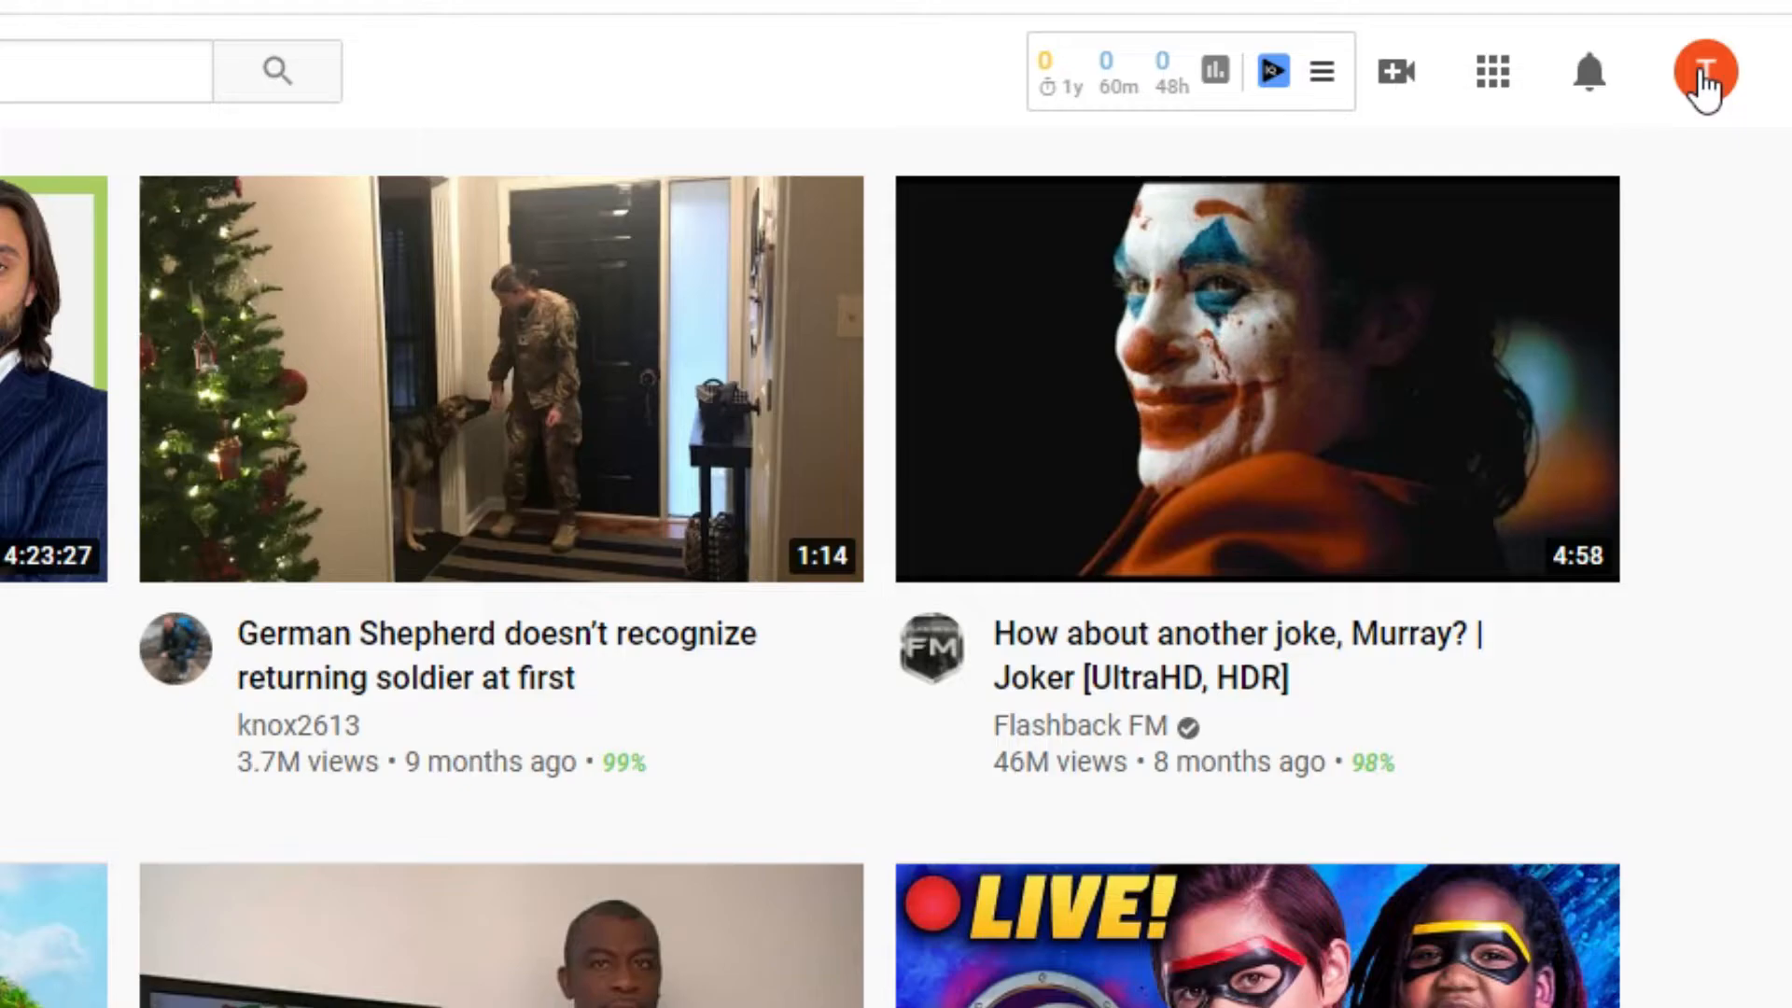
Go from the account menu to YouTube Studio for the TutorialExample channel.
click(1704, 71)
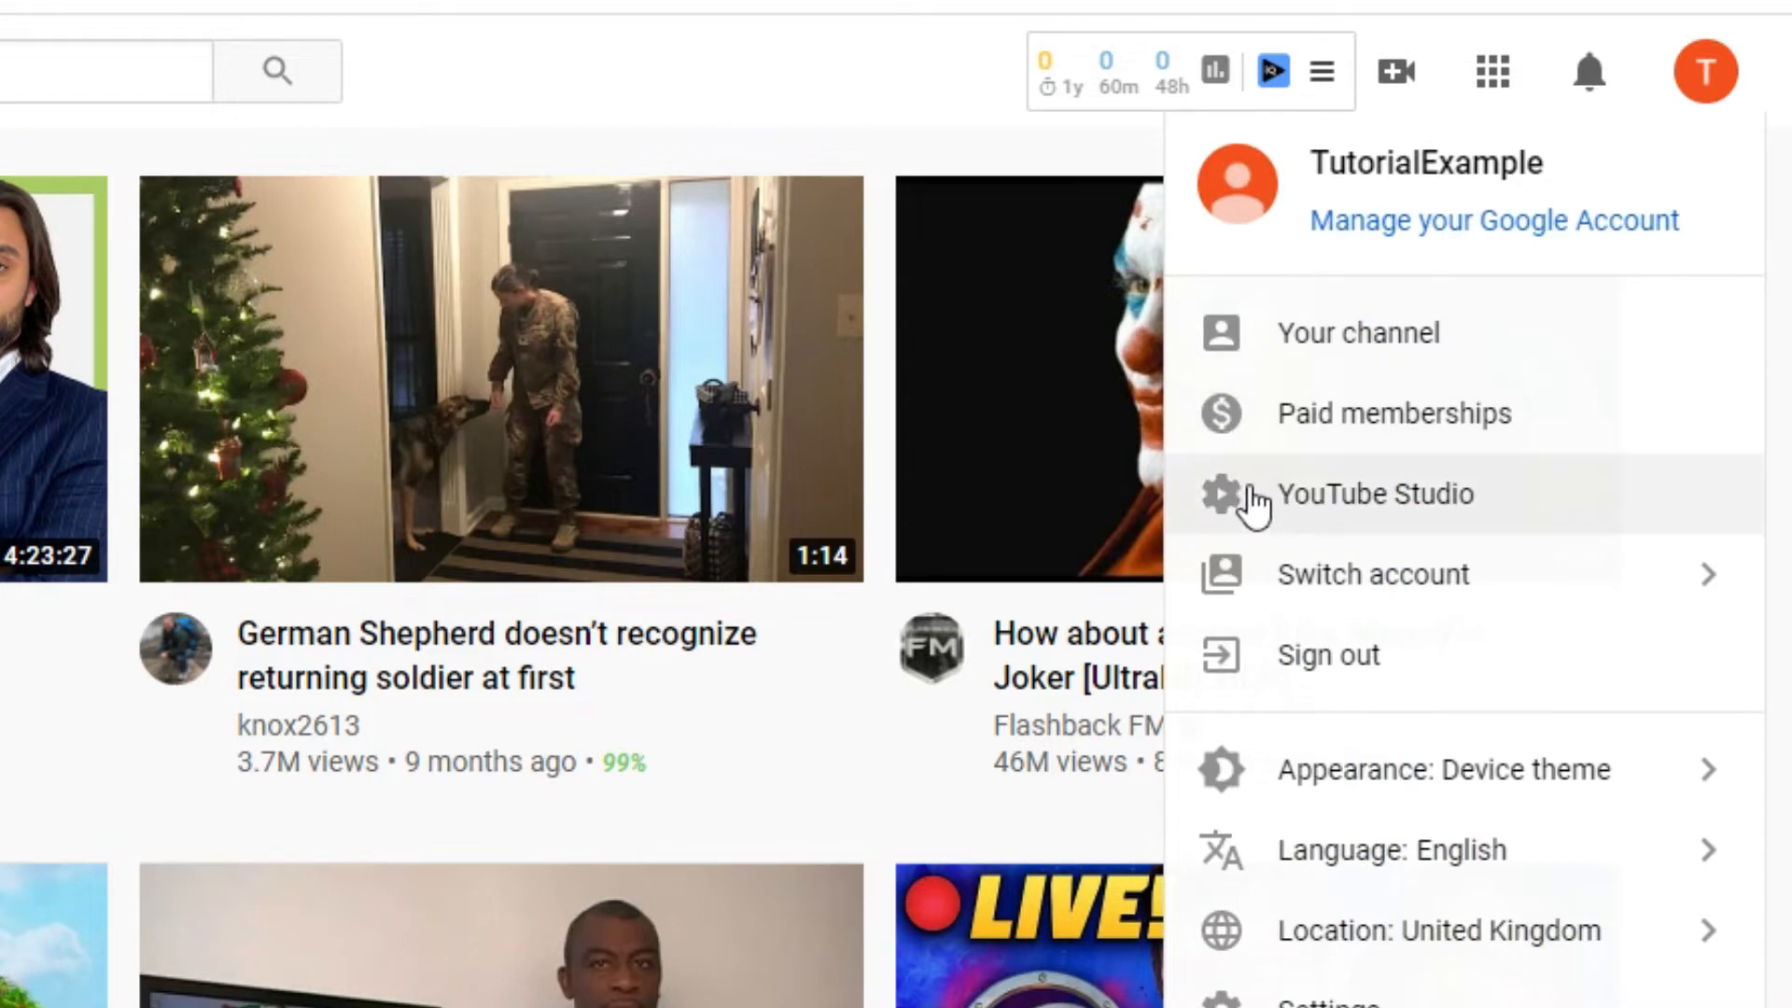
click(1376, 493)
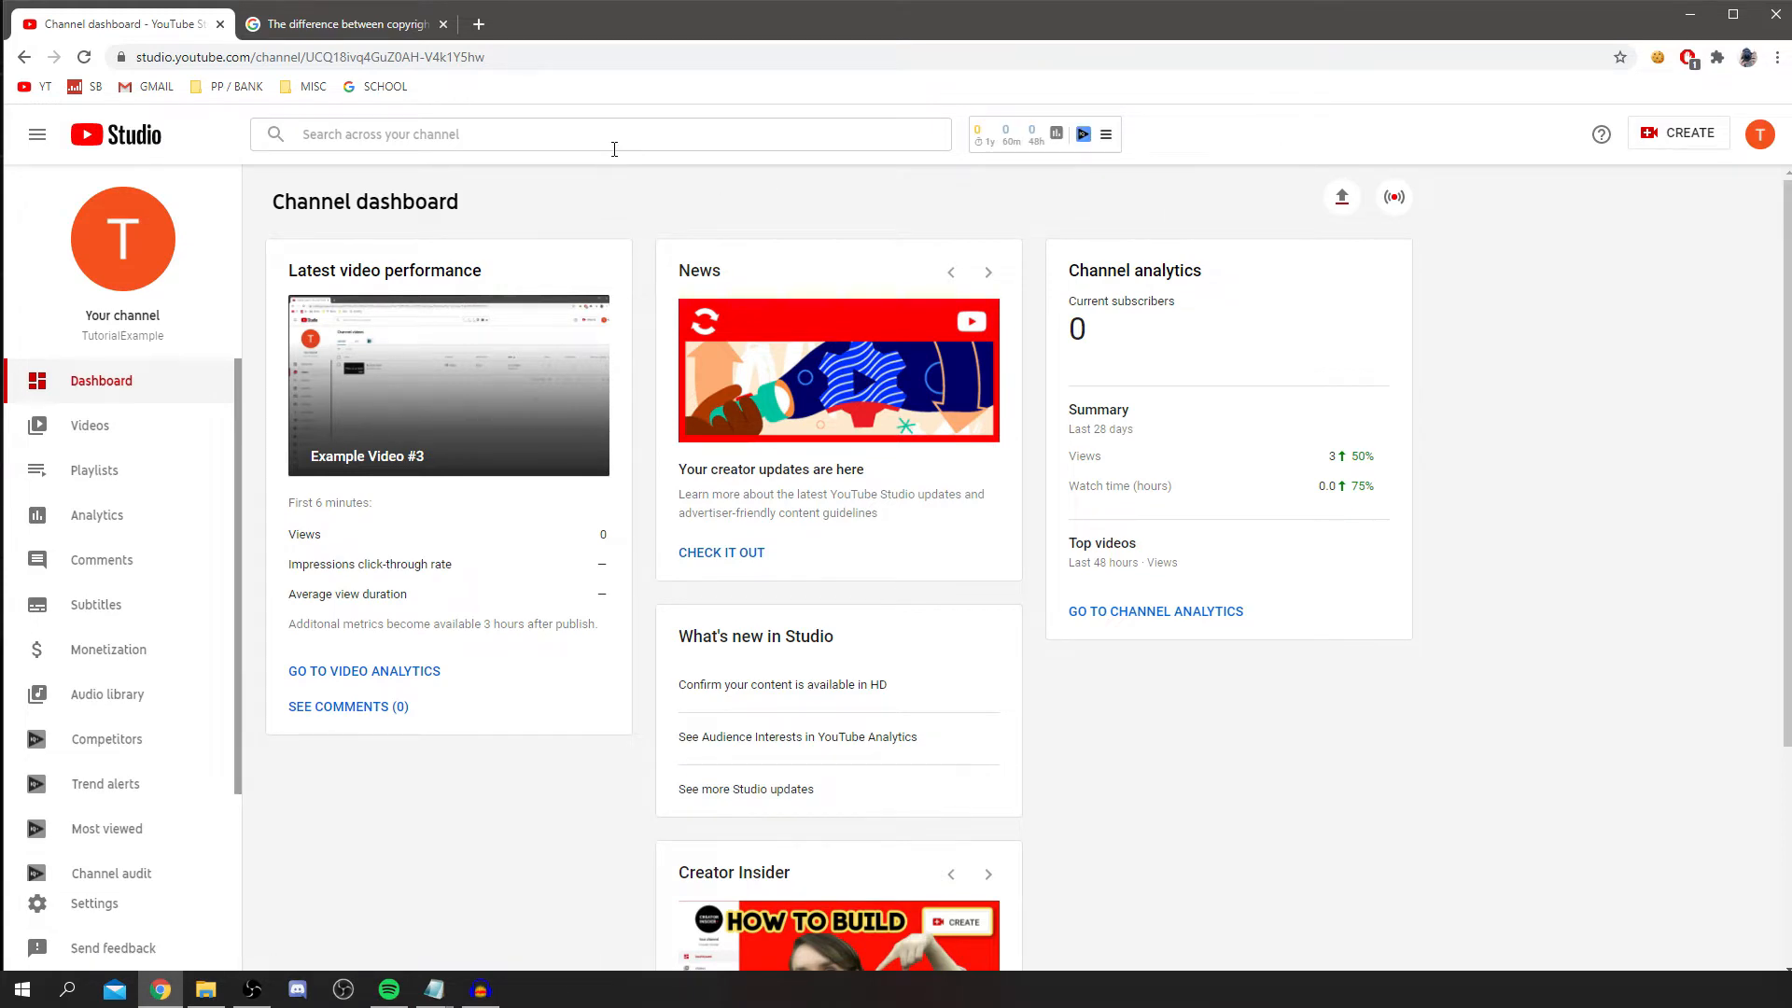
mouse_move(1088, 917)
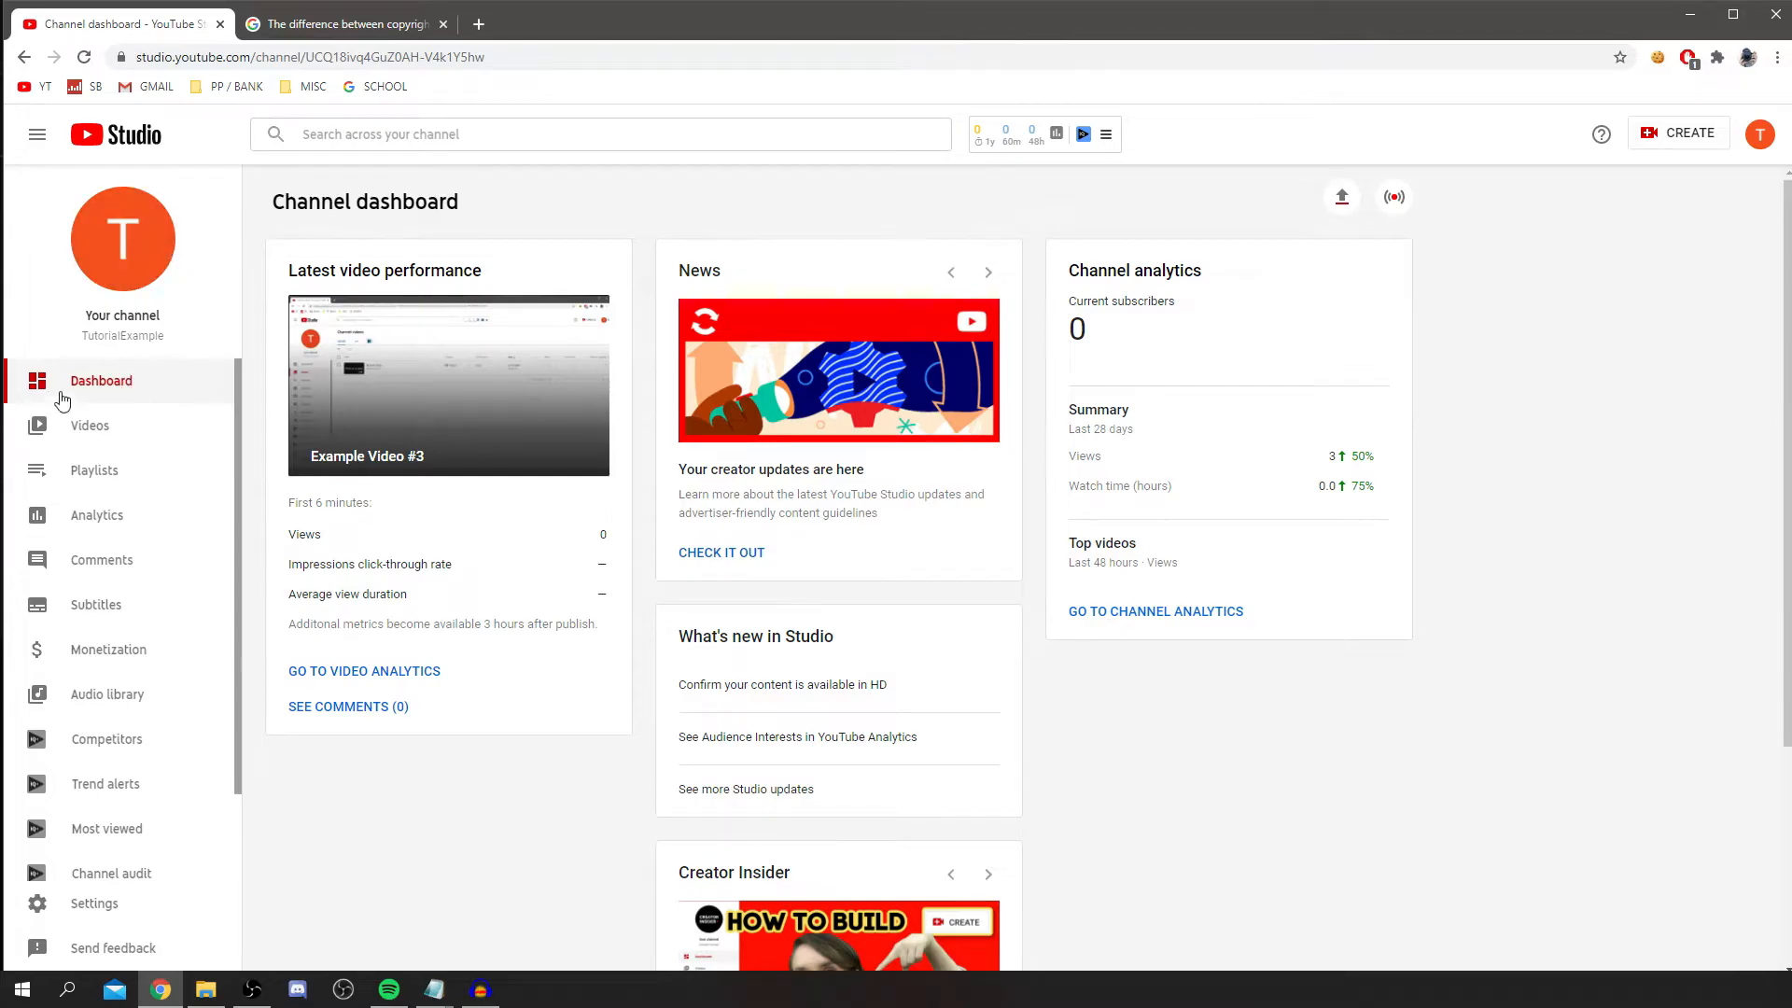
Show the Channel videos list where Example Video #3 carries a copyright claim.
click(89, 425)
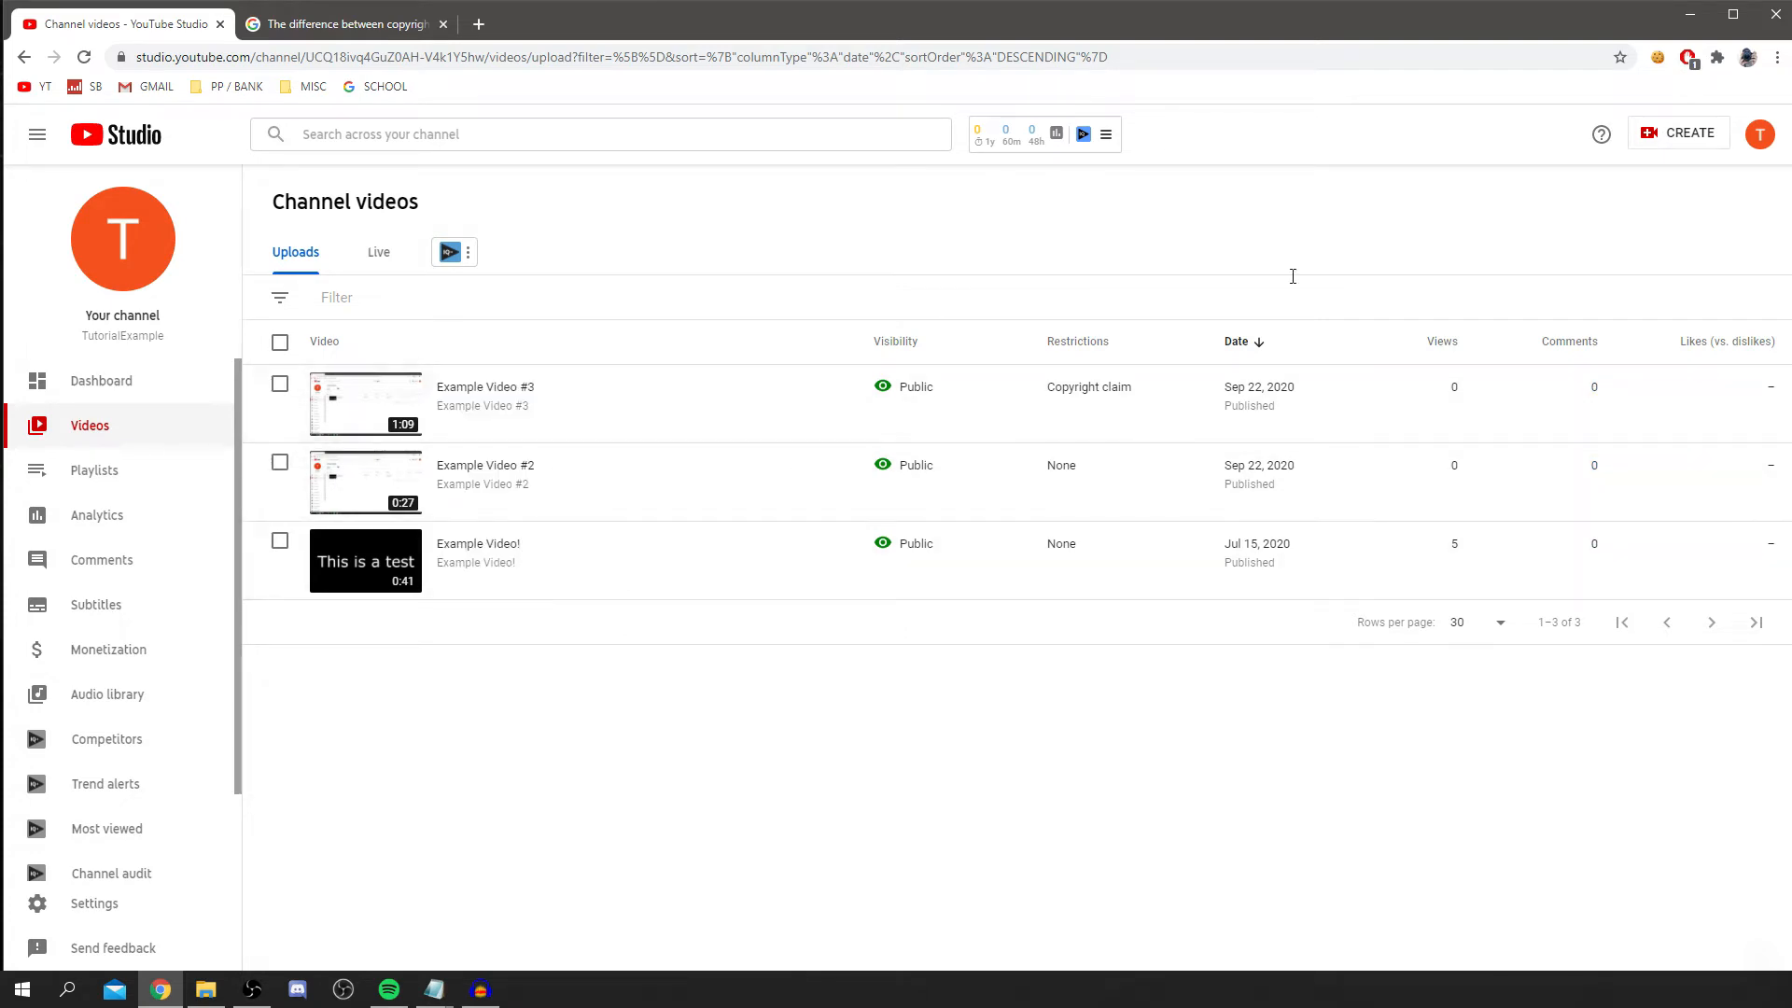
mouse_move(1341, 282)
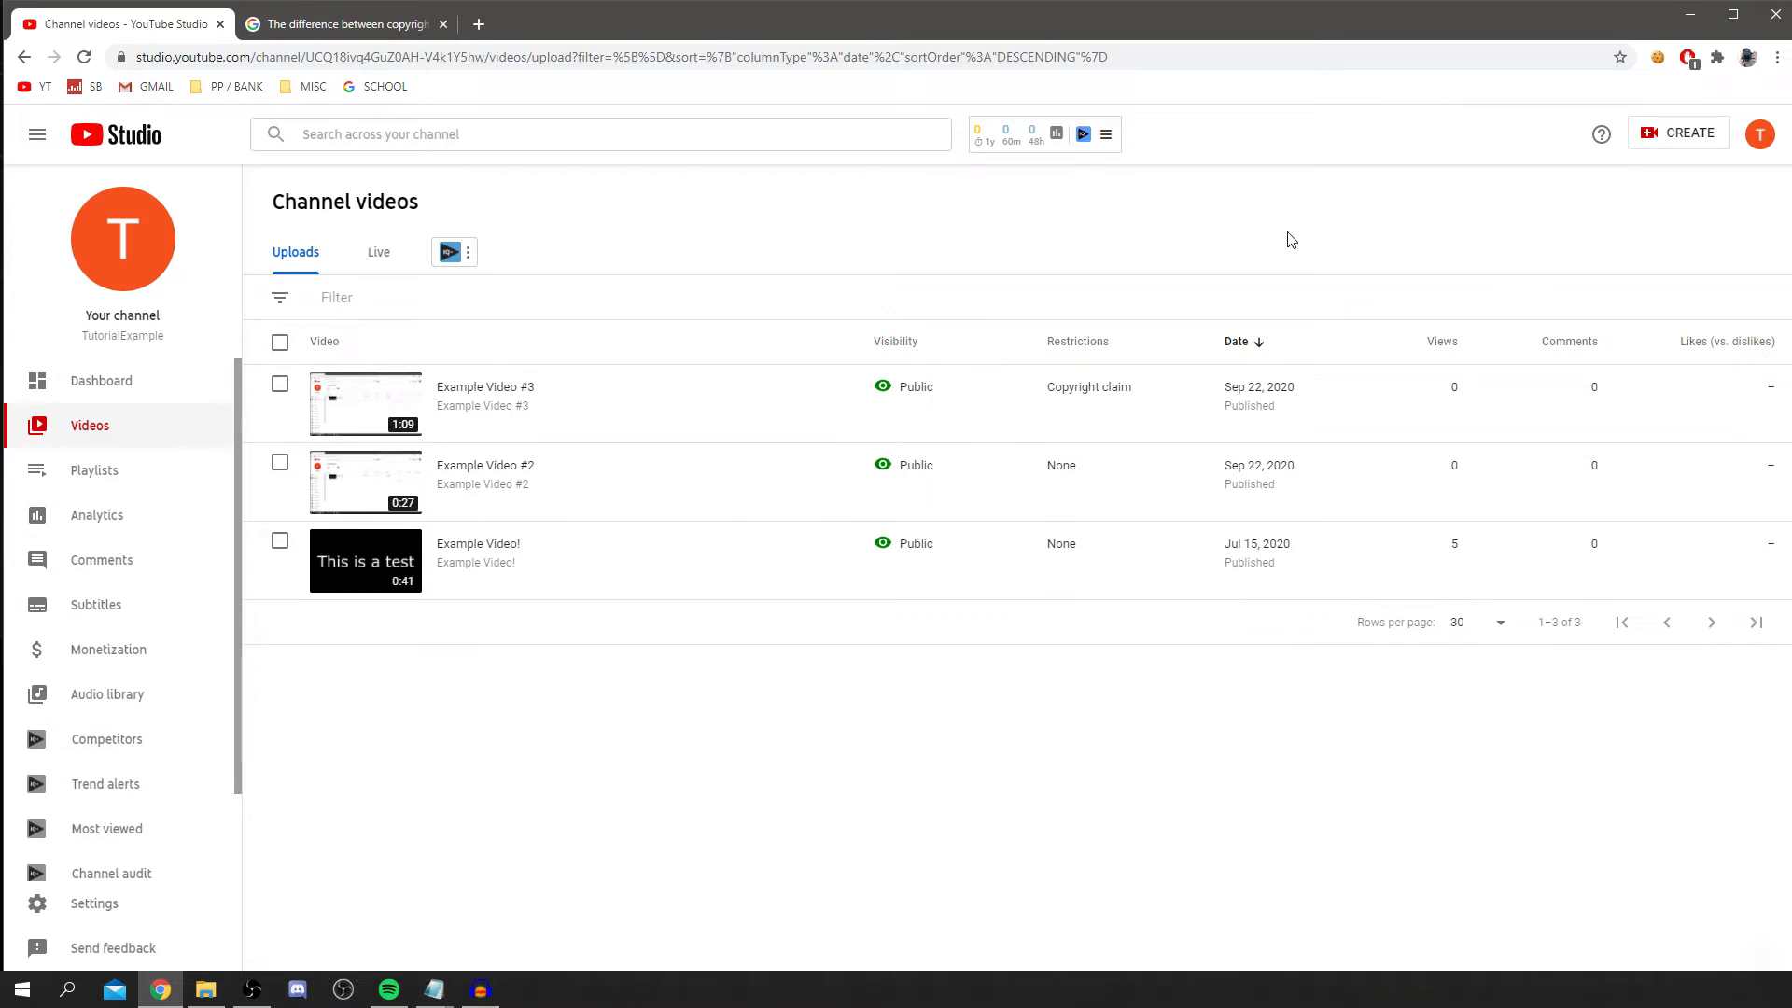
mouse_move(1088, 386)
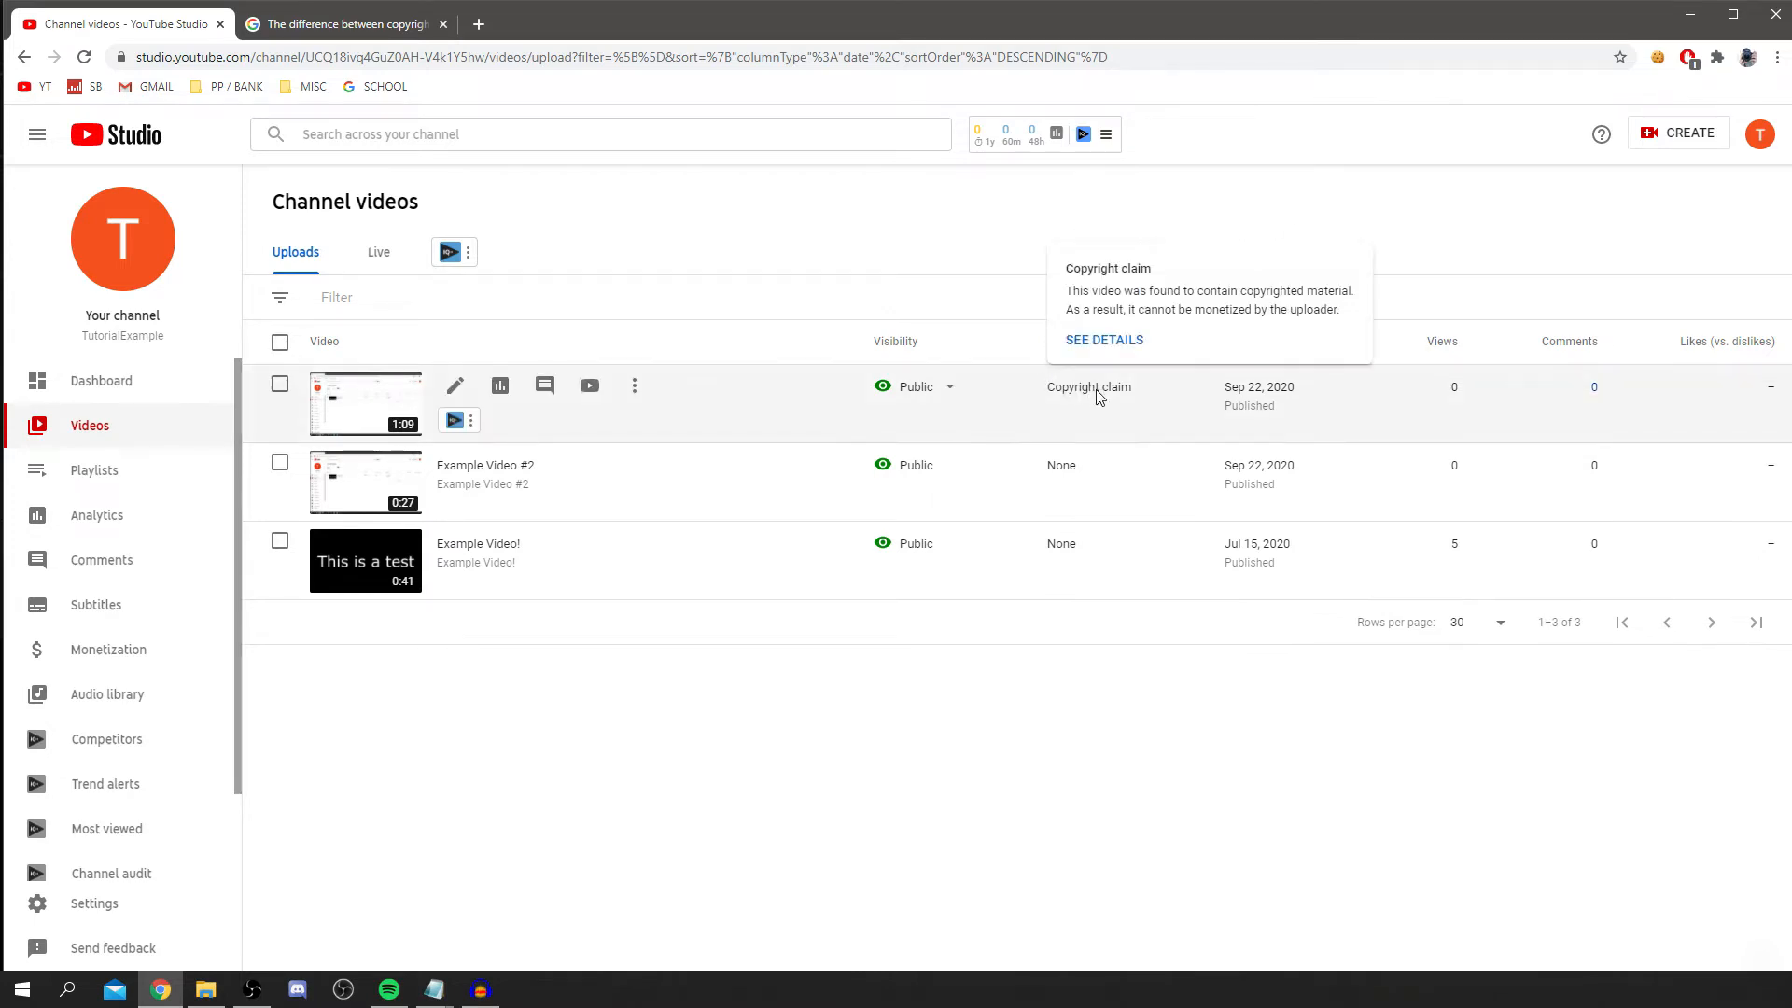
View the copyright claim details for Example Video #3.
click(1104, 340)
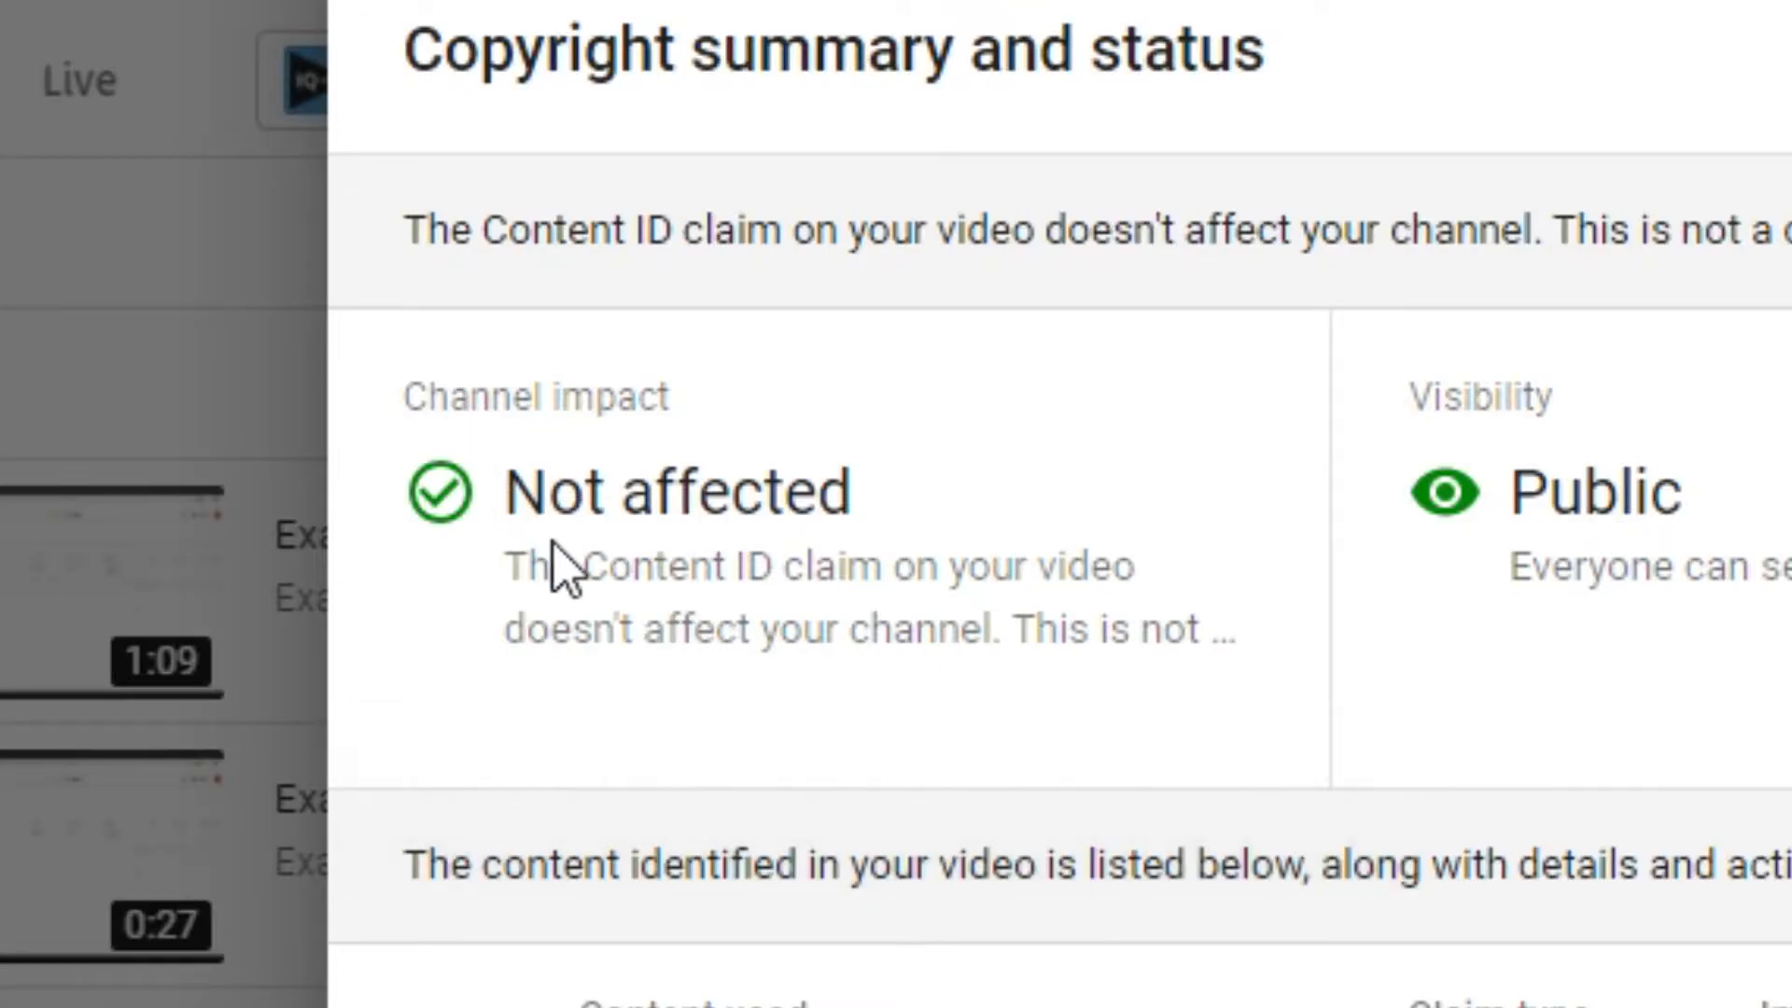
mouse_move(1165, 651)
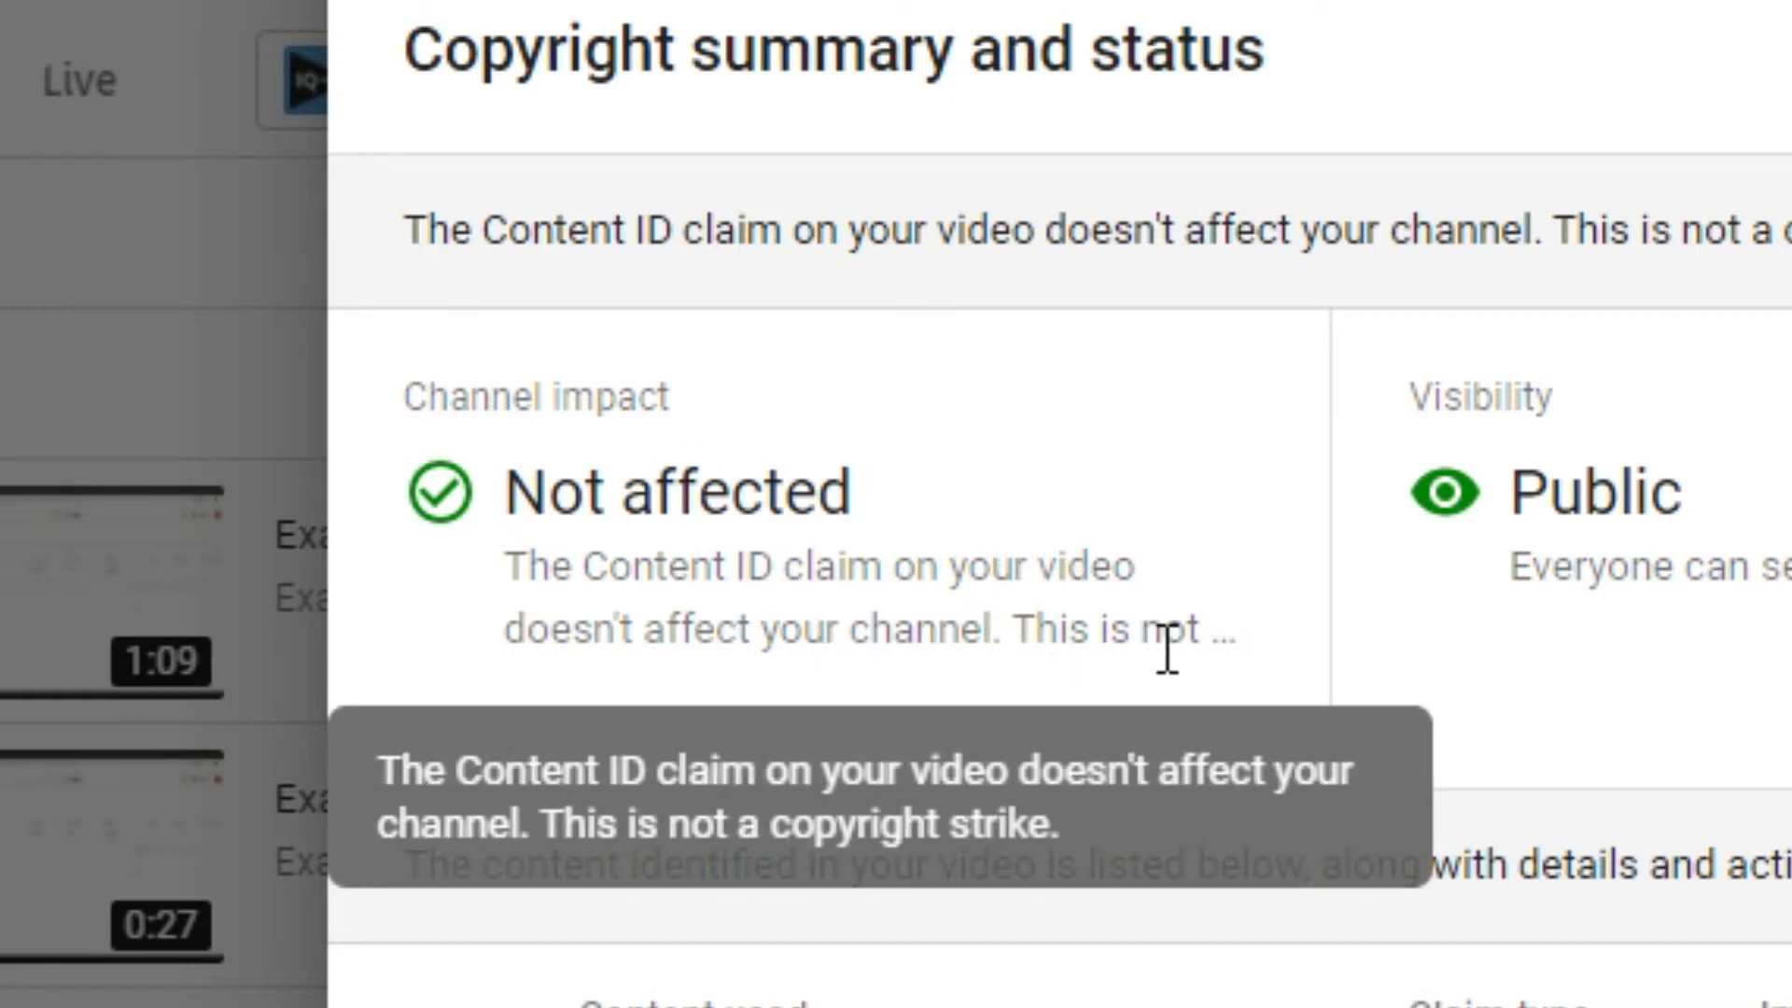
mouse_move(1103, 577)
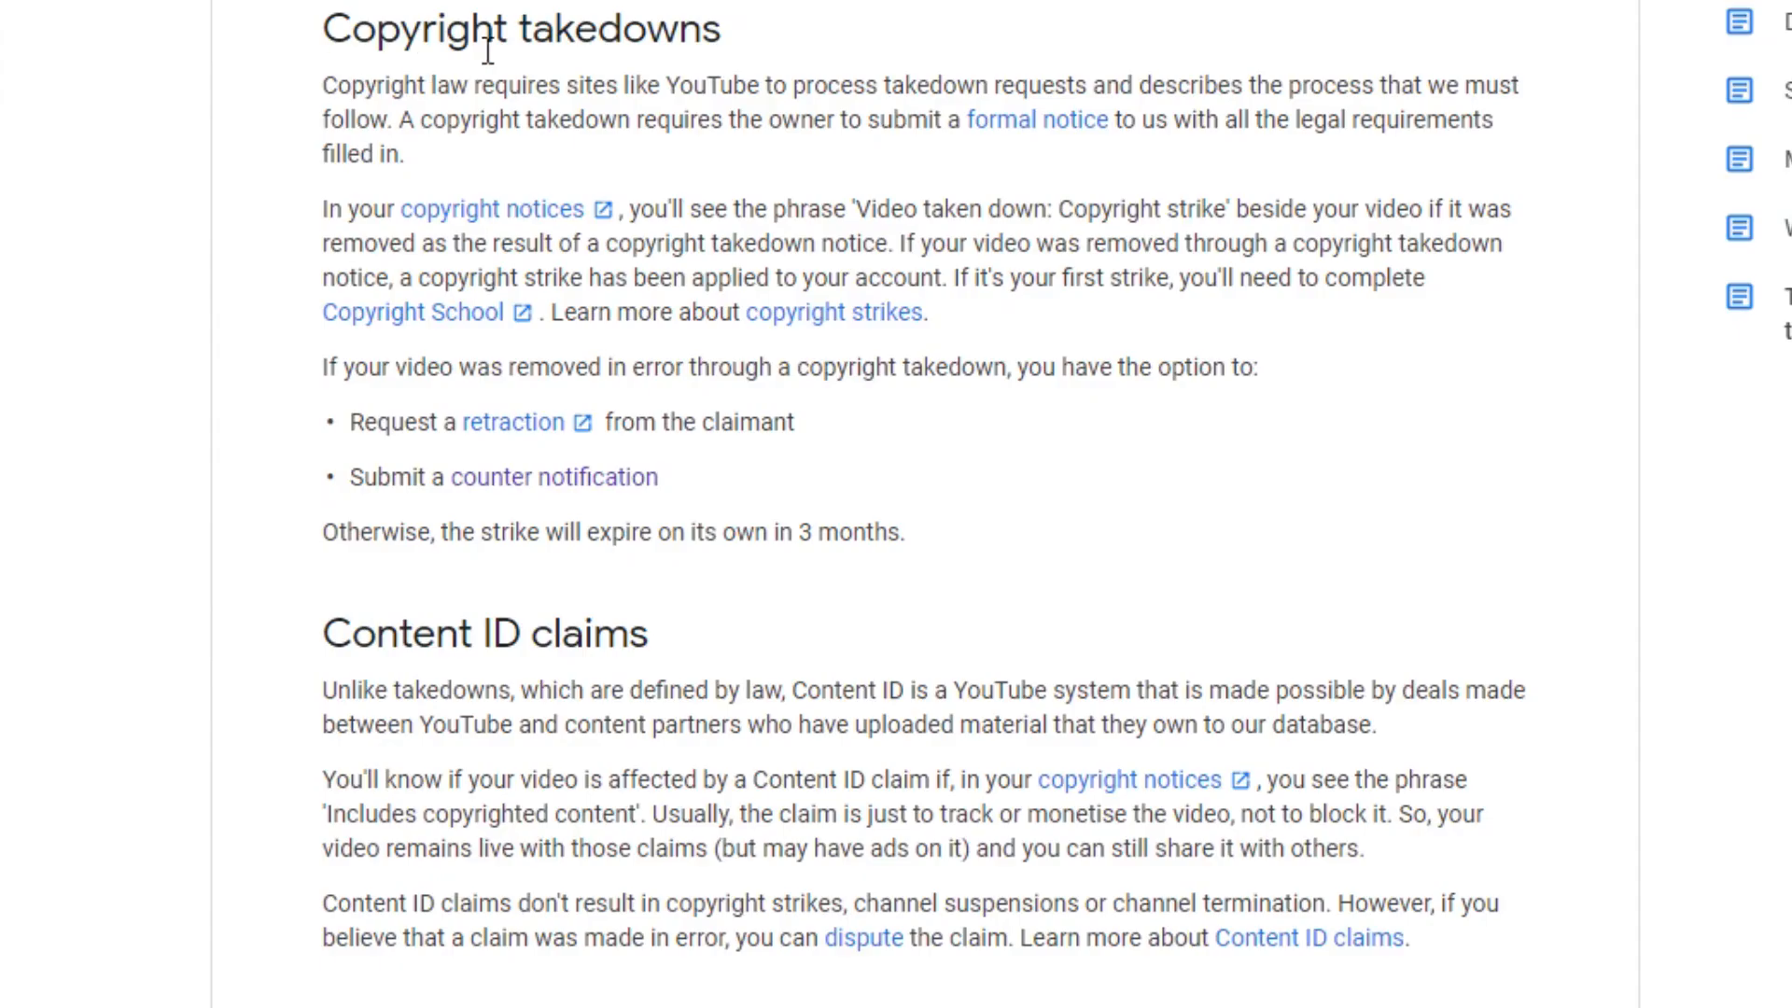
mouse_move(308, 60)
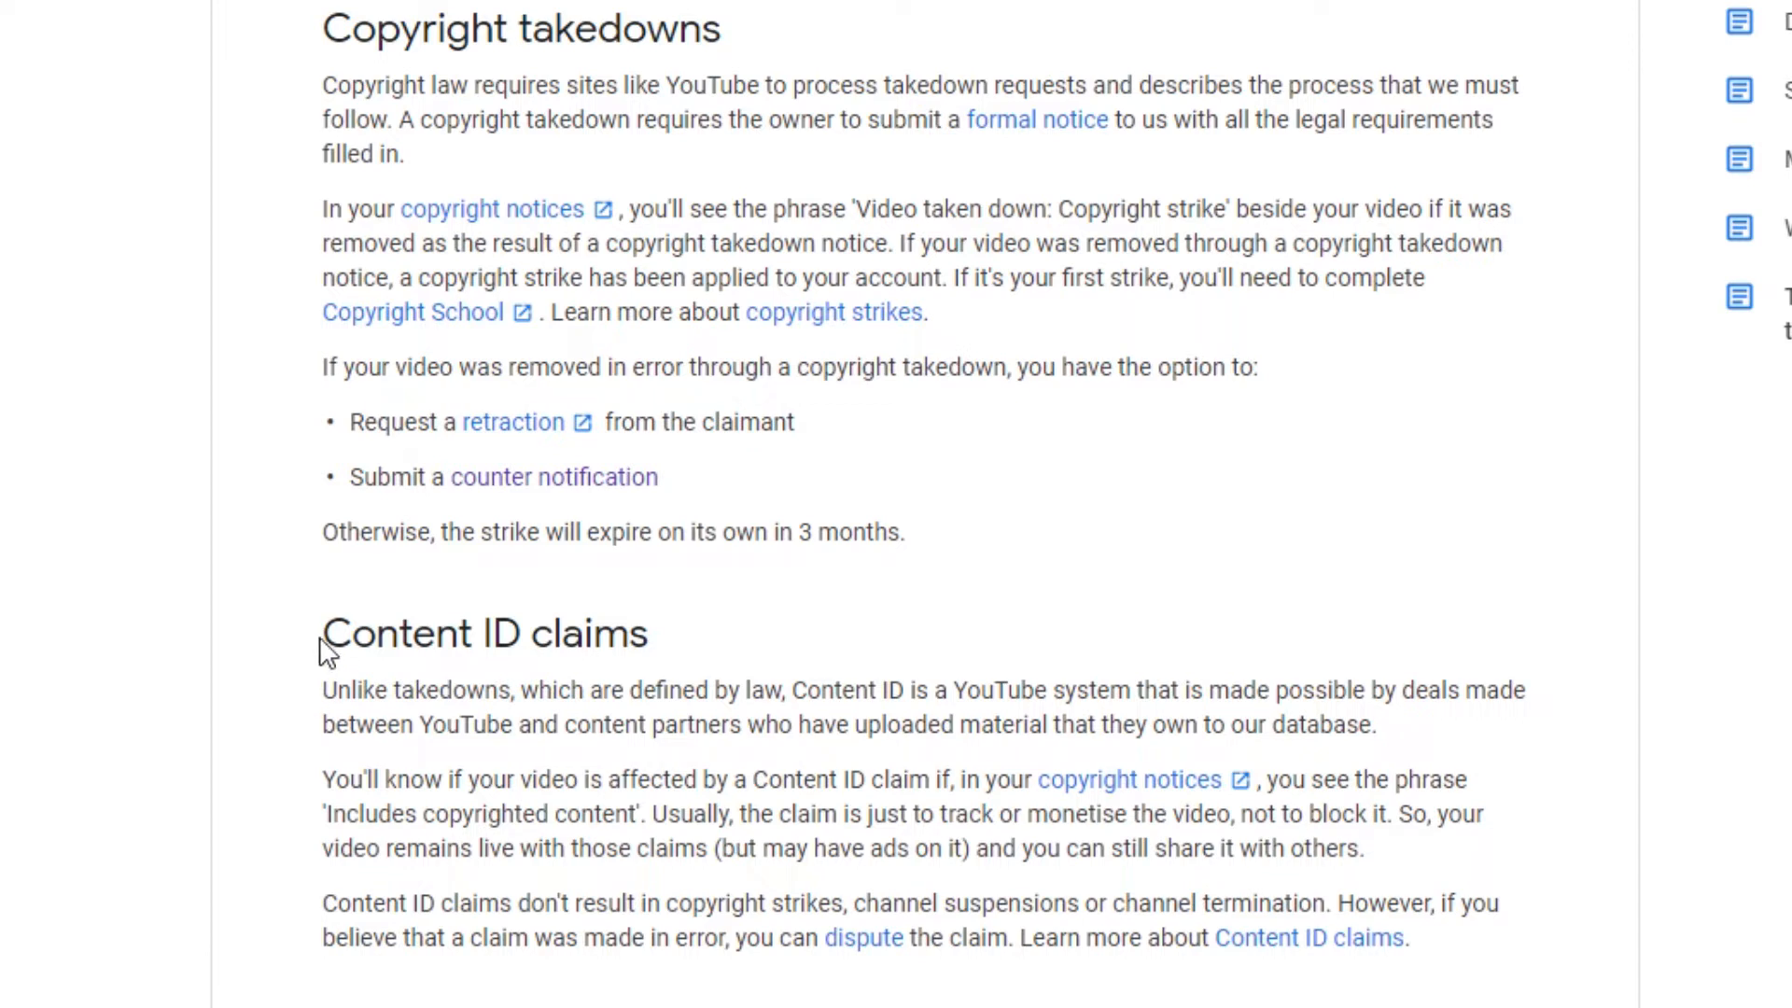
mouse_move(329, 652)
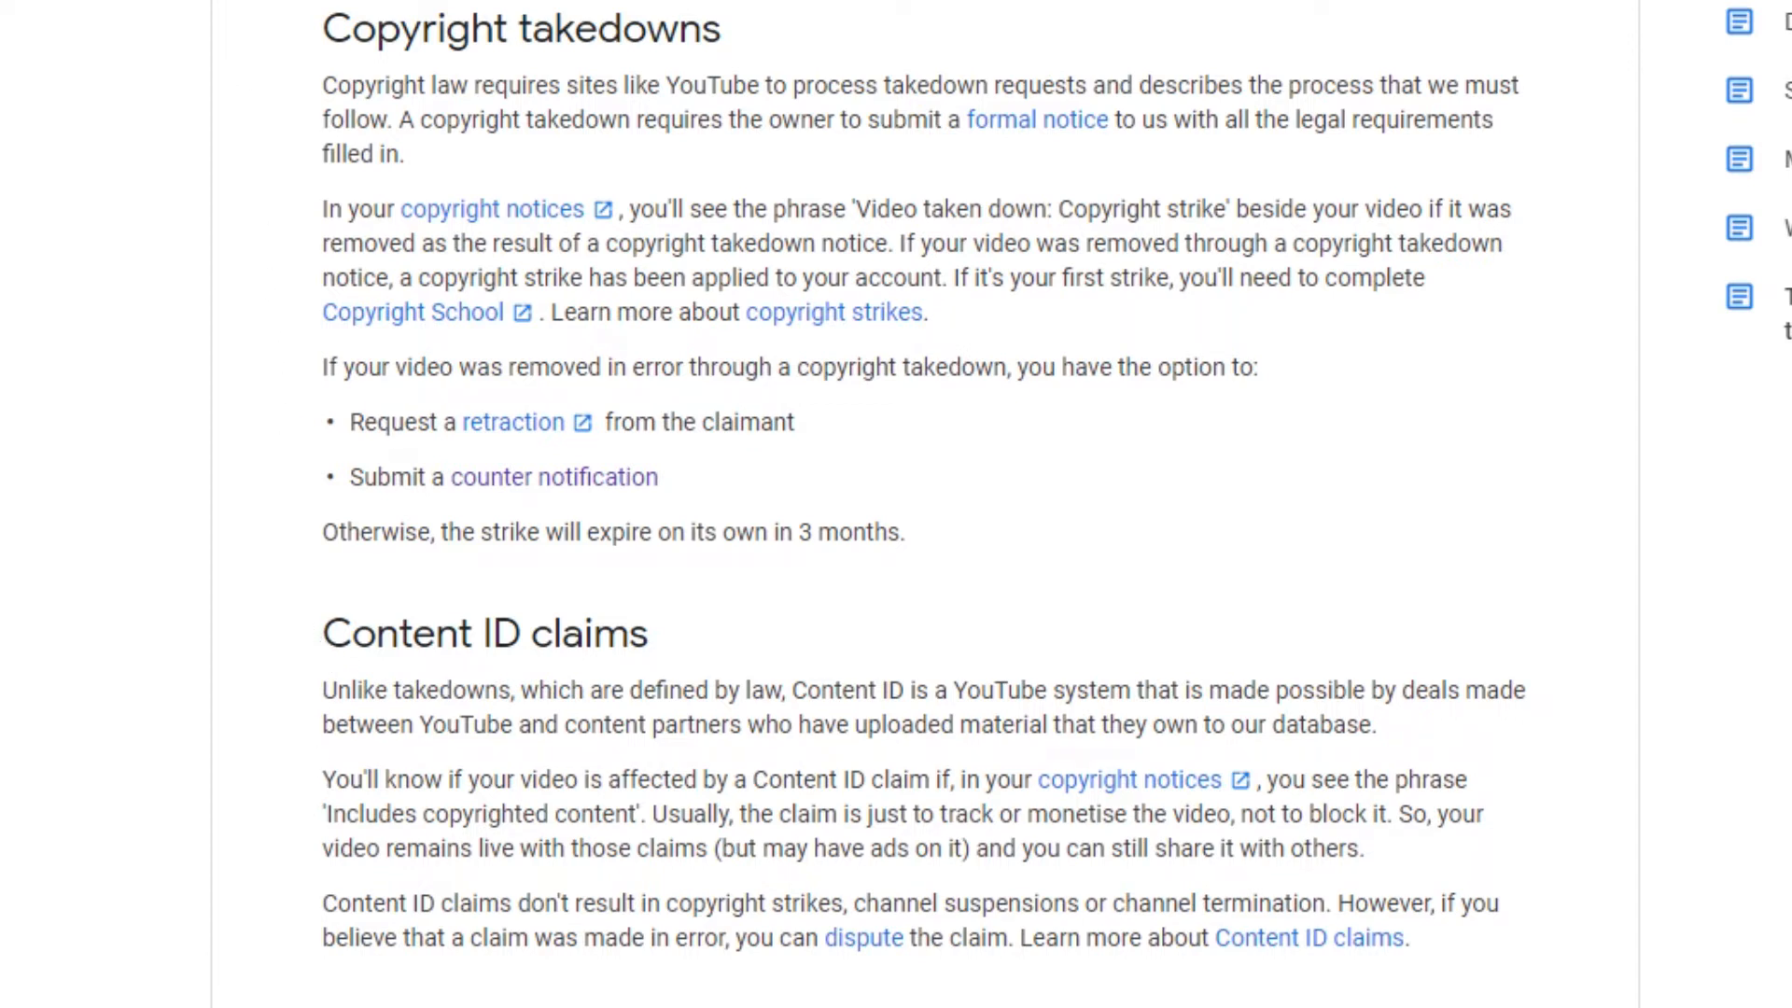
mouse_move(476, 407)
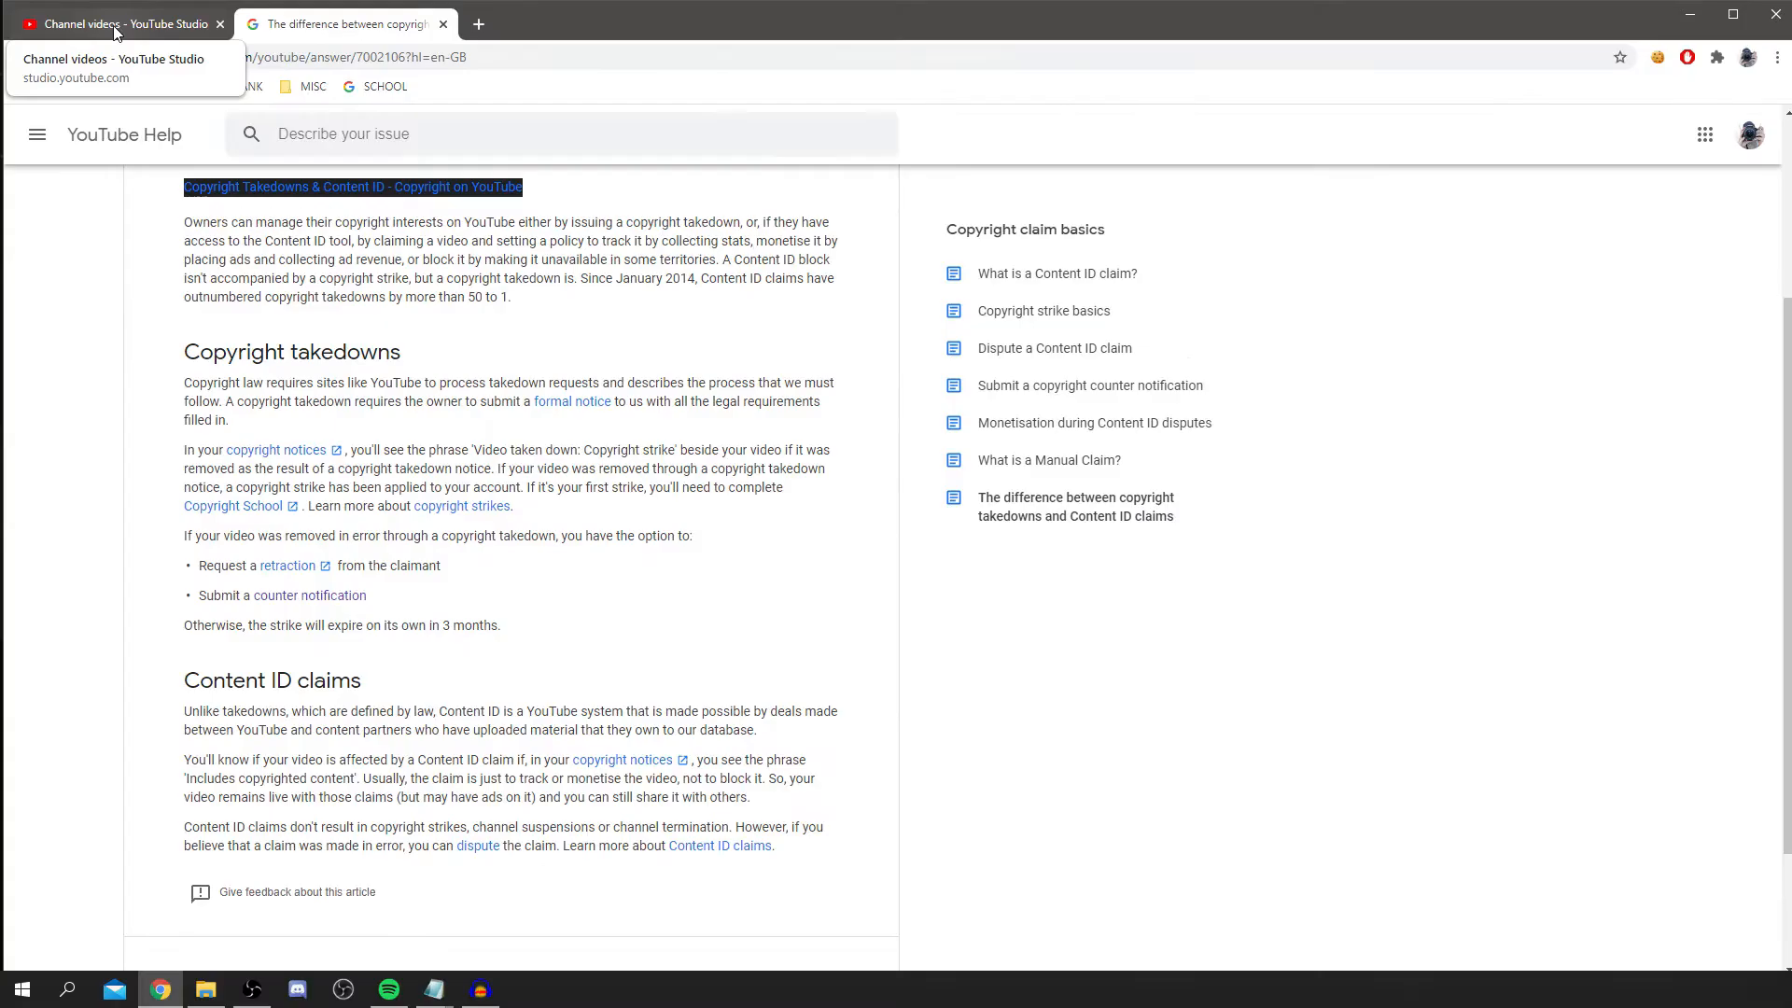
Switch back to the YouTube Studio tab with the Wake Me Up claim at 0:17–0:41.
click(114, 22)
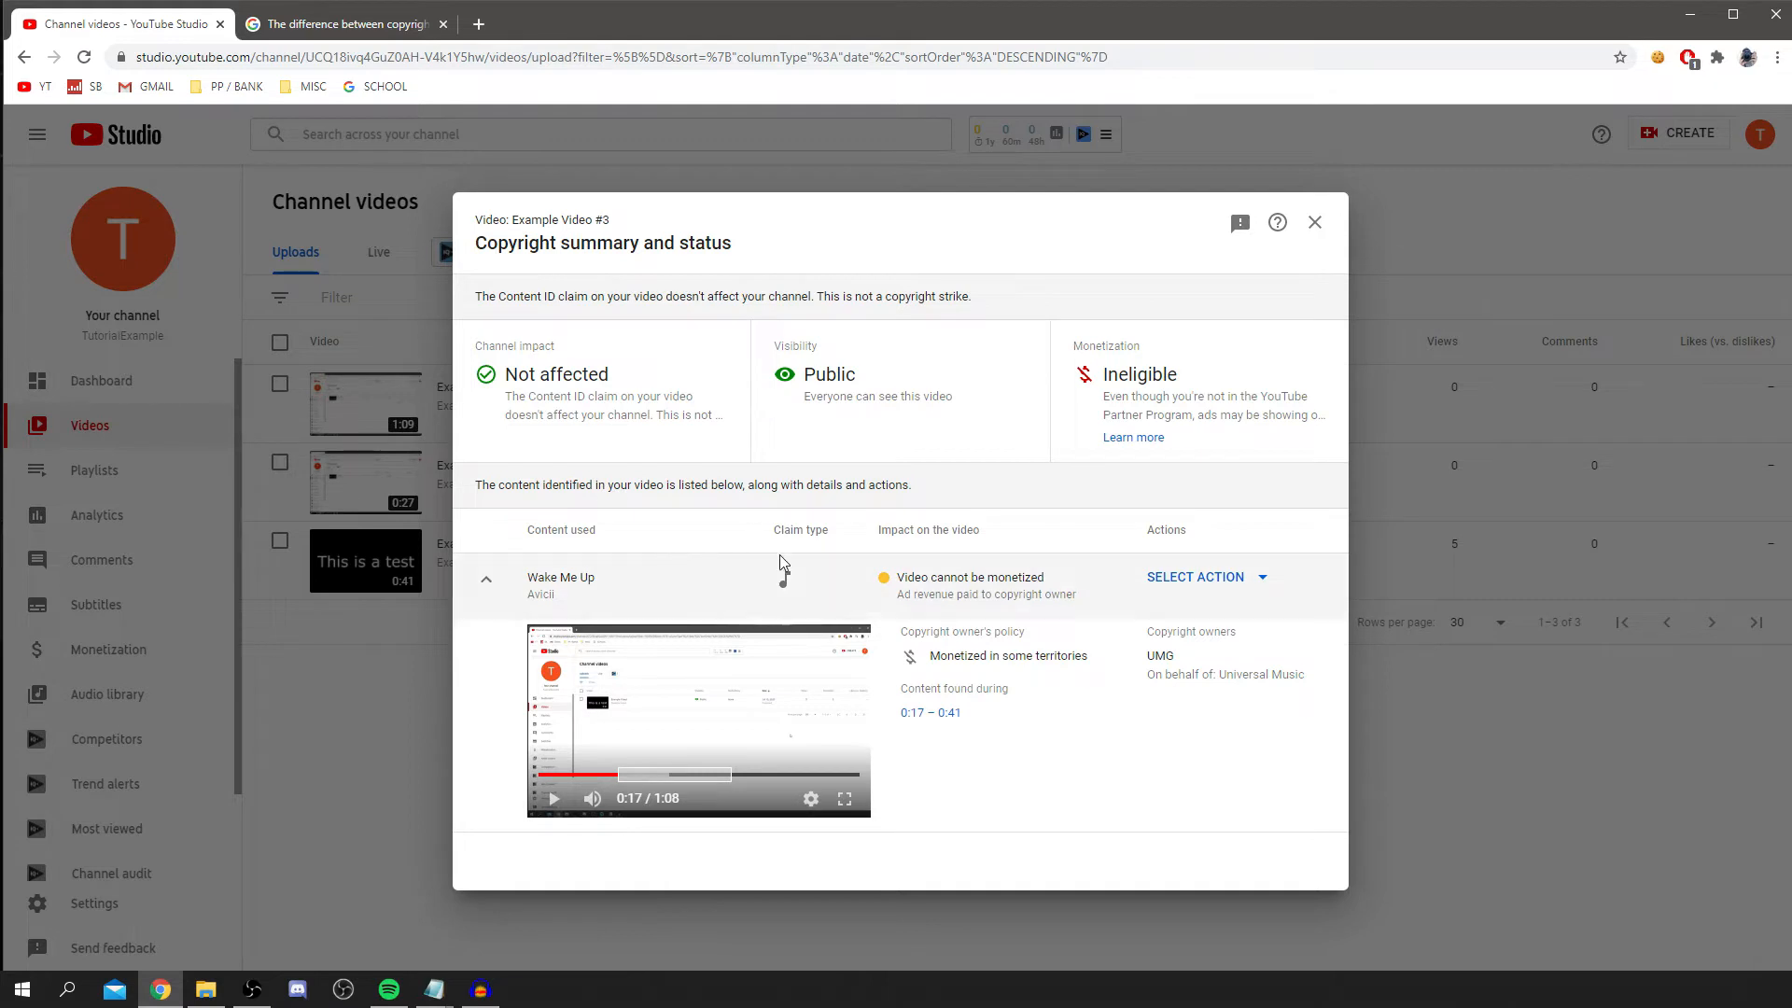
mouse_move(930, 711)
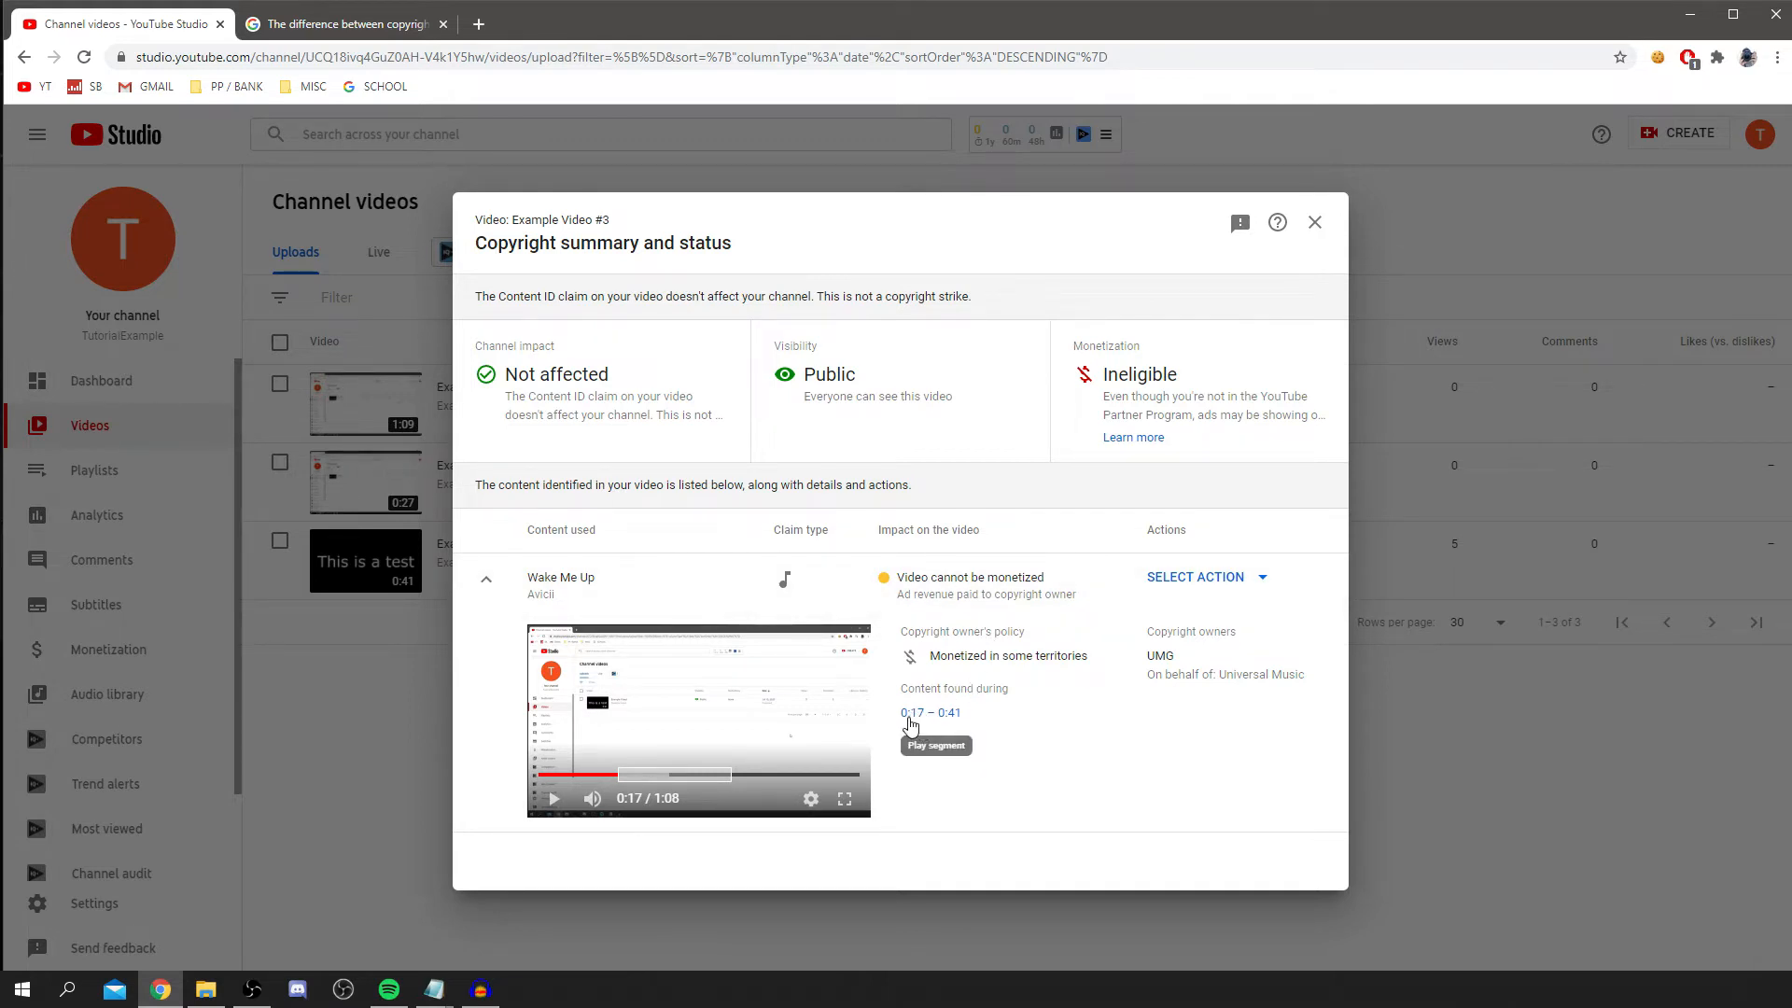
mouse_move(971, 735)
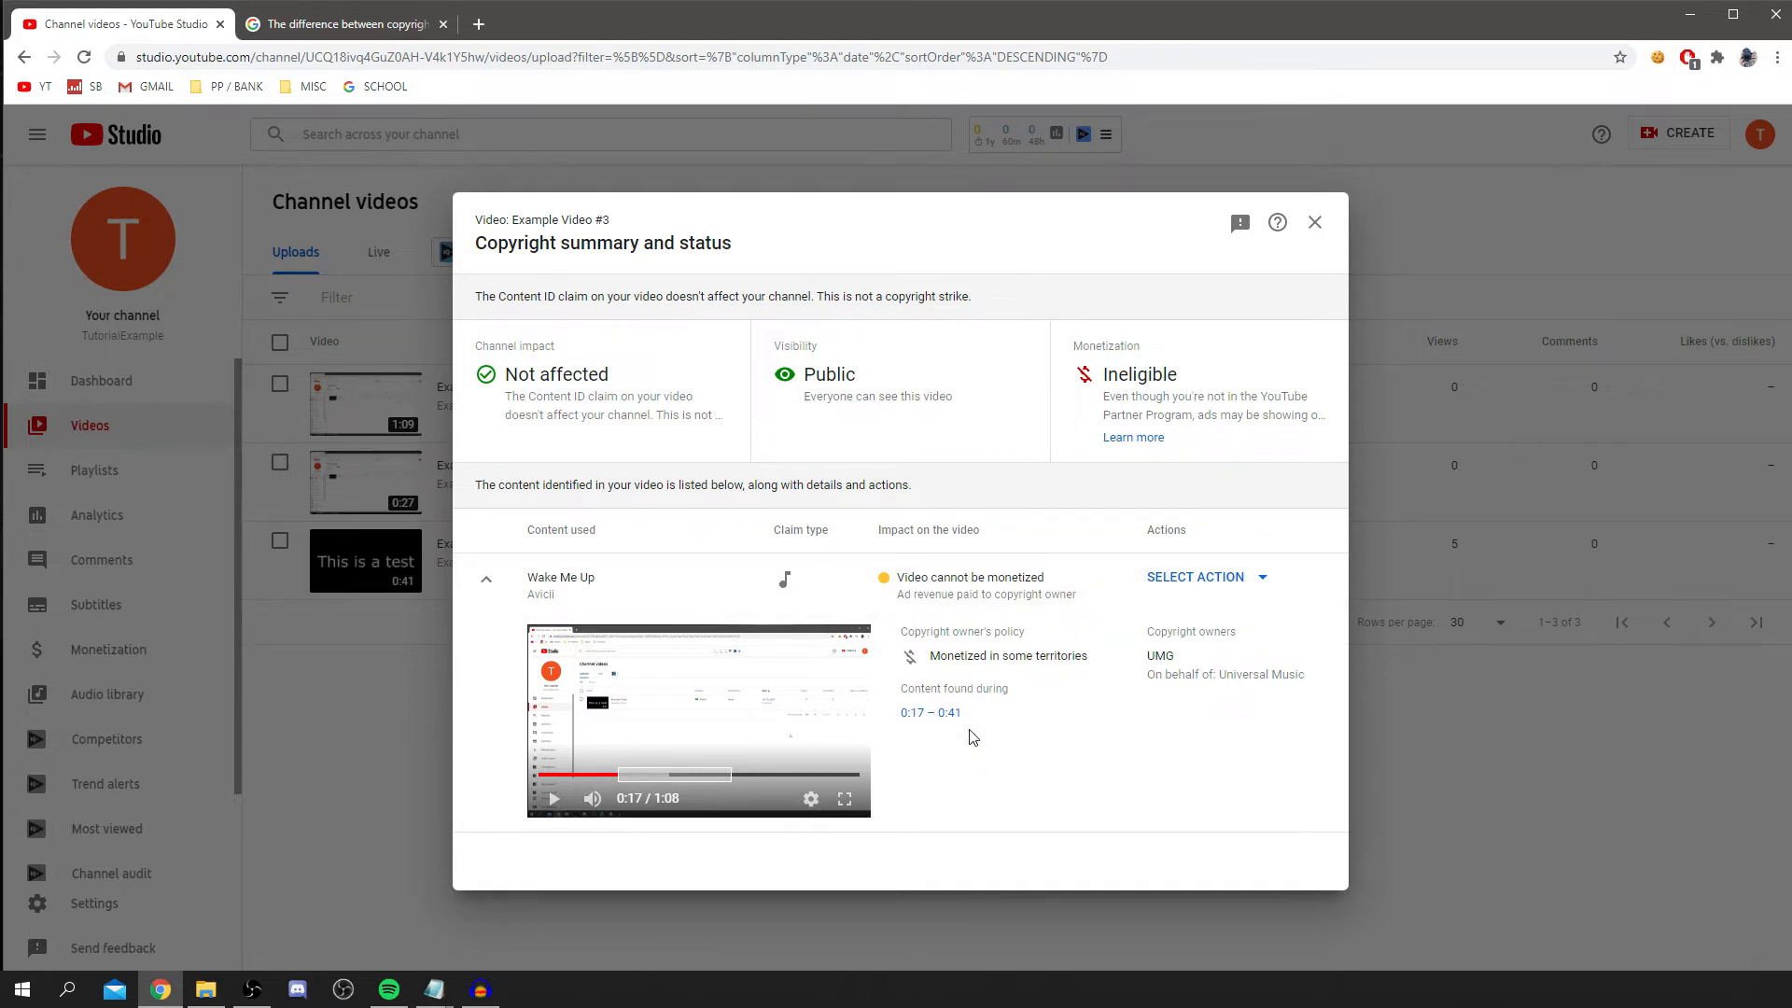
mouse_move(947, 493)
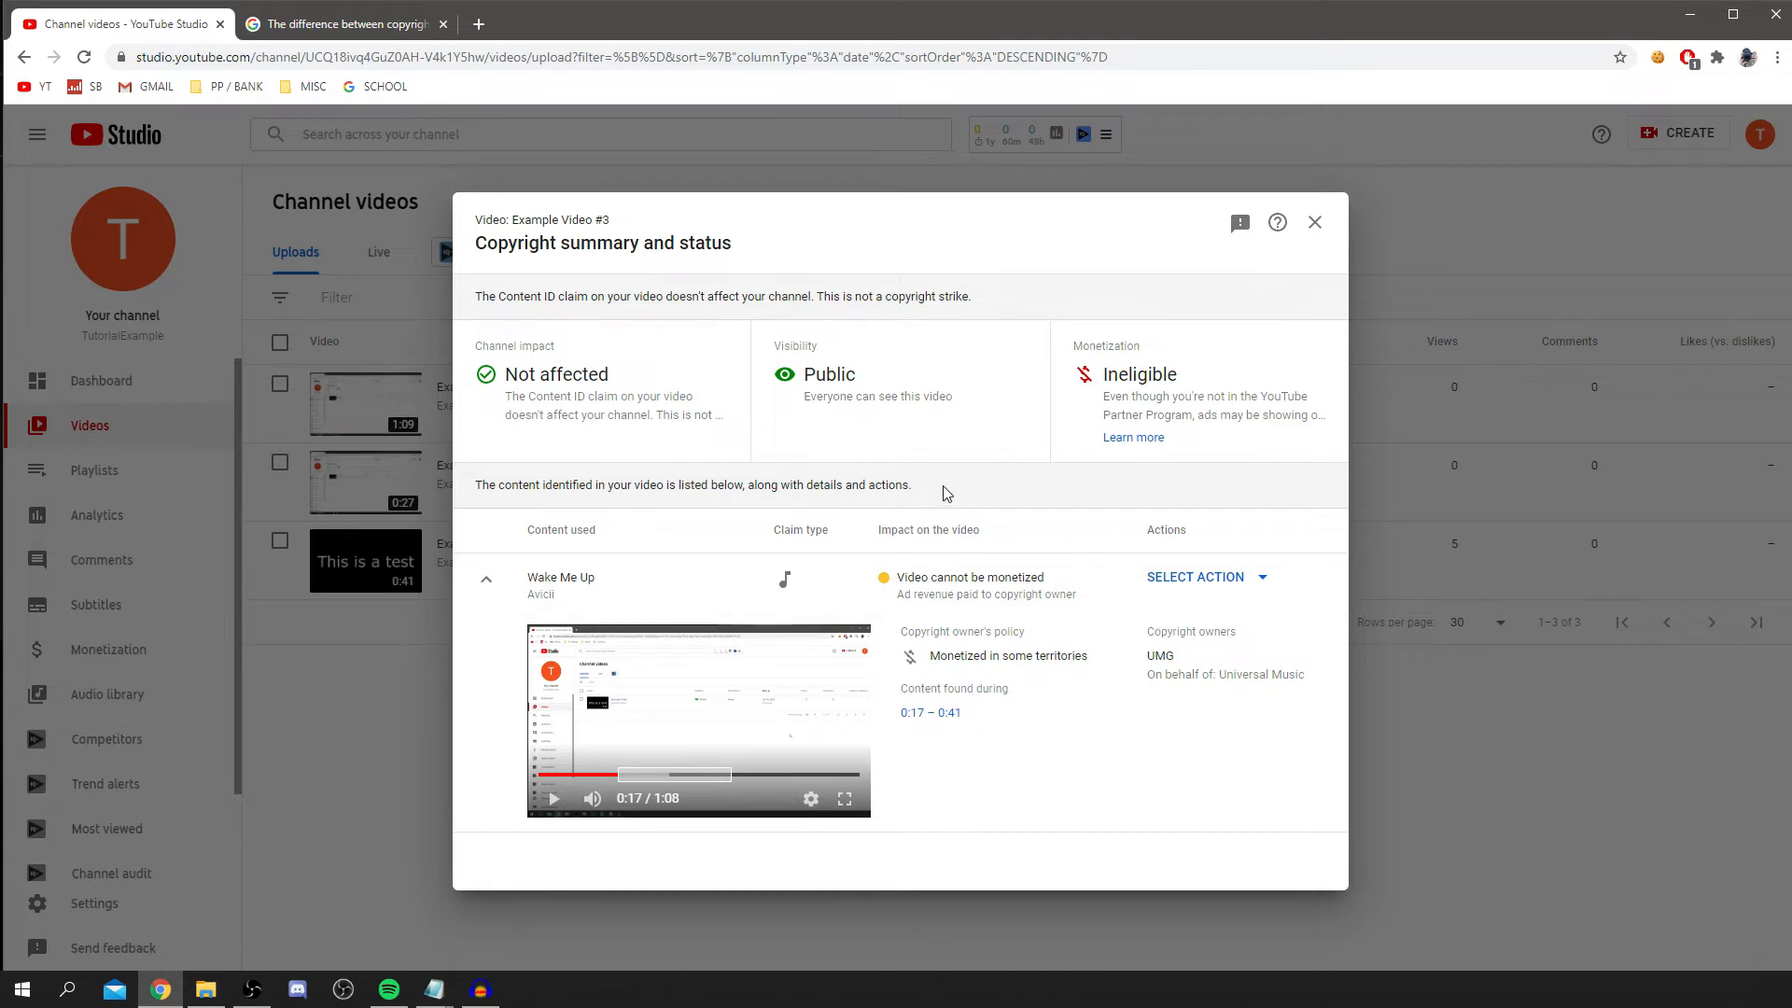
mouse_move(997, 543)
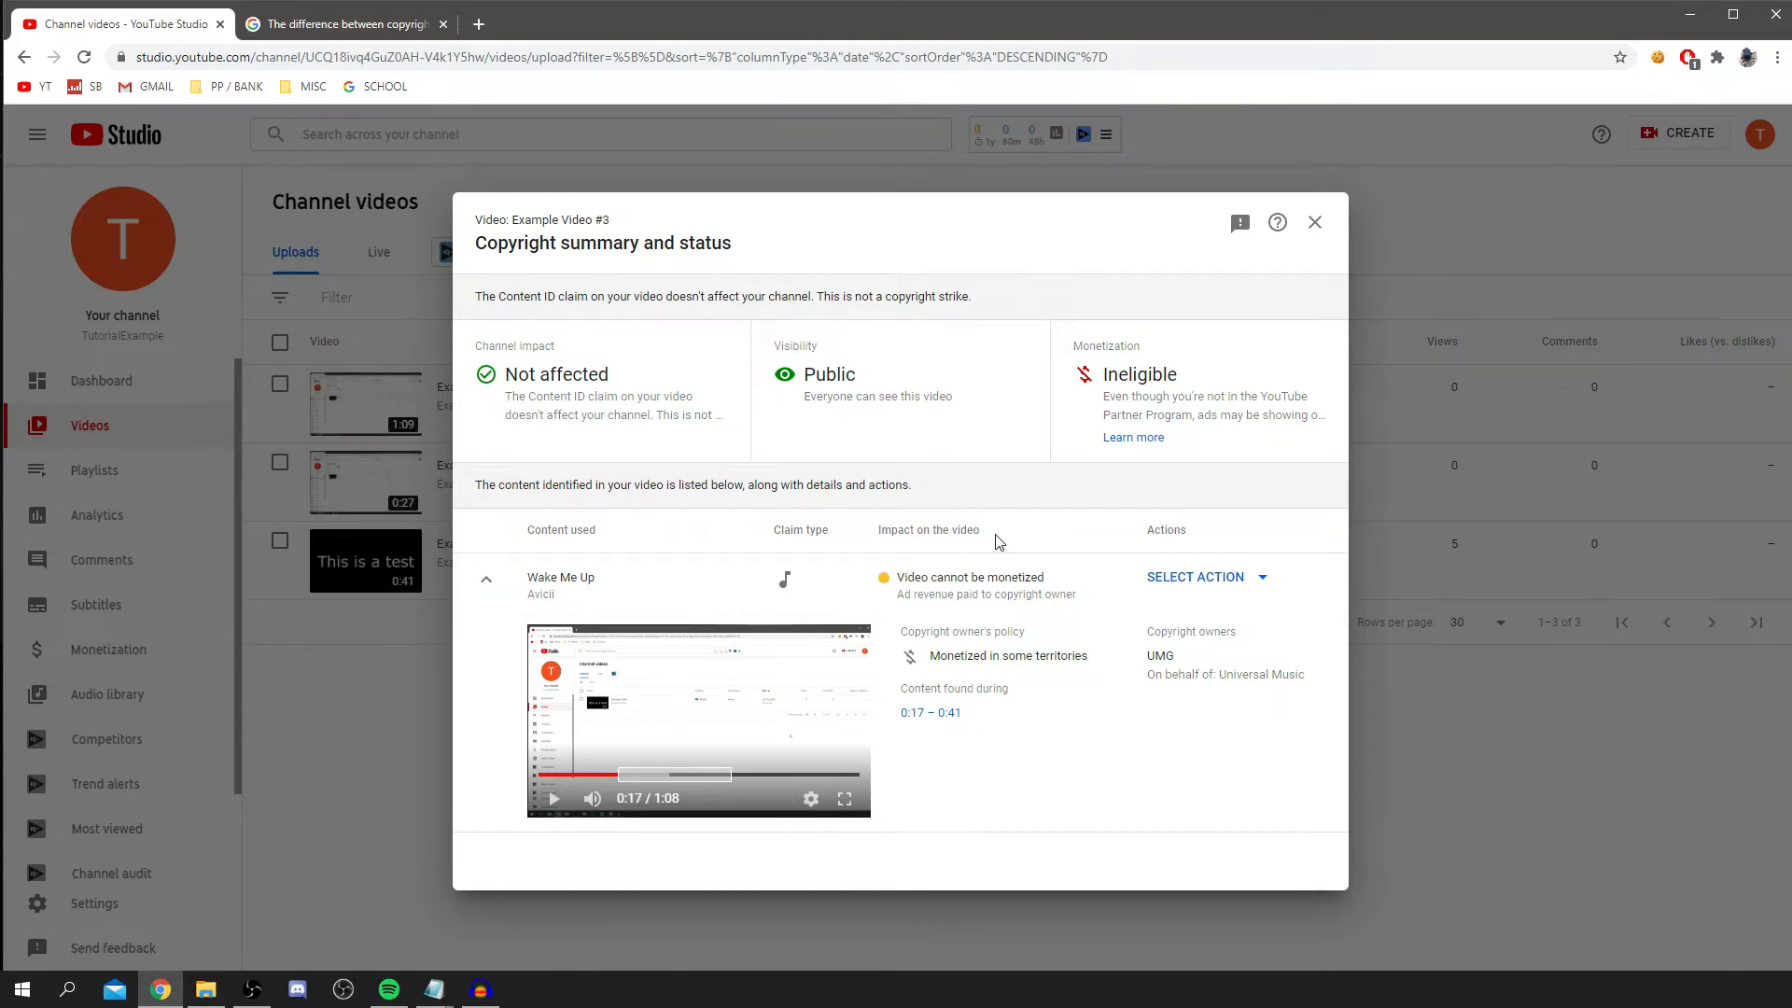
mouse_move(980, 534)
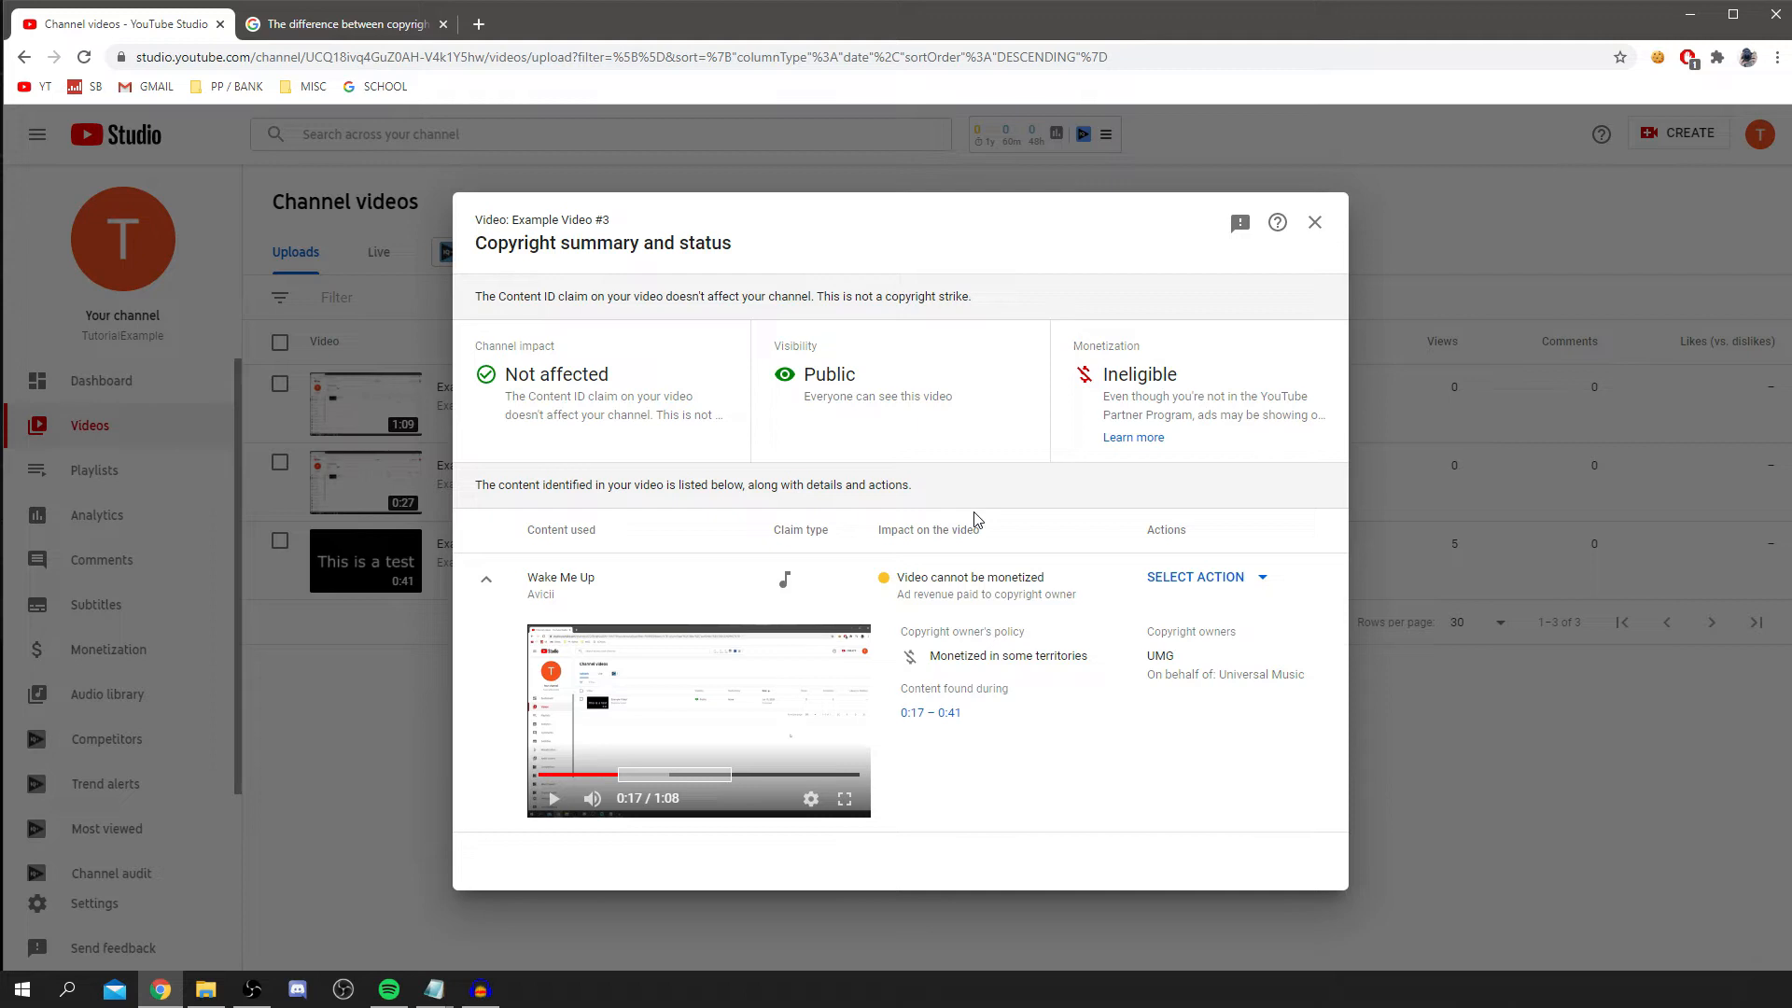
mouse_move(971, 485)
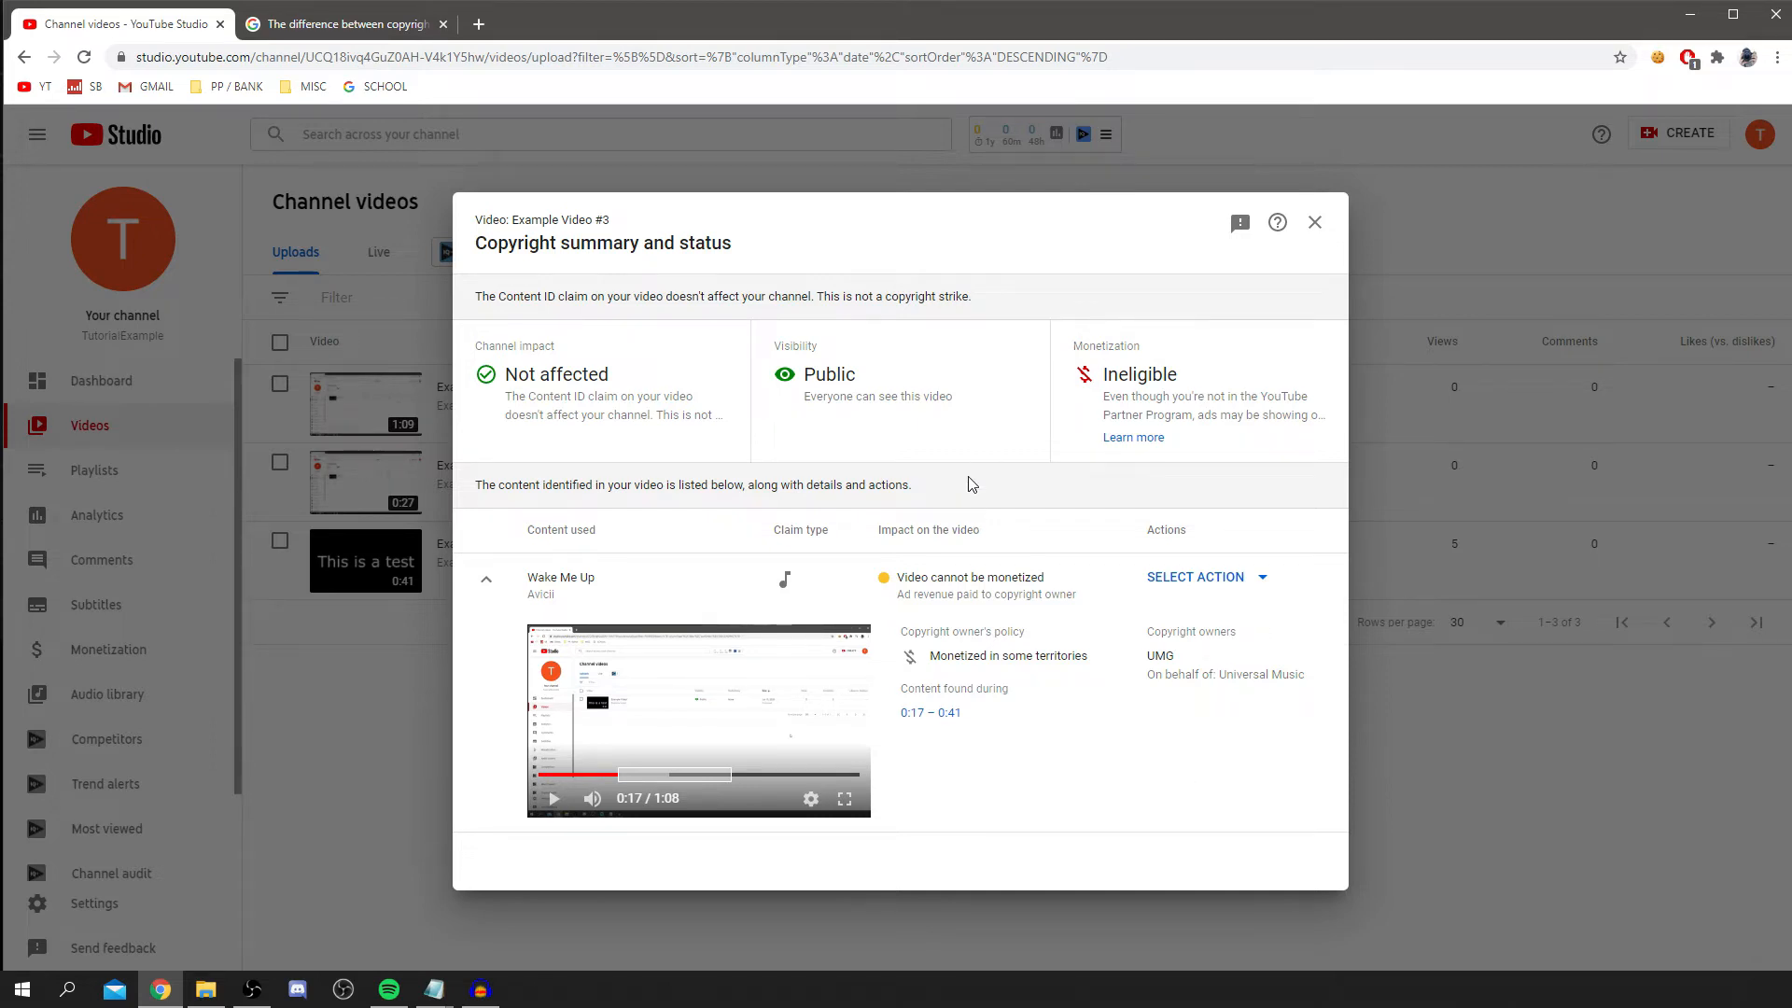
mouse_move(1295, 527)
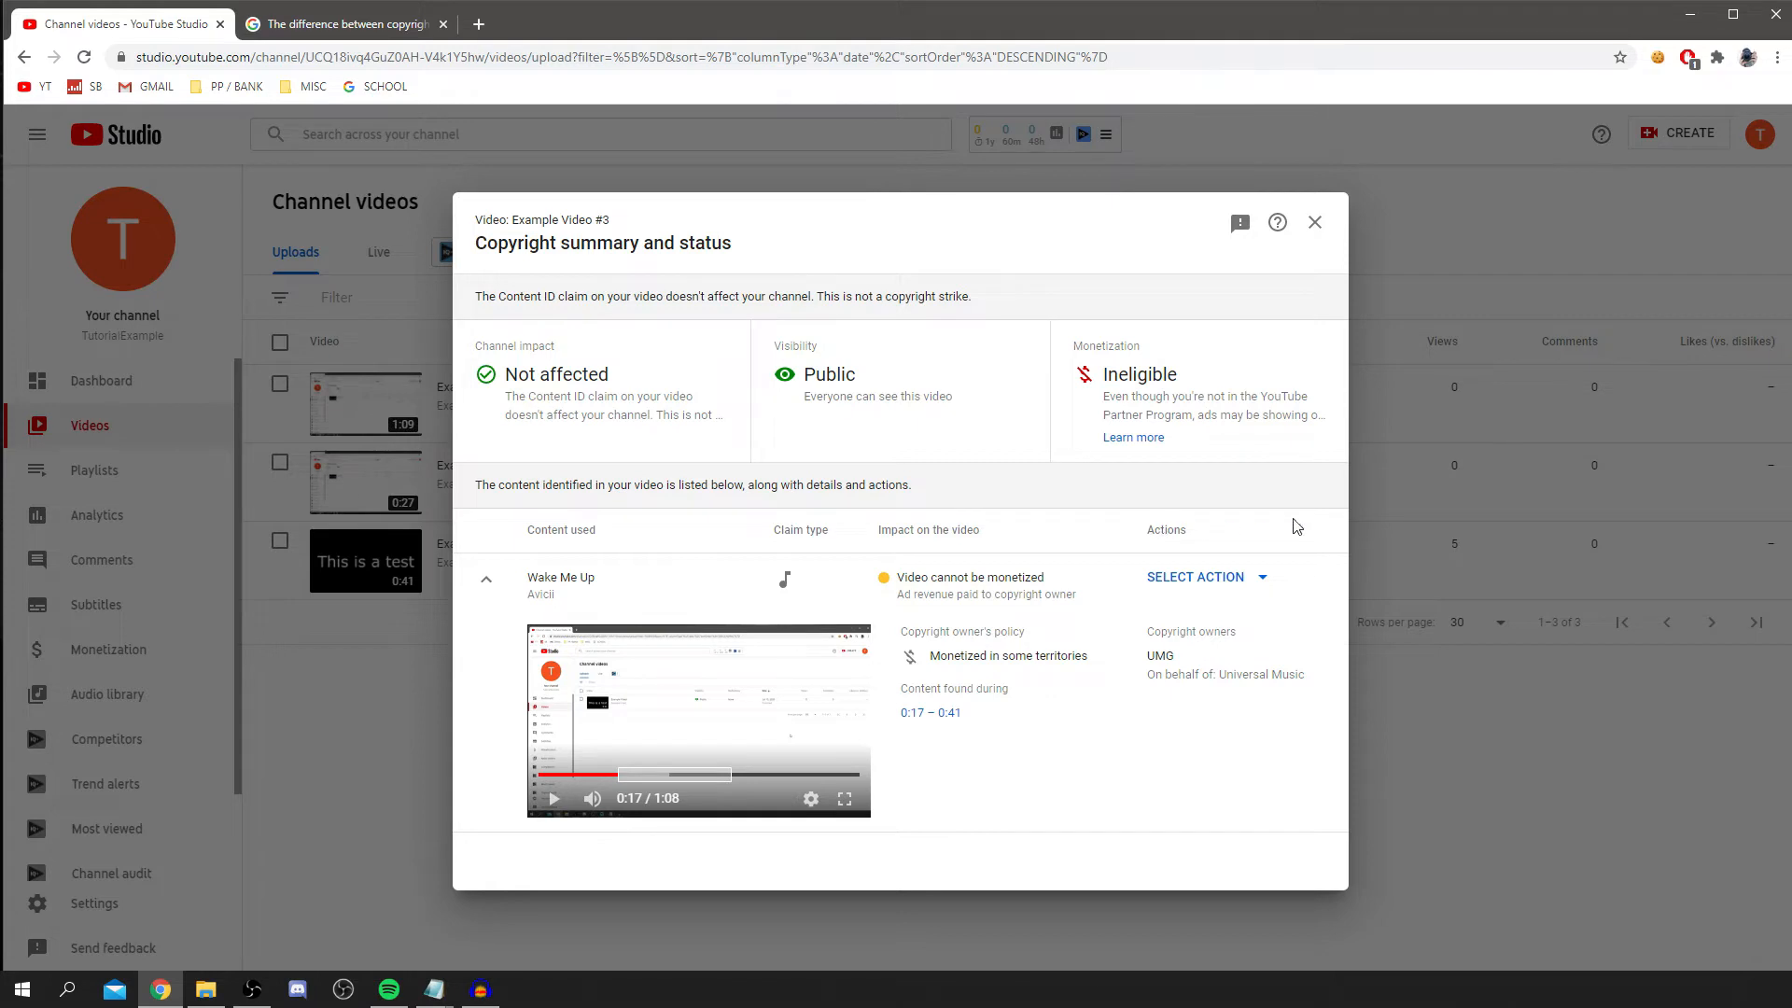
Show the Actions options for resolving the Wake Me Up claim.
click(1194, 577)
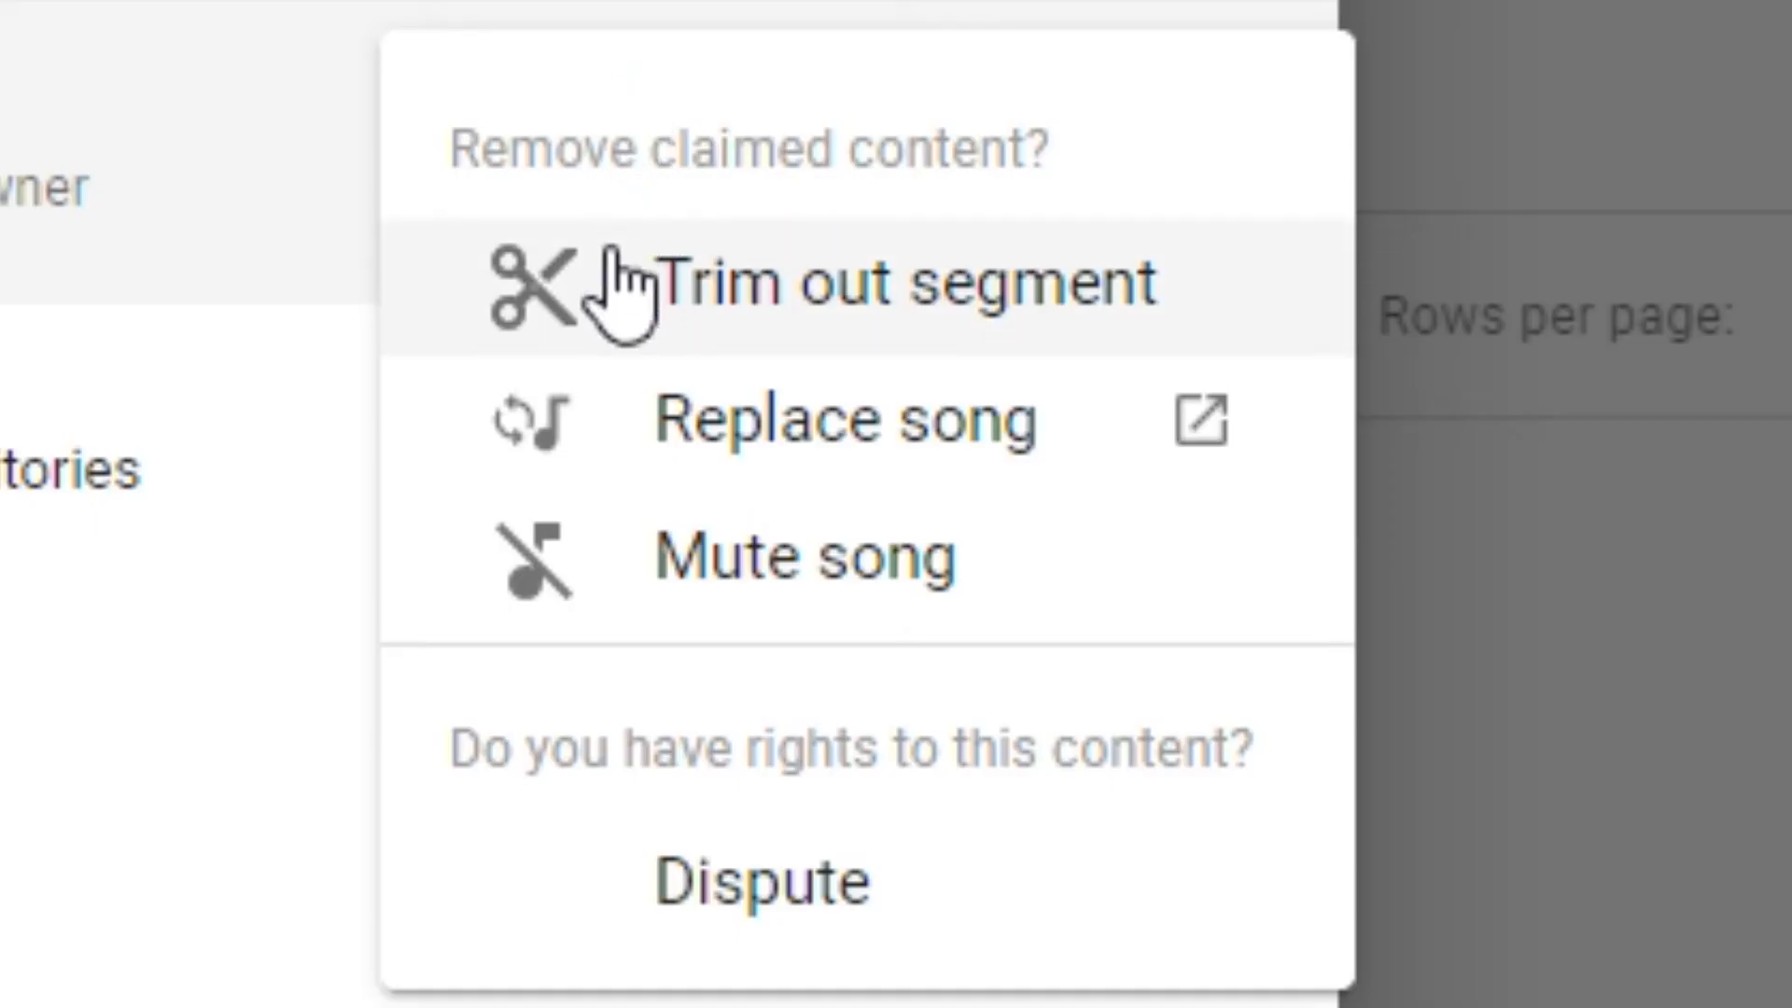
mouse_move(669, 497)
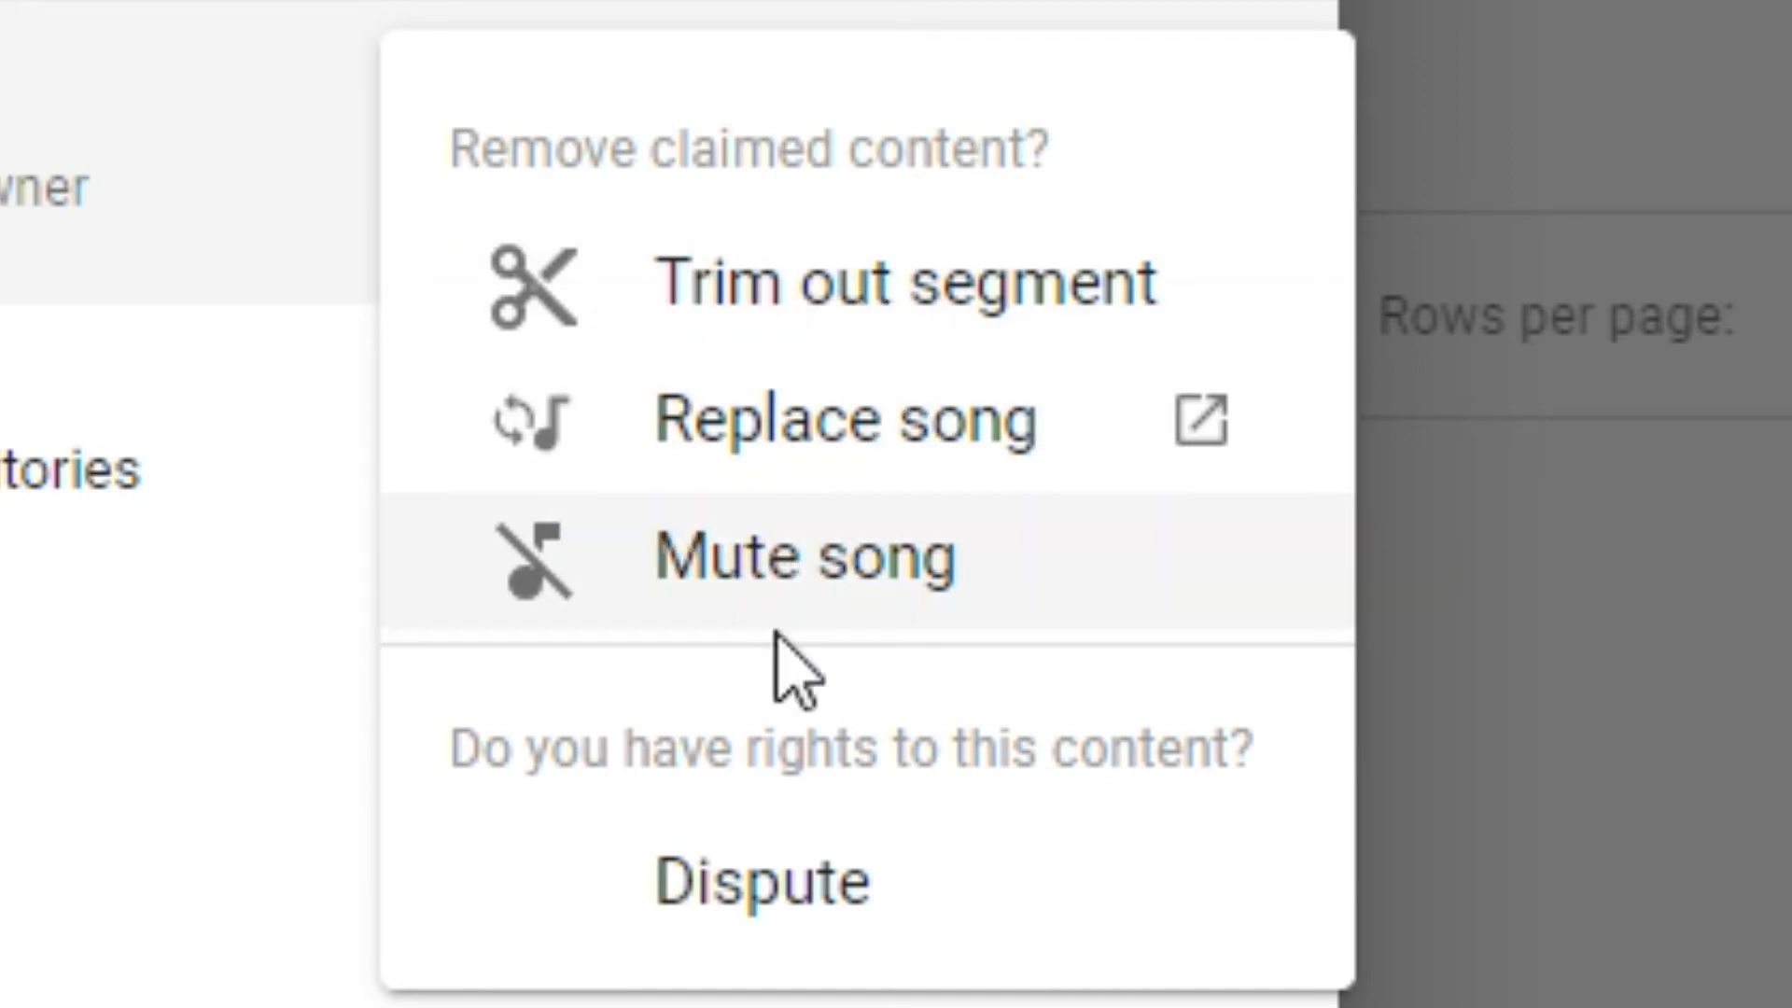
mouse_move(760, 879)
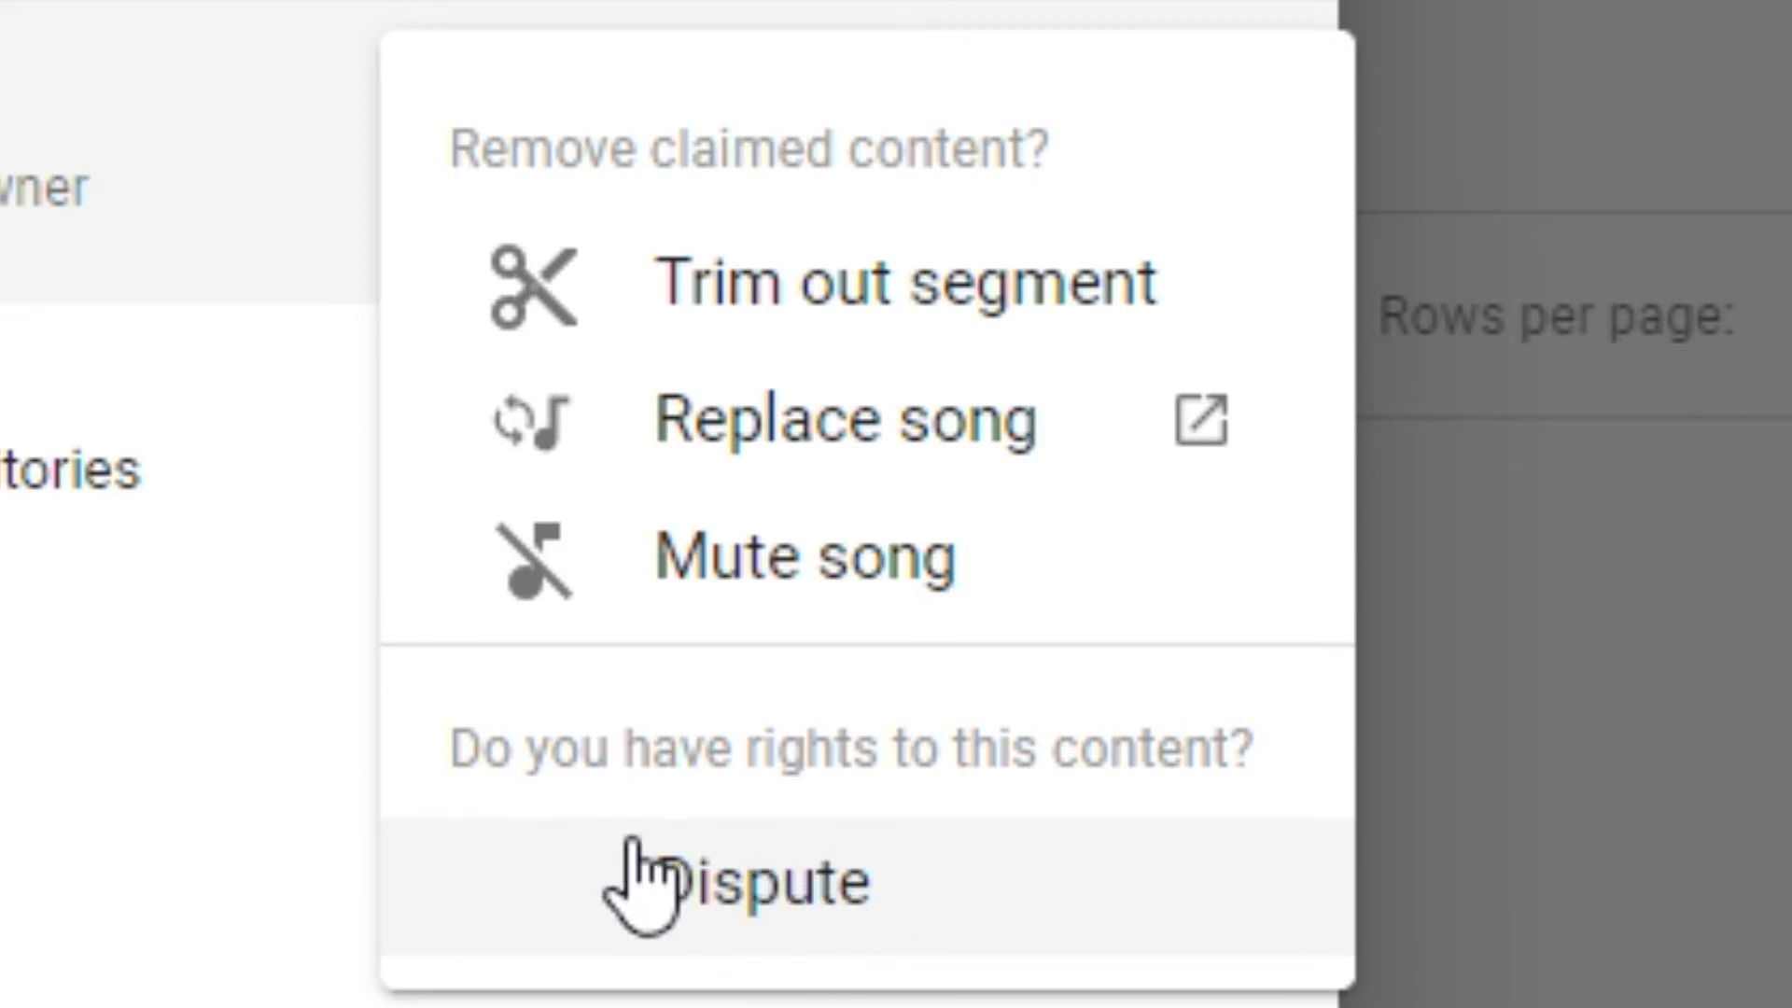
mouse_move(538, 801)
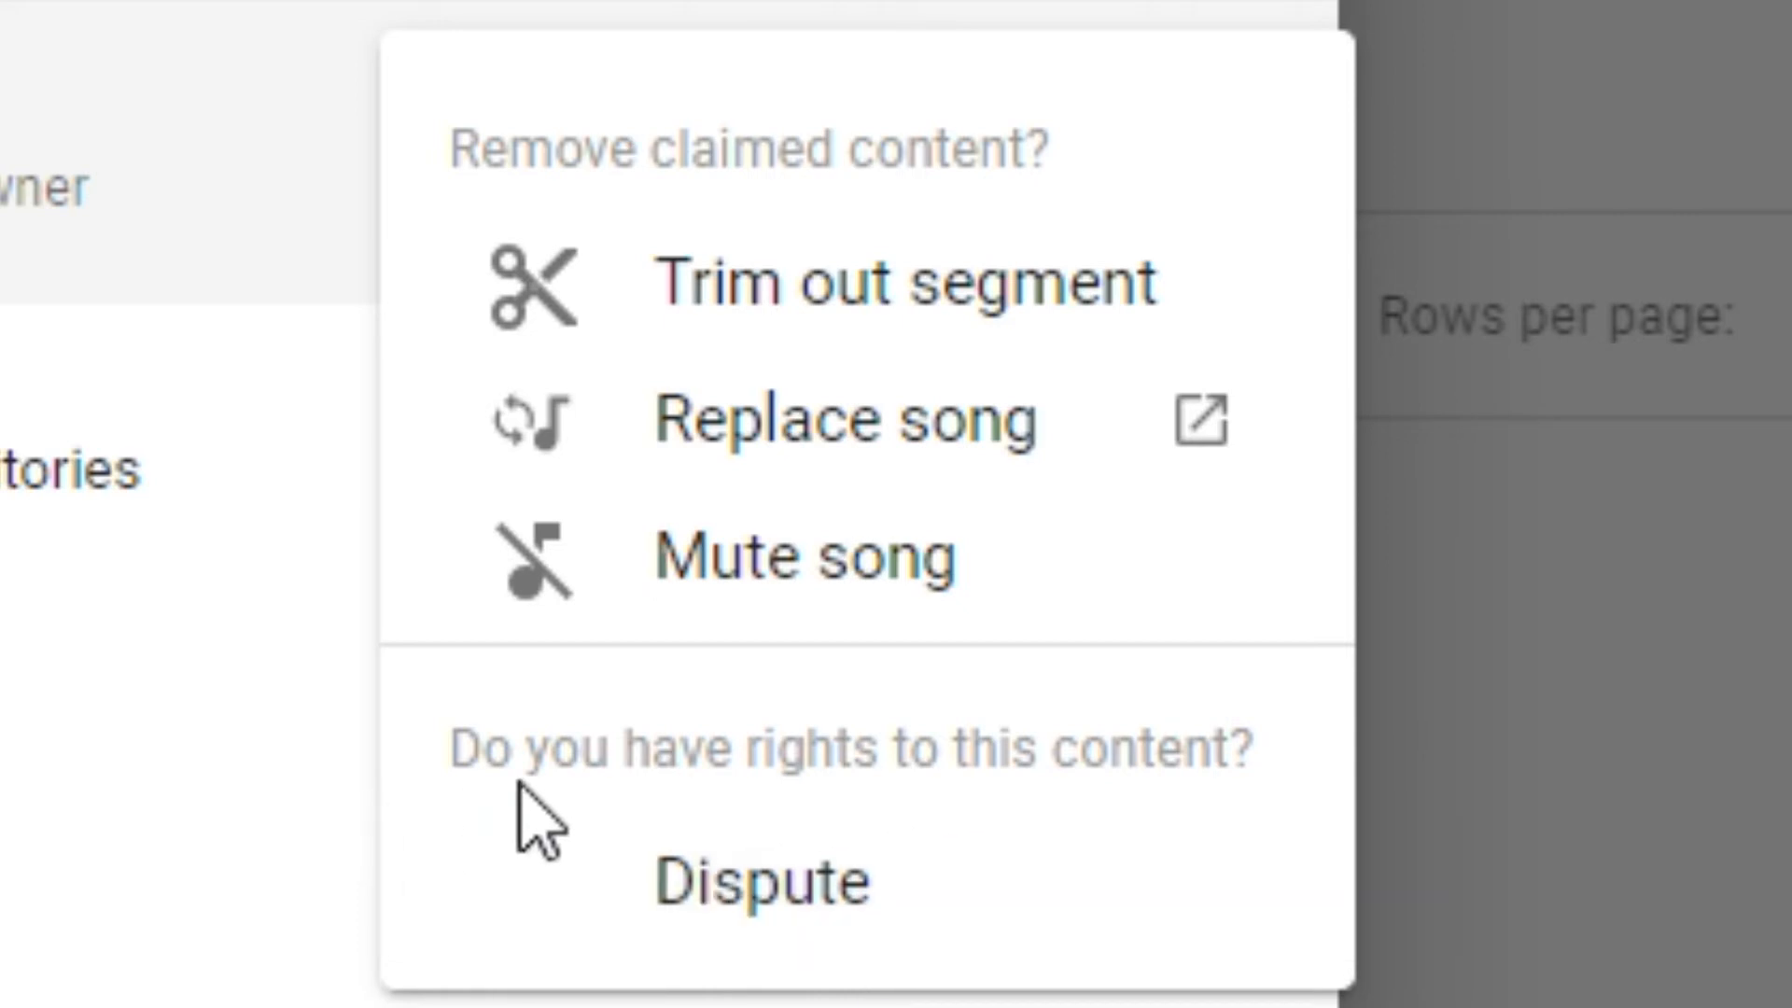
mouse_move(663, 777)
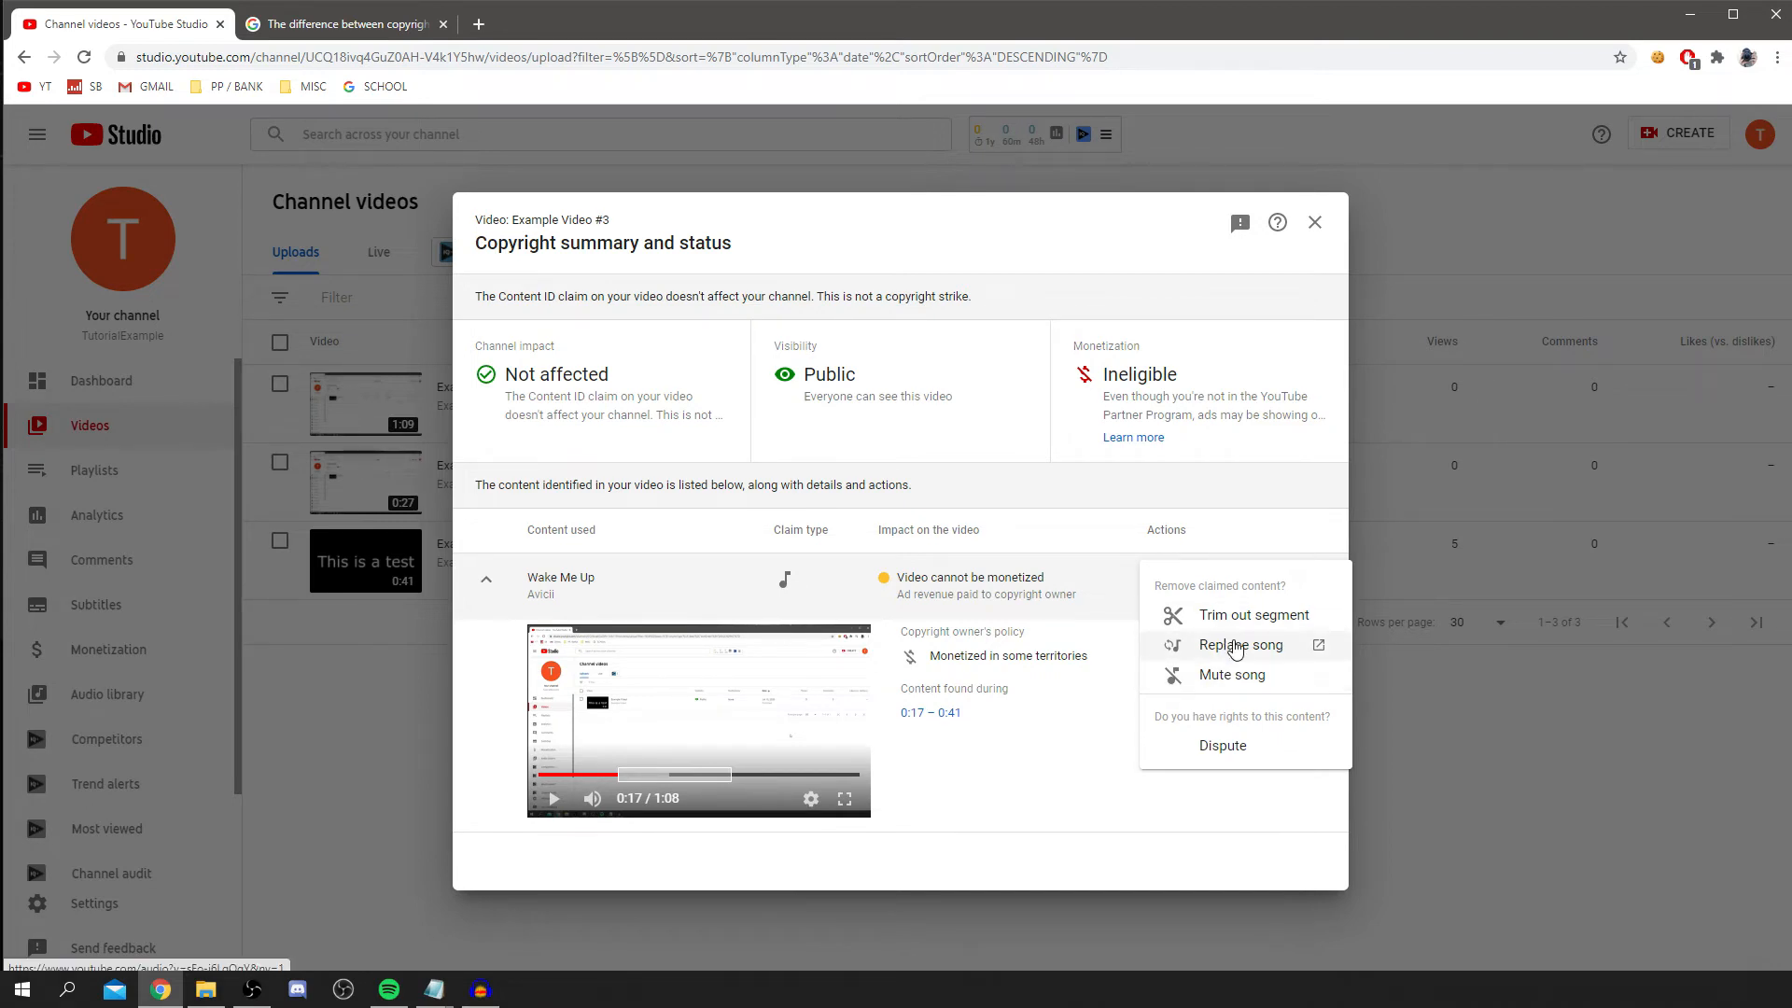
mouse_move(1232, 674)
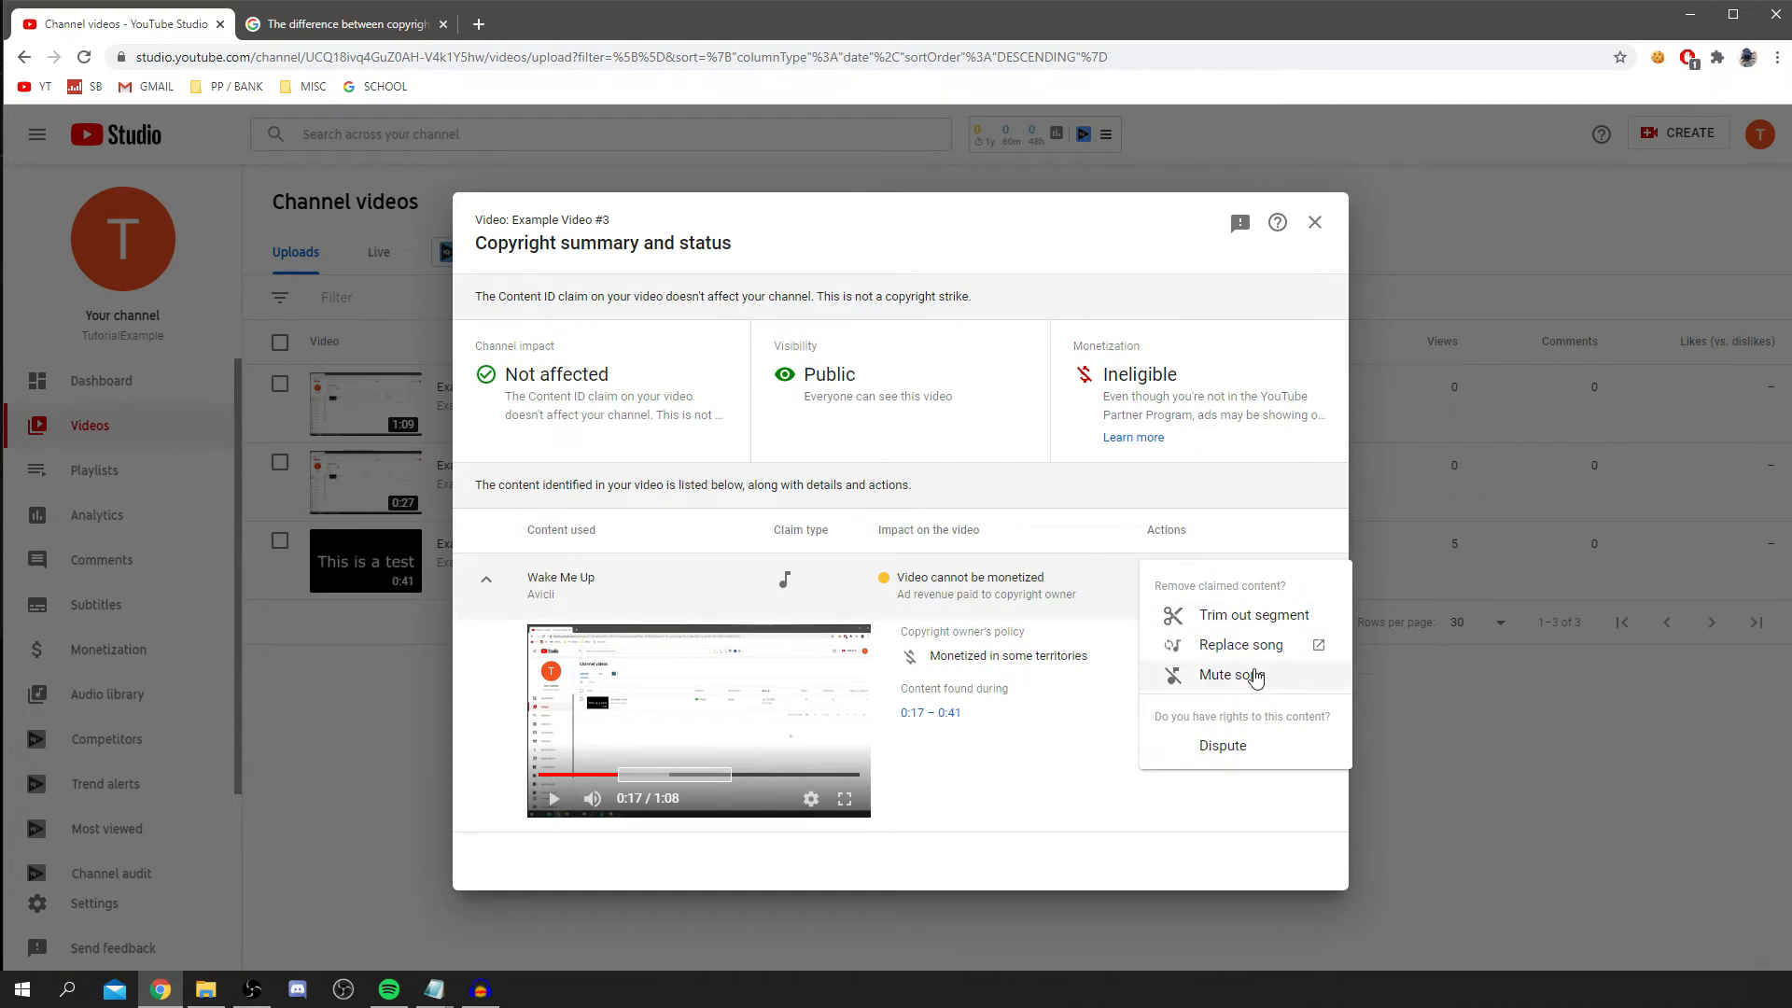
mouse_move(1251, 614)
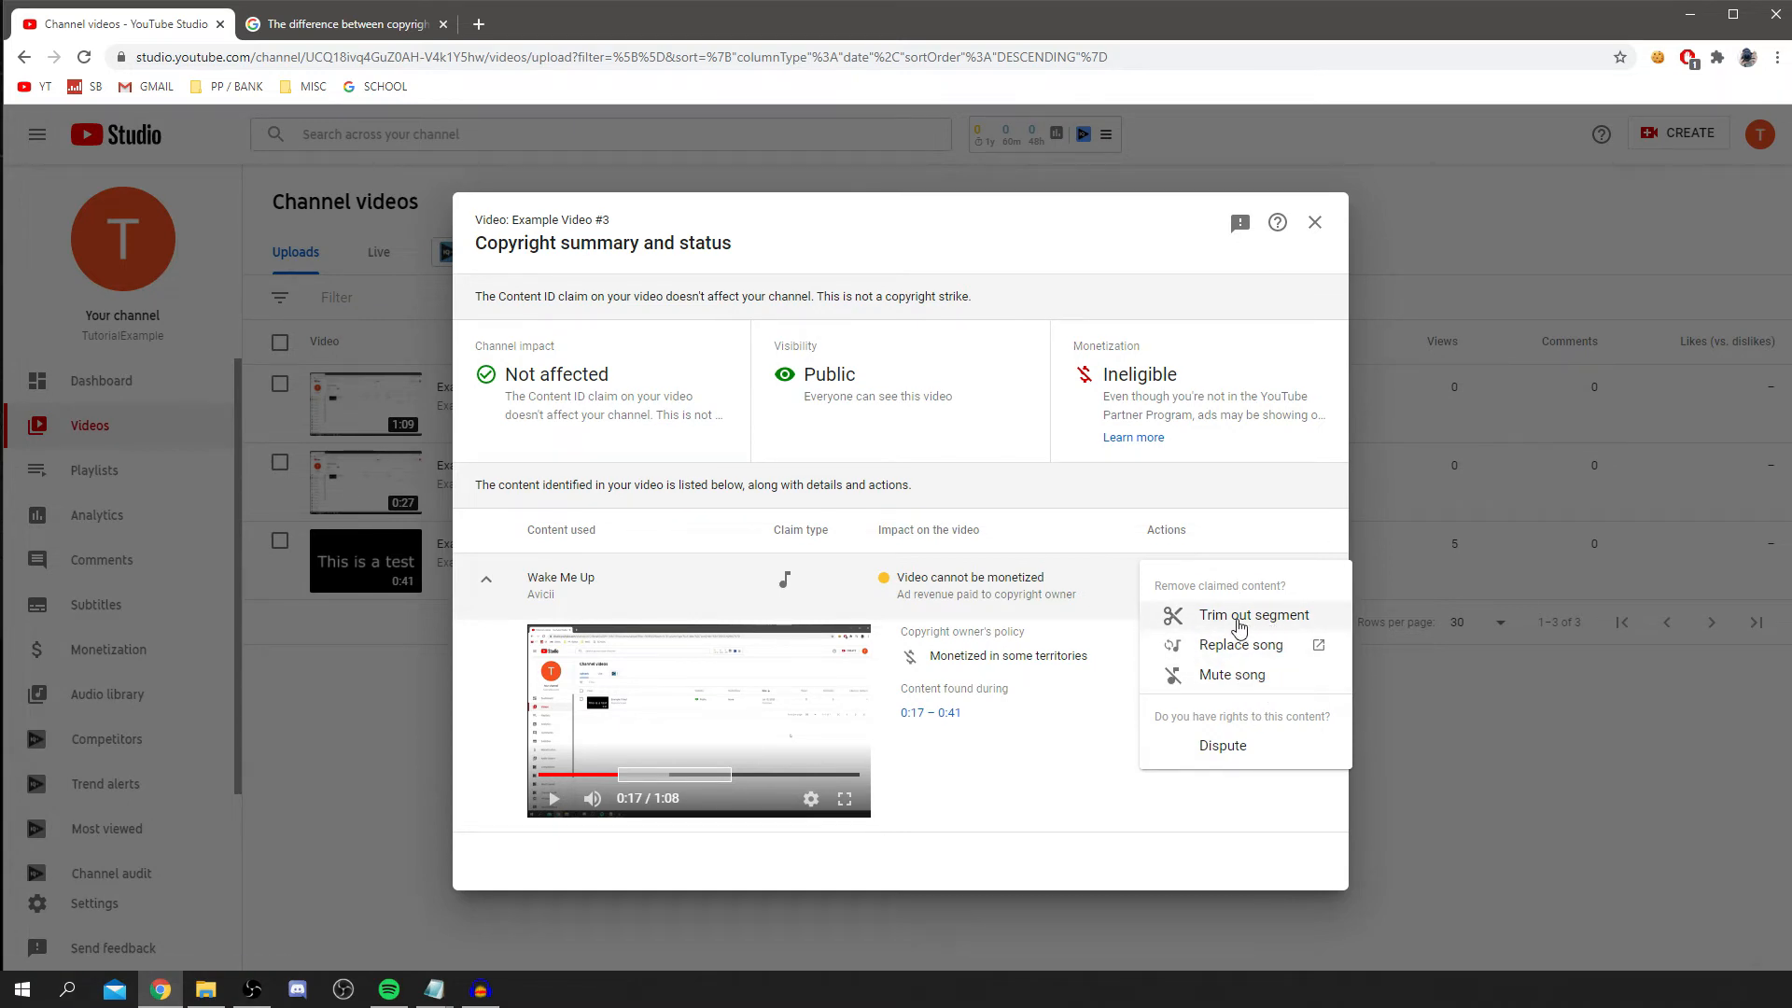
mouse_move(1255, 616)
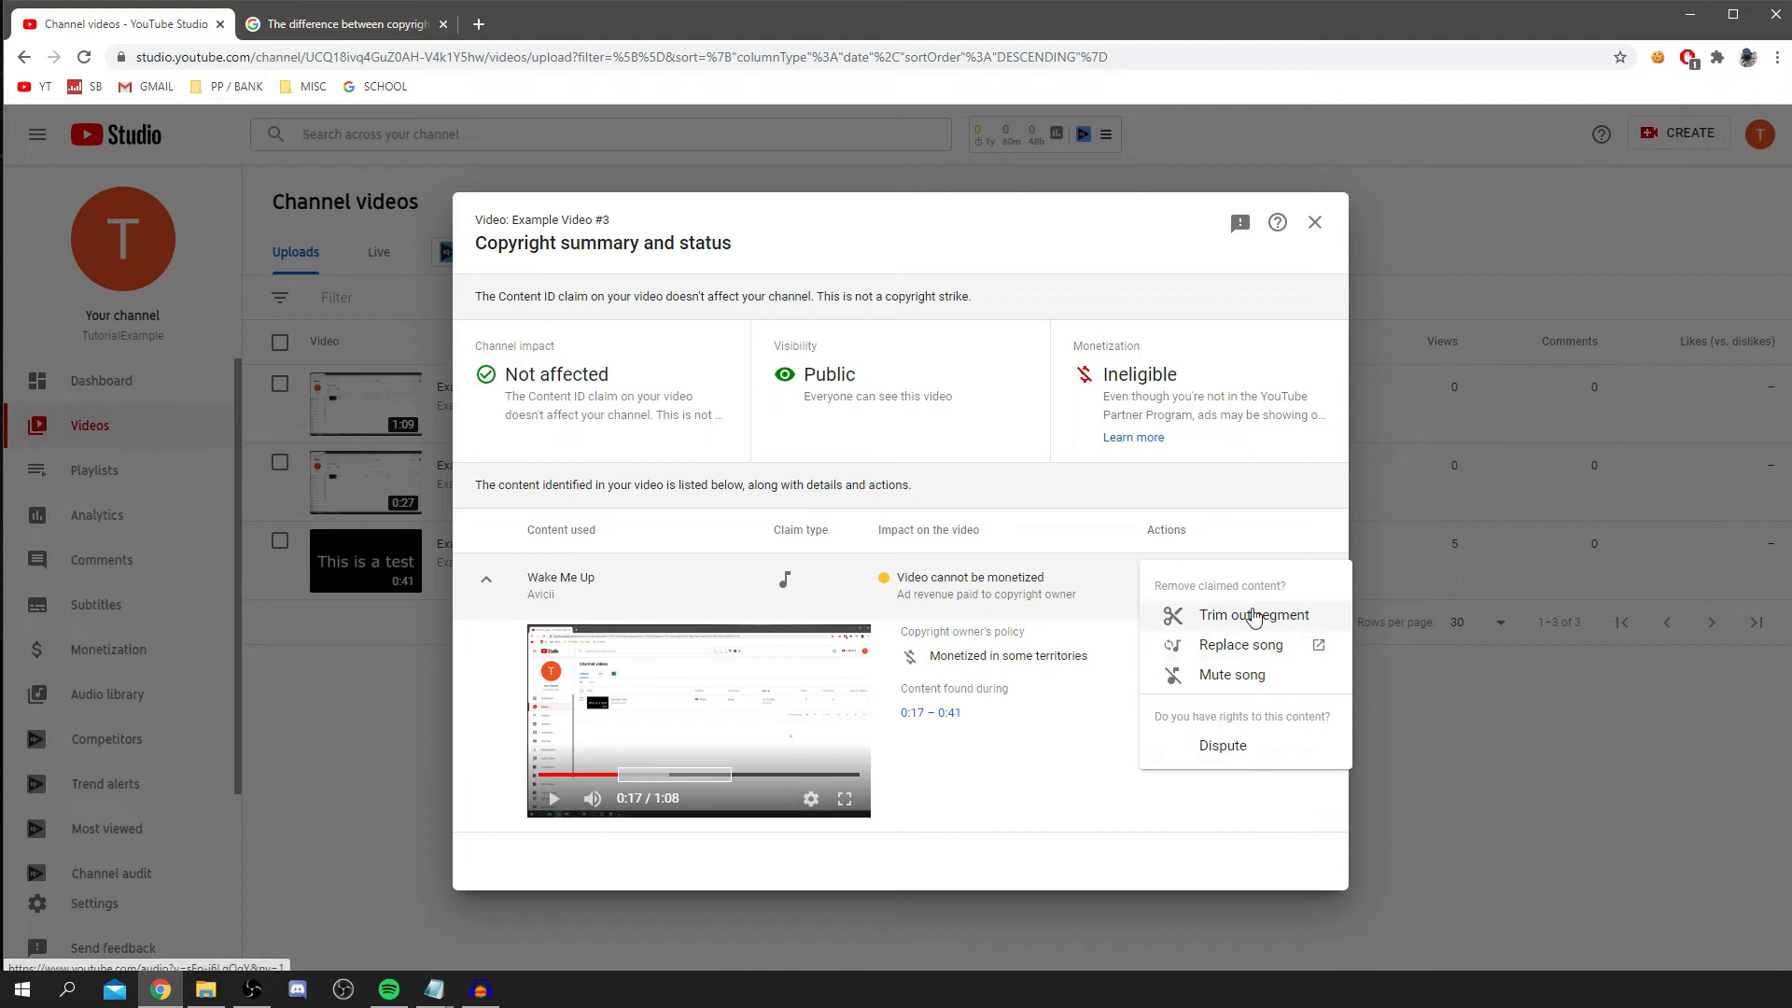
mouse_move(1239, 644)
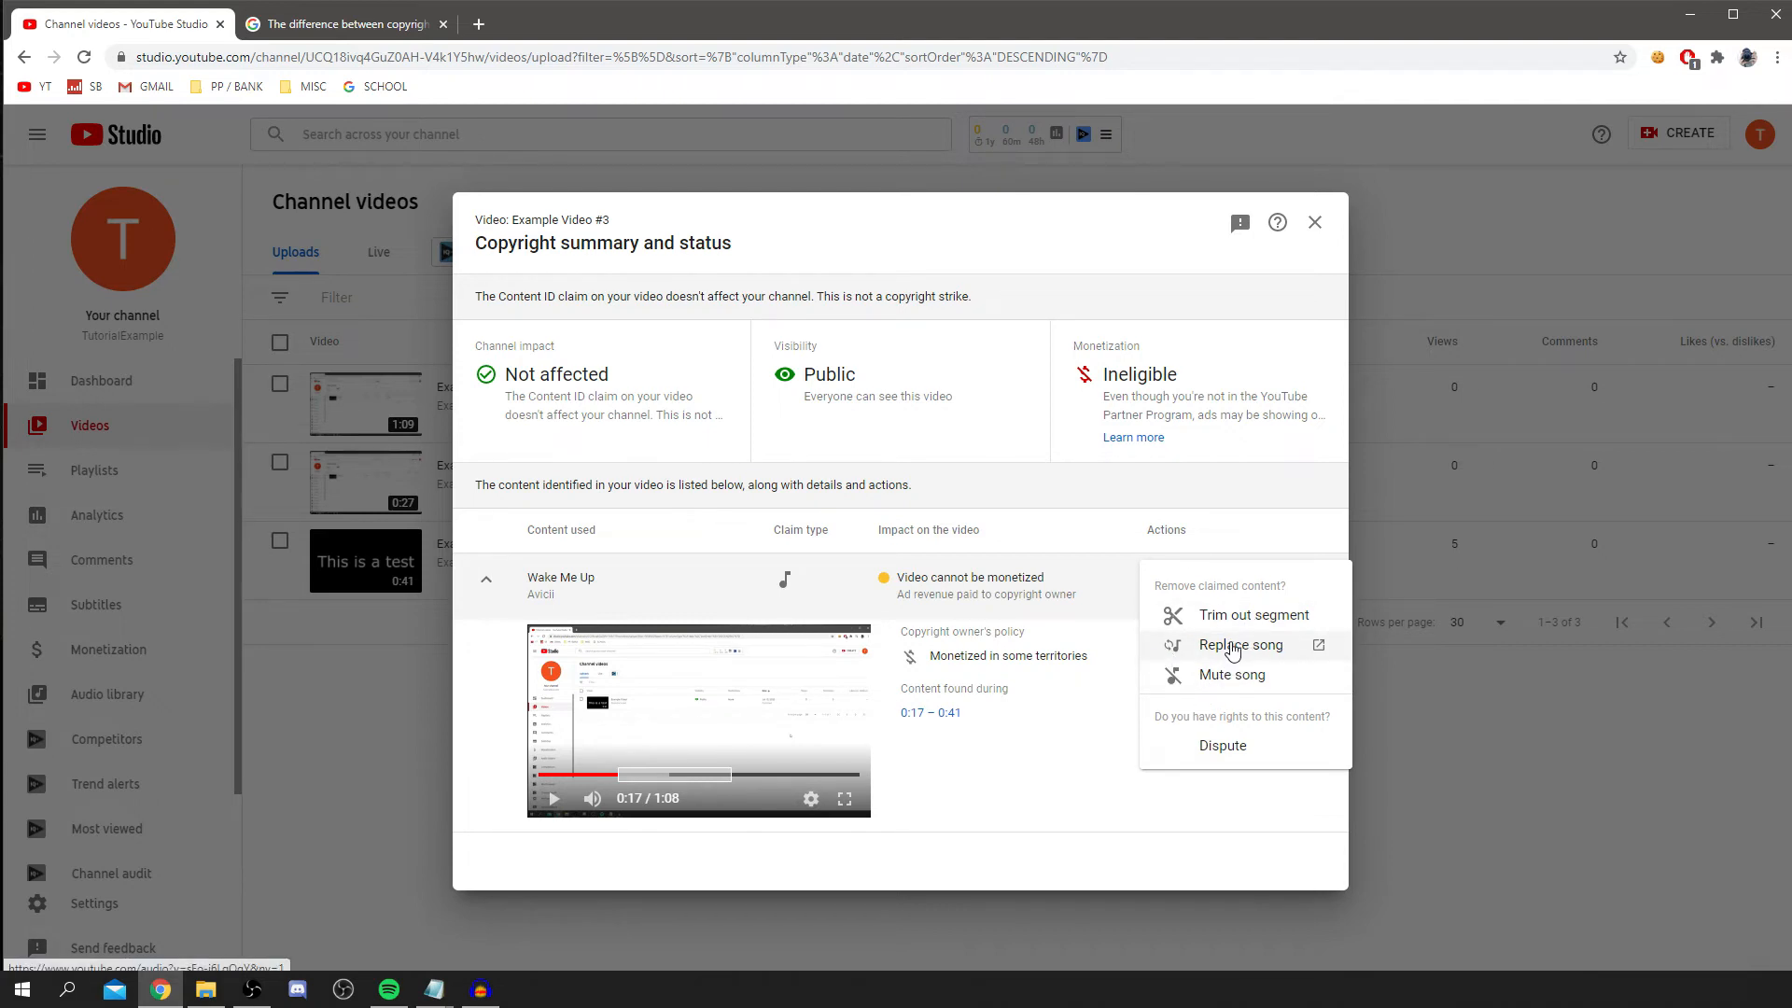
mouse_move(1253, 614)
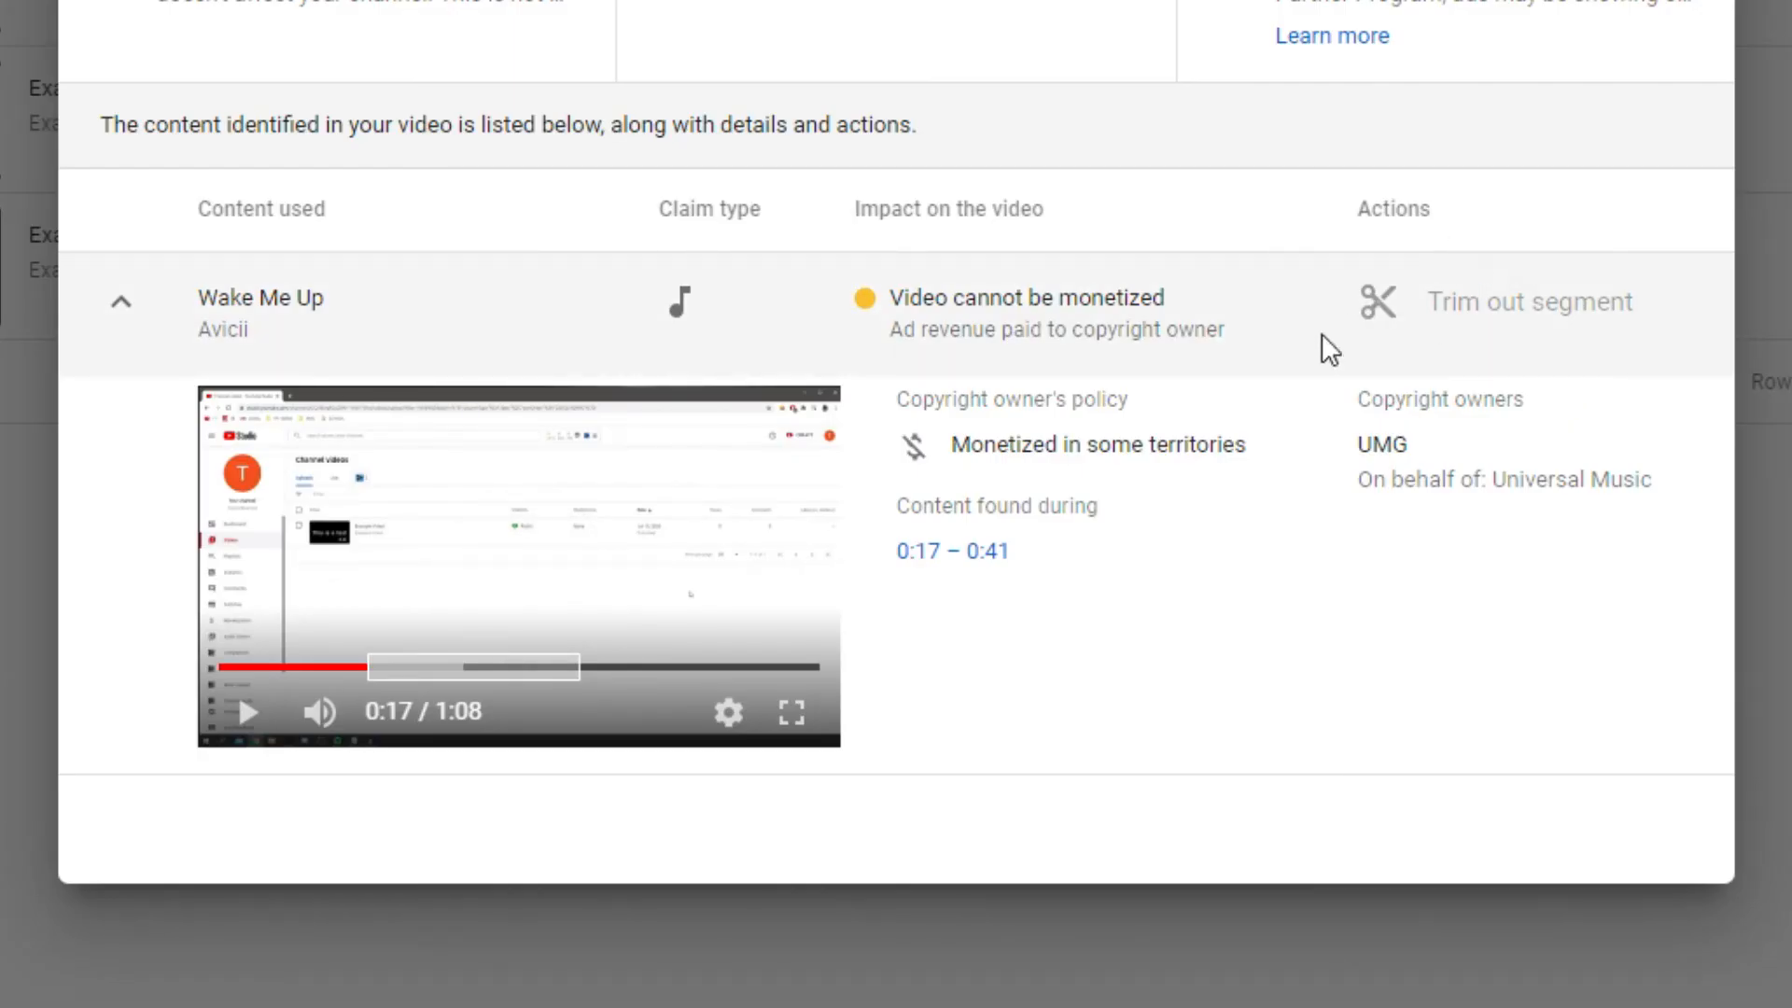
Choose Trim out segment, bringing up the trim form set to 0:17–1:00.
click(1529, 303)
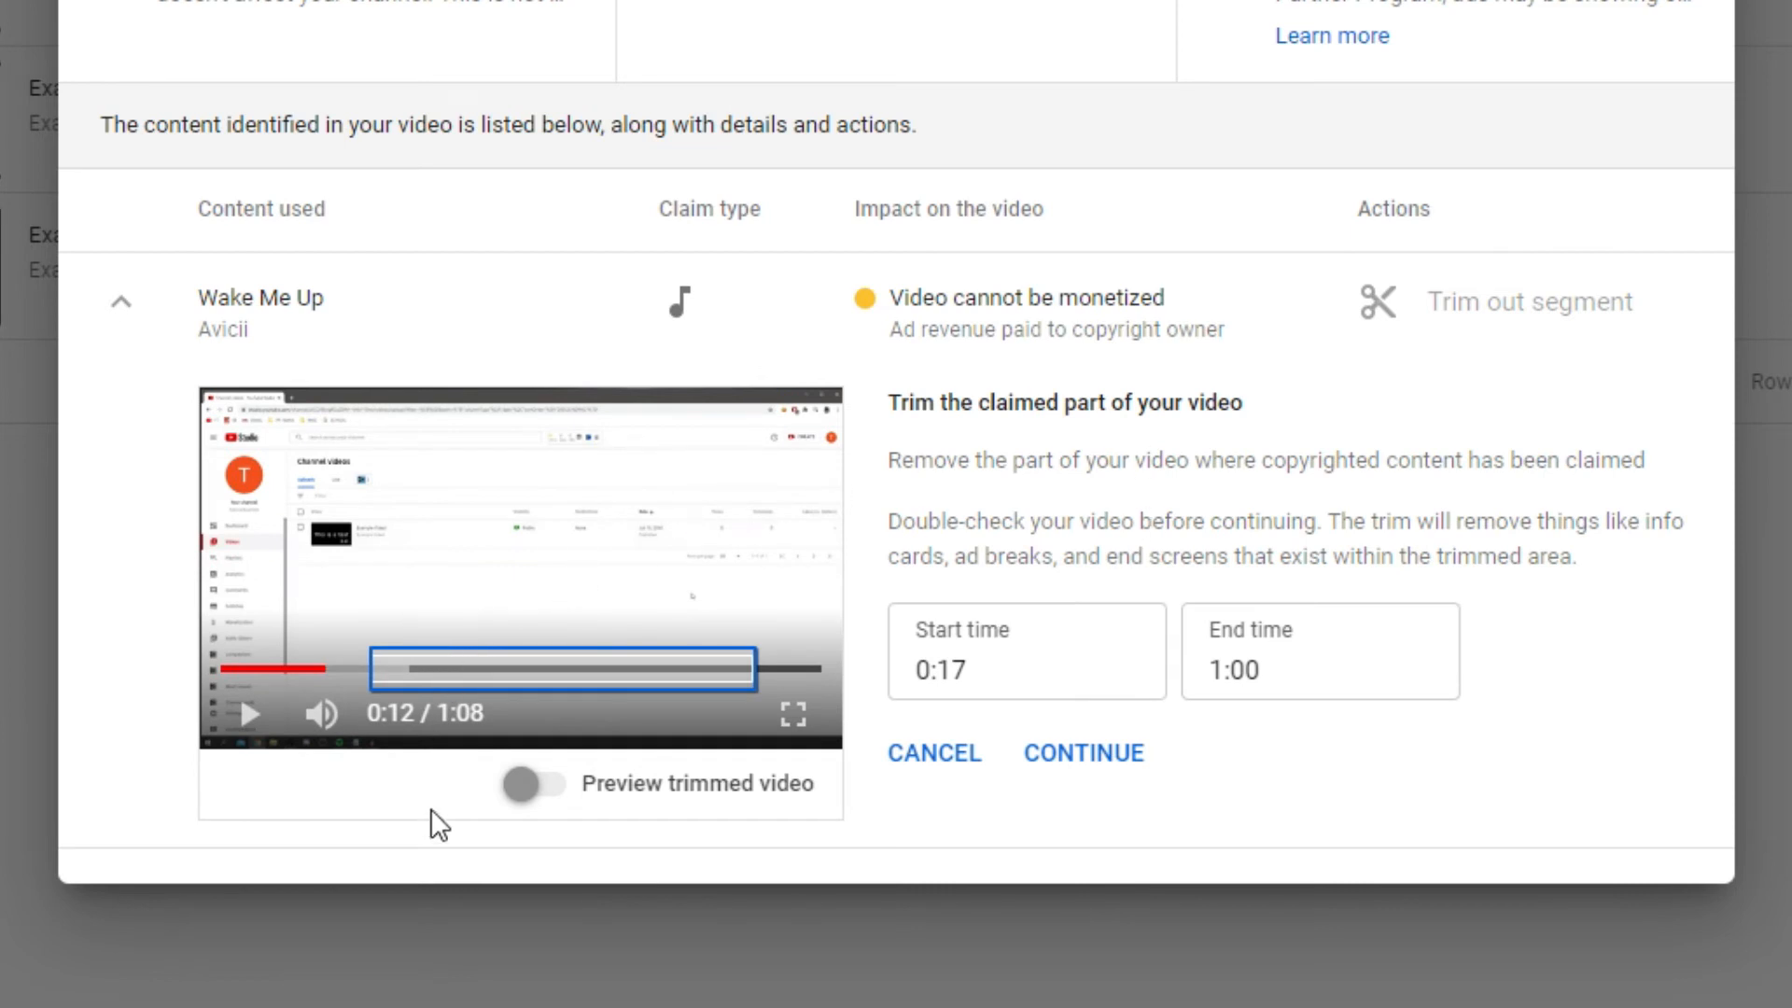
mouse_move(670, 865)
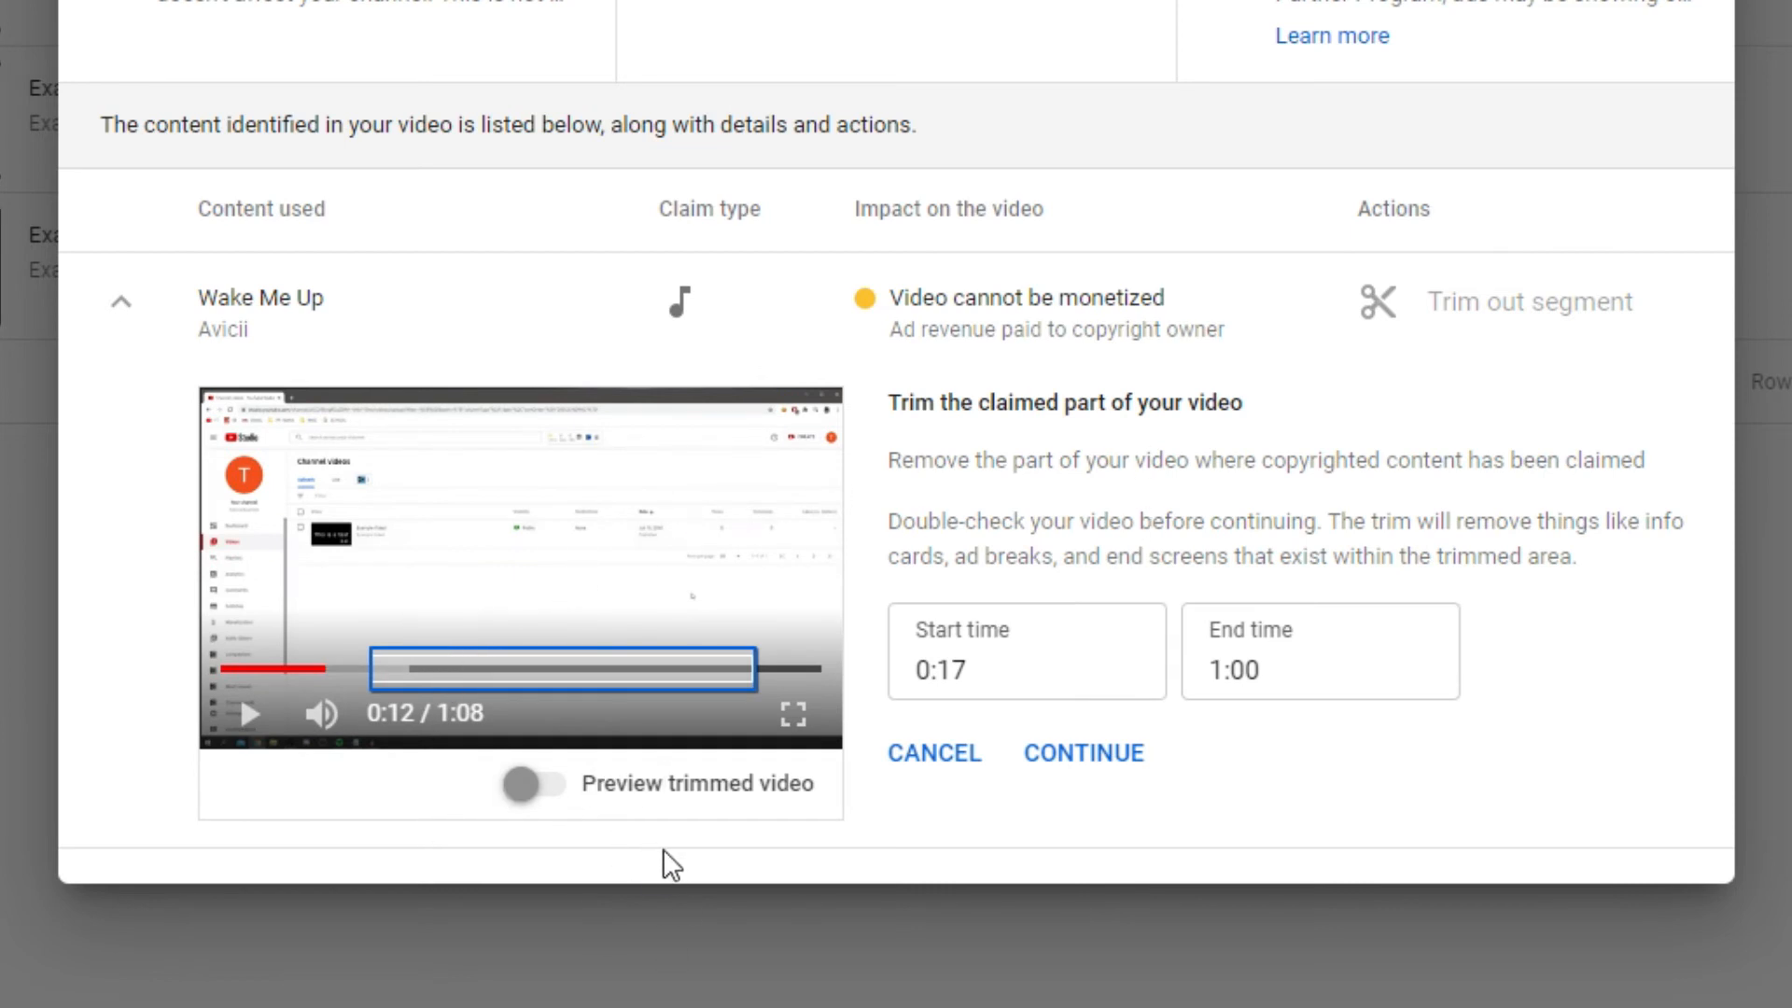
mouse_move(1271, 407)
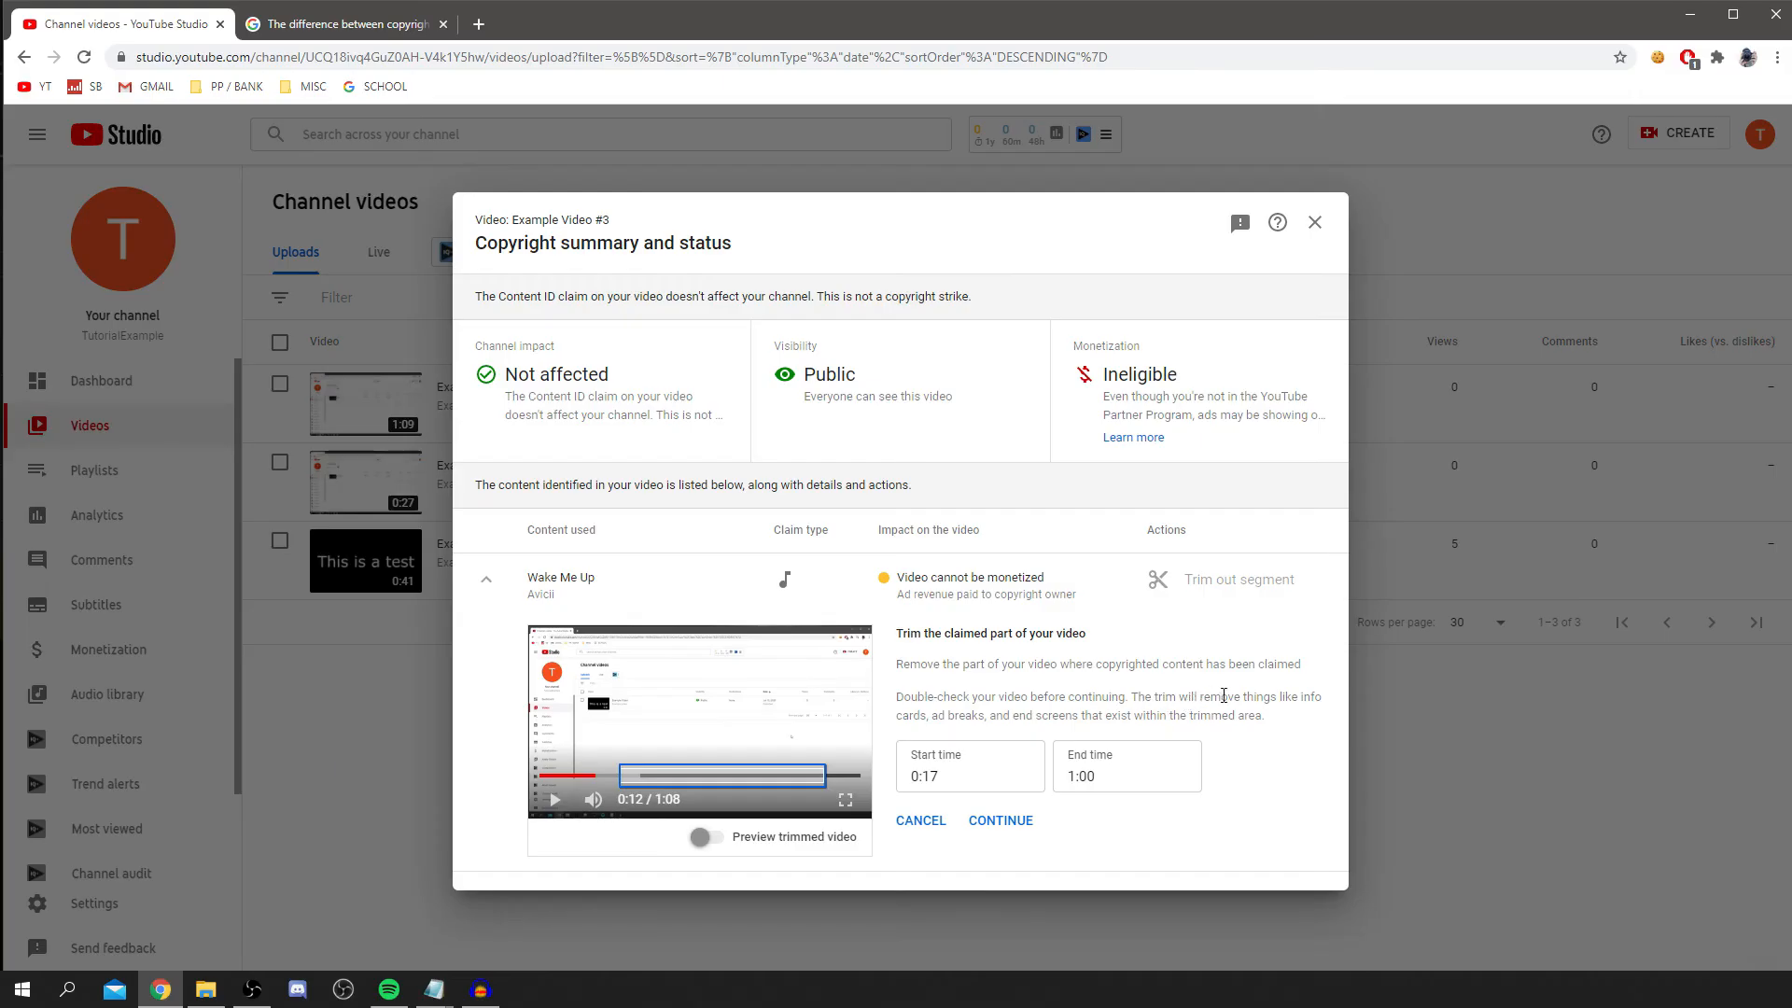
mouse_move(990, 732)
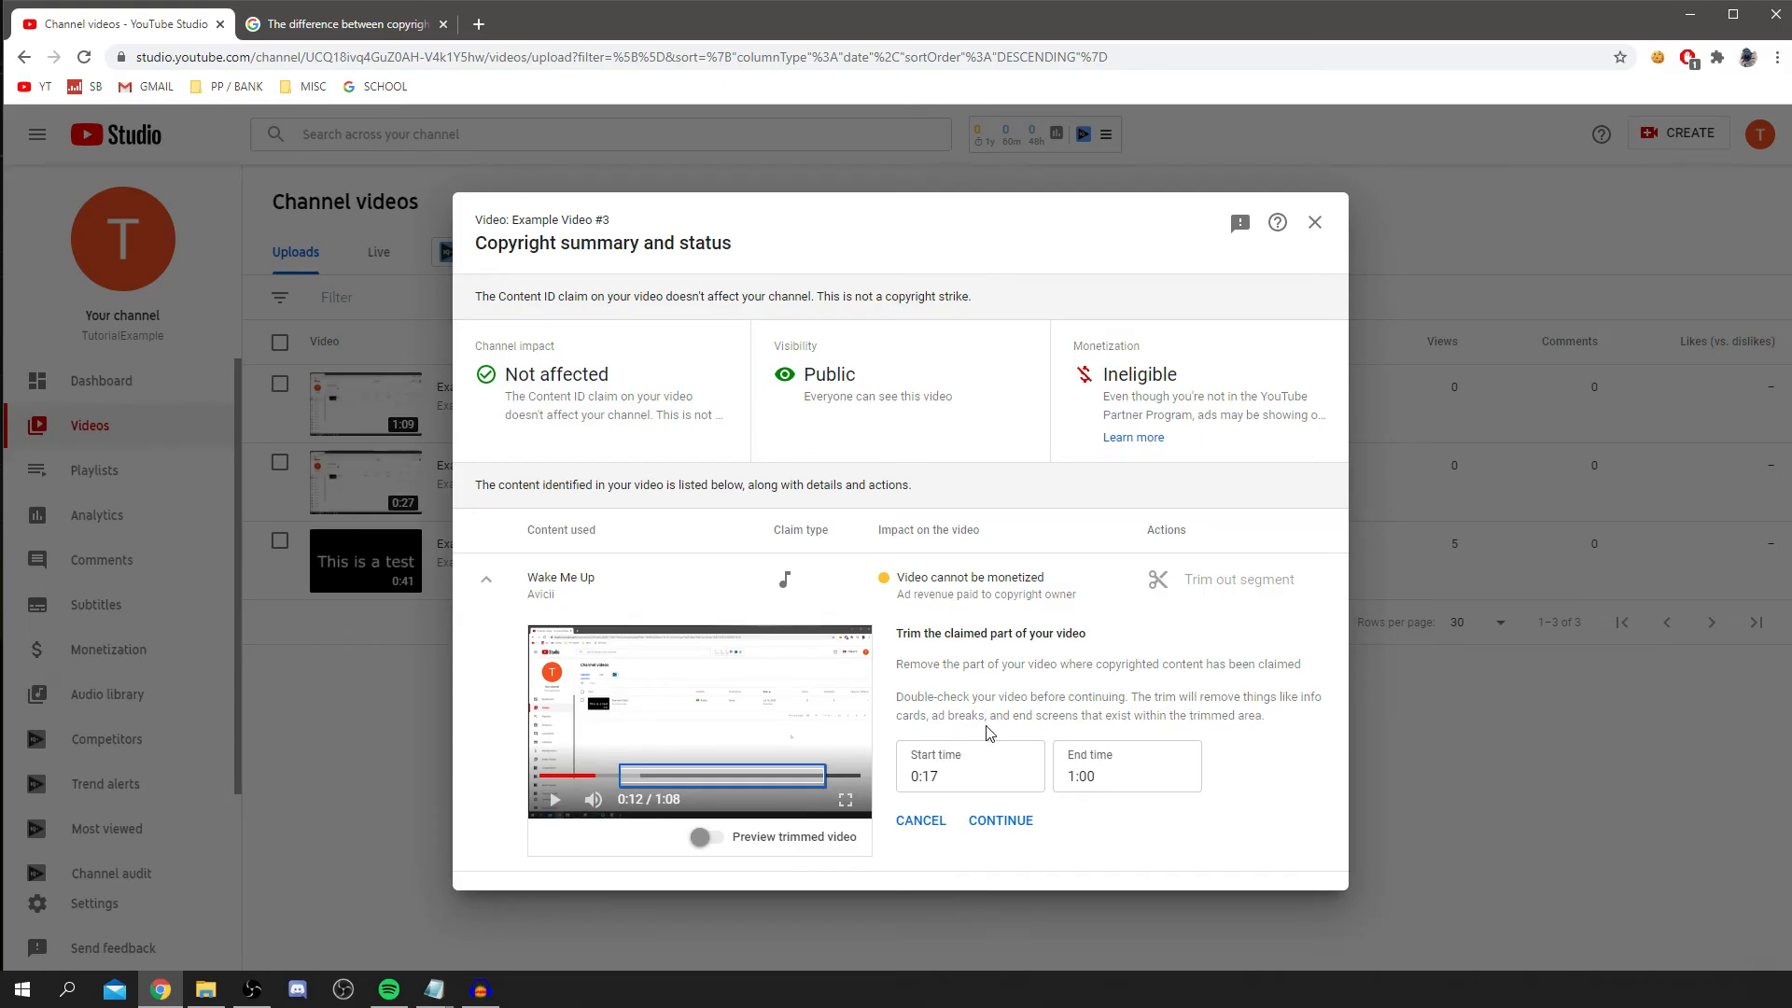
mouse_move(1209, 732)
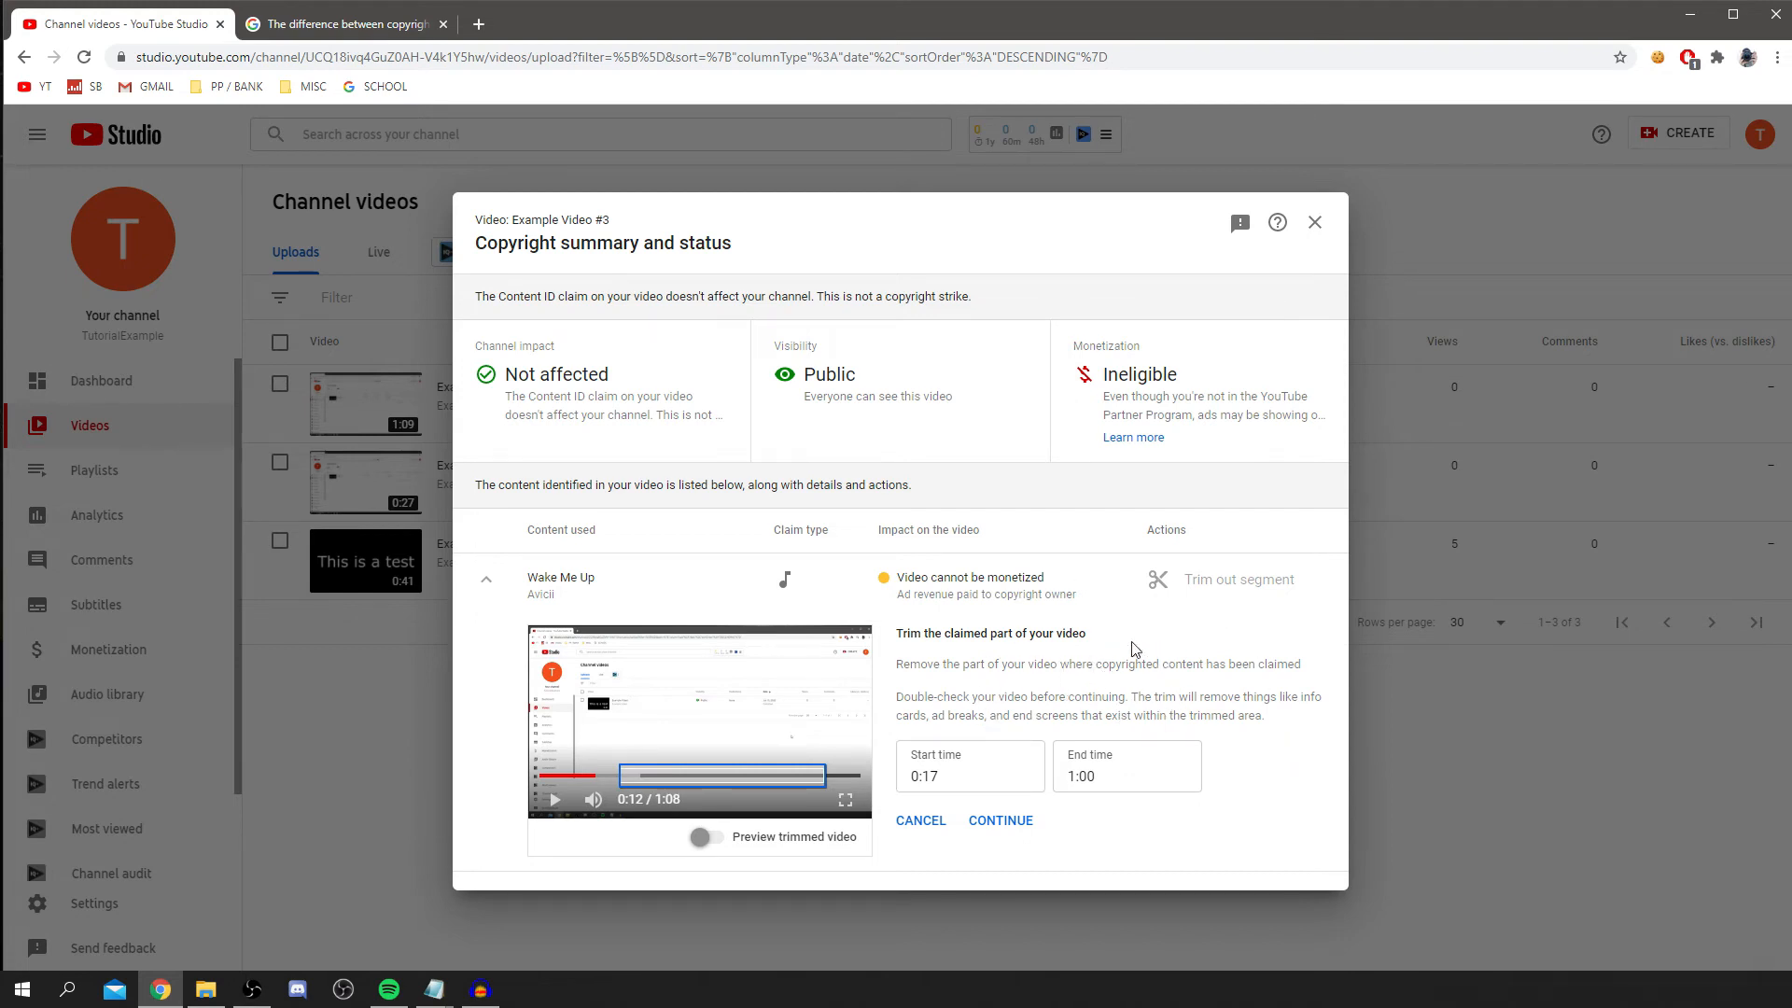
click(969, 776)
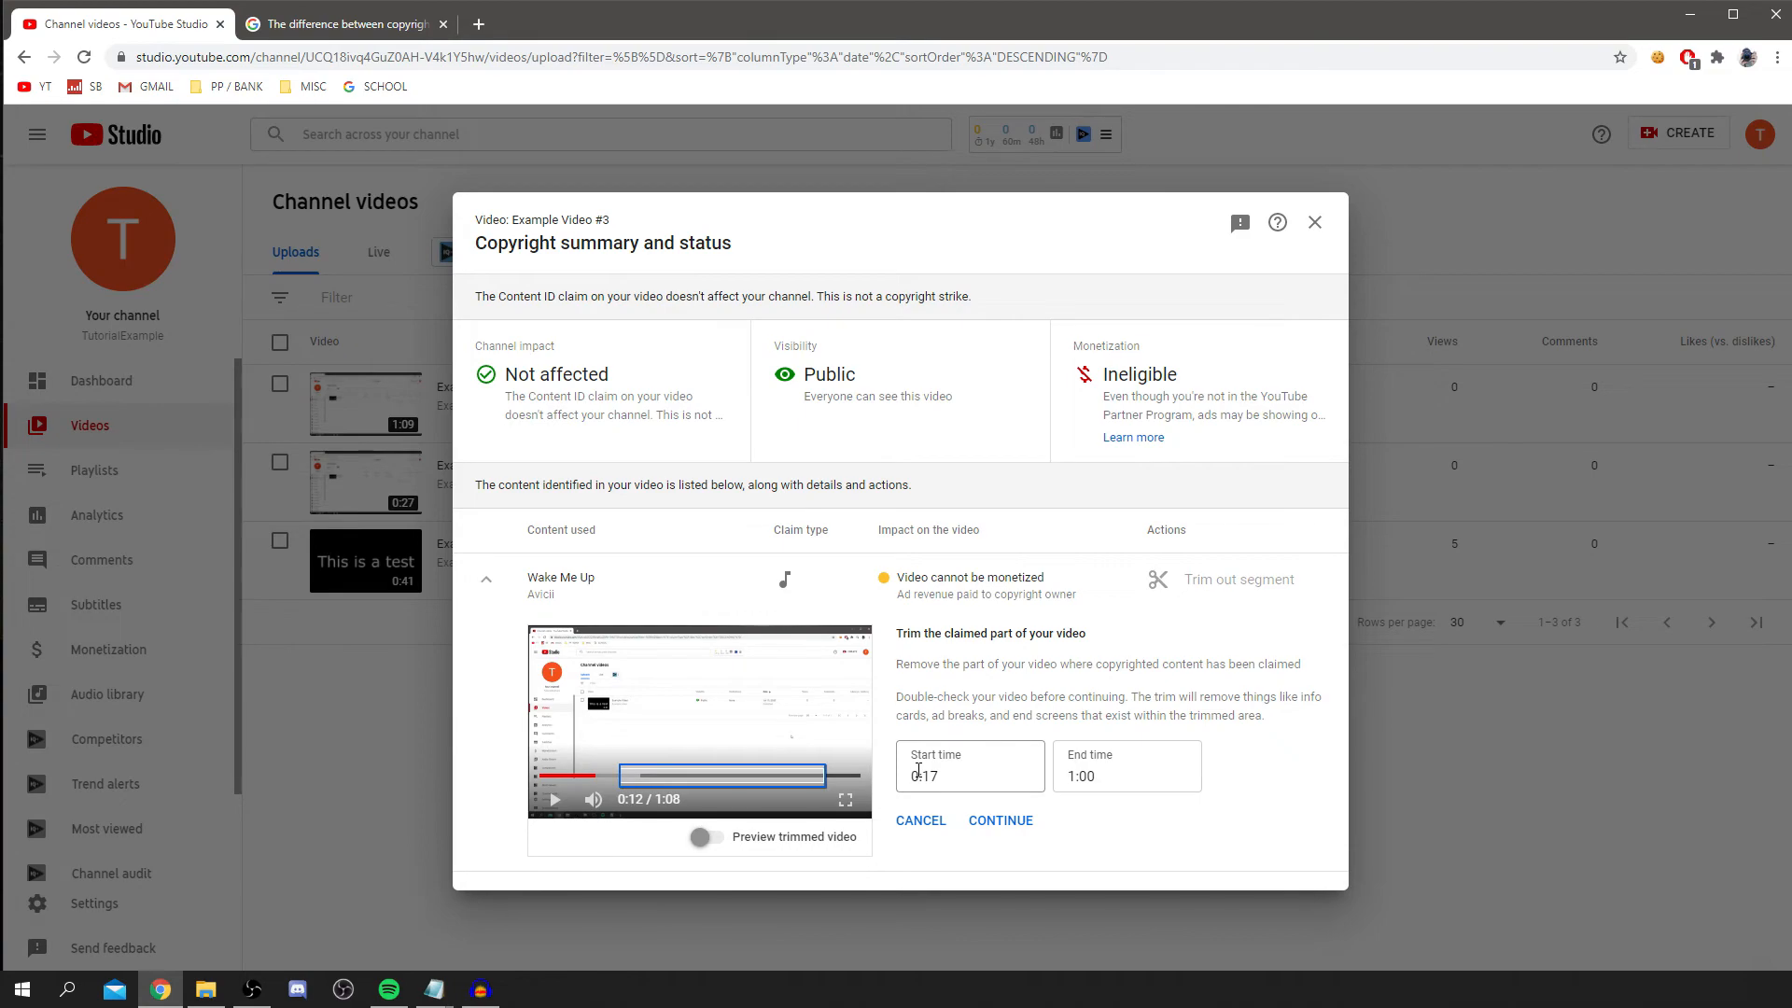
Continue and confirm trimming the claimed 0:17–1:00 part out of the video.
click(999, 820)
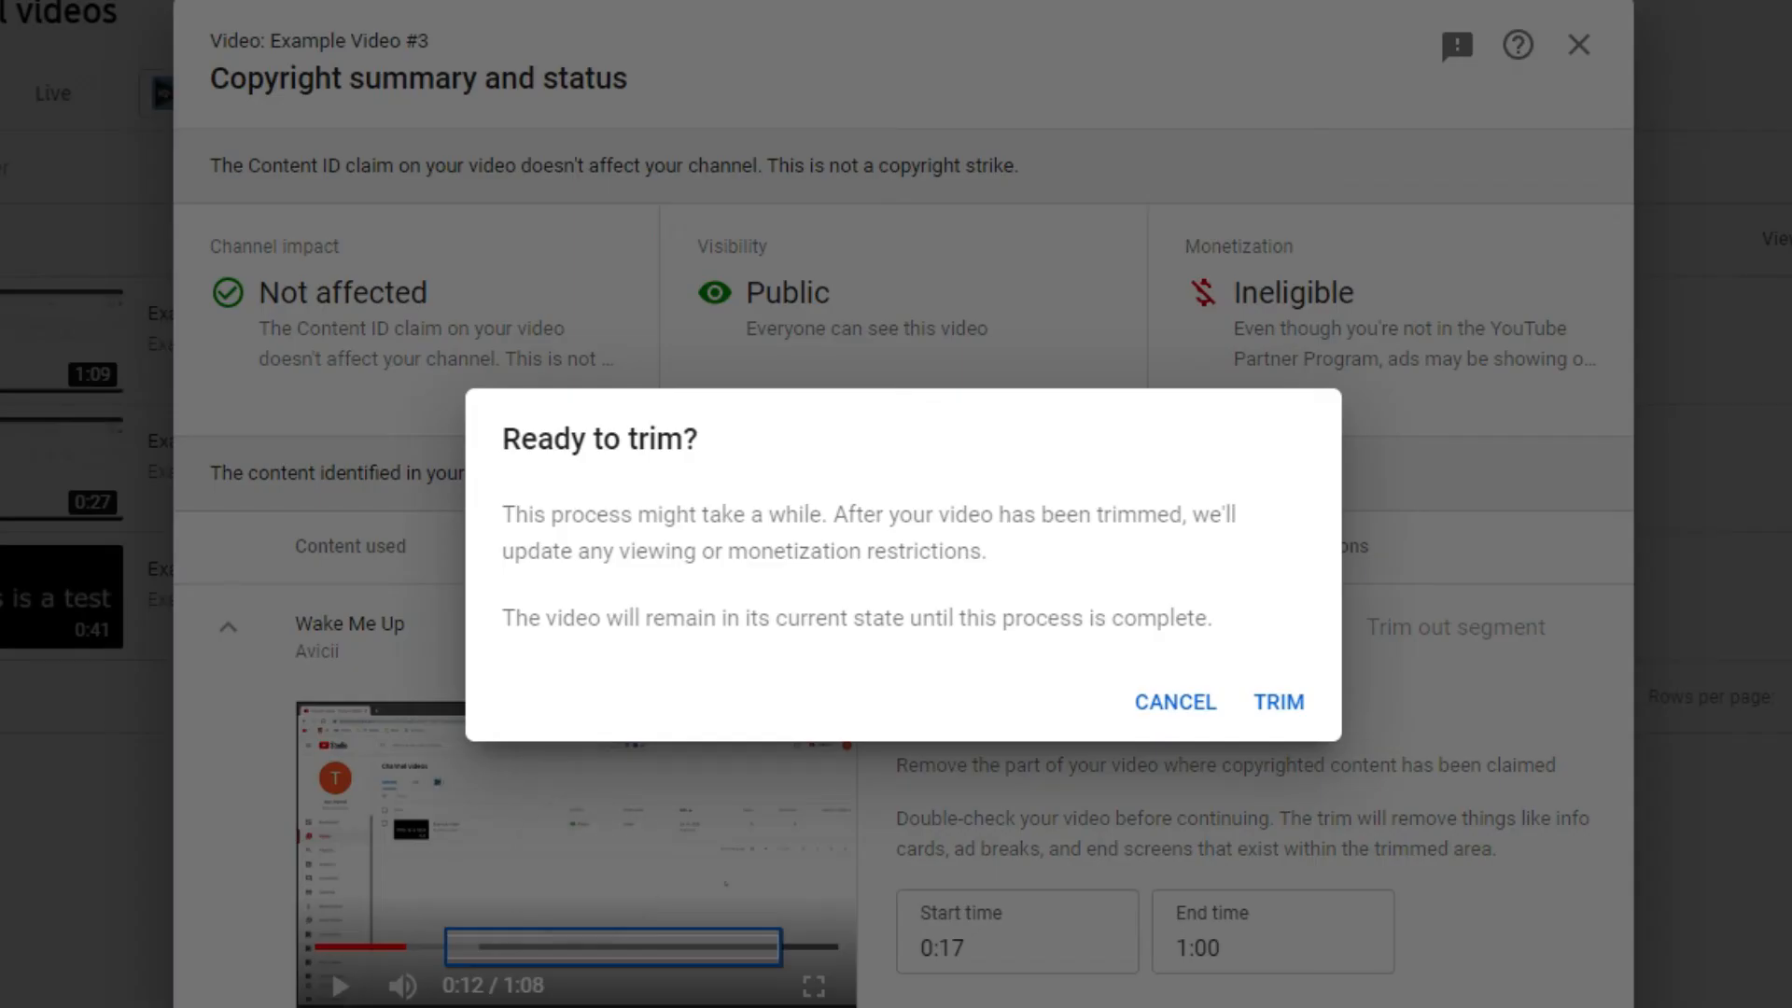
mouse_move(786, 584)
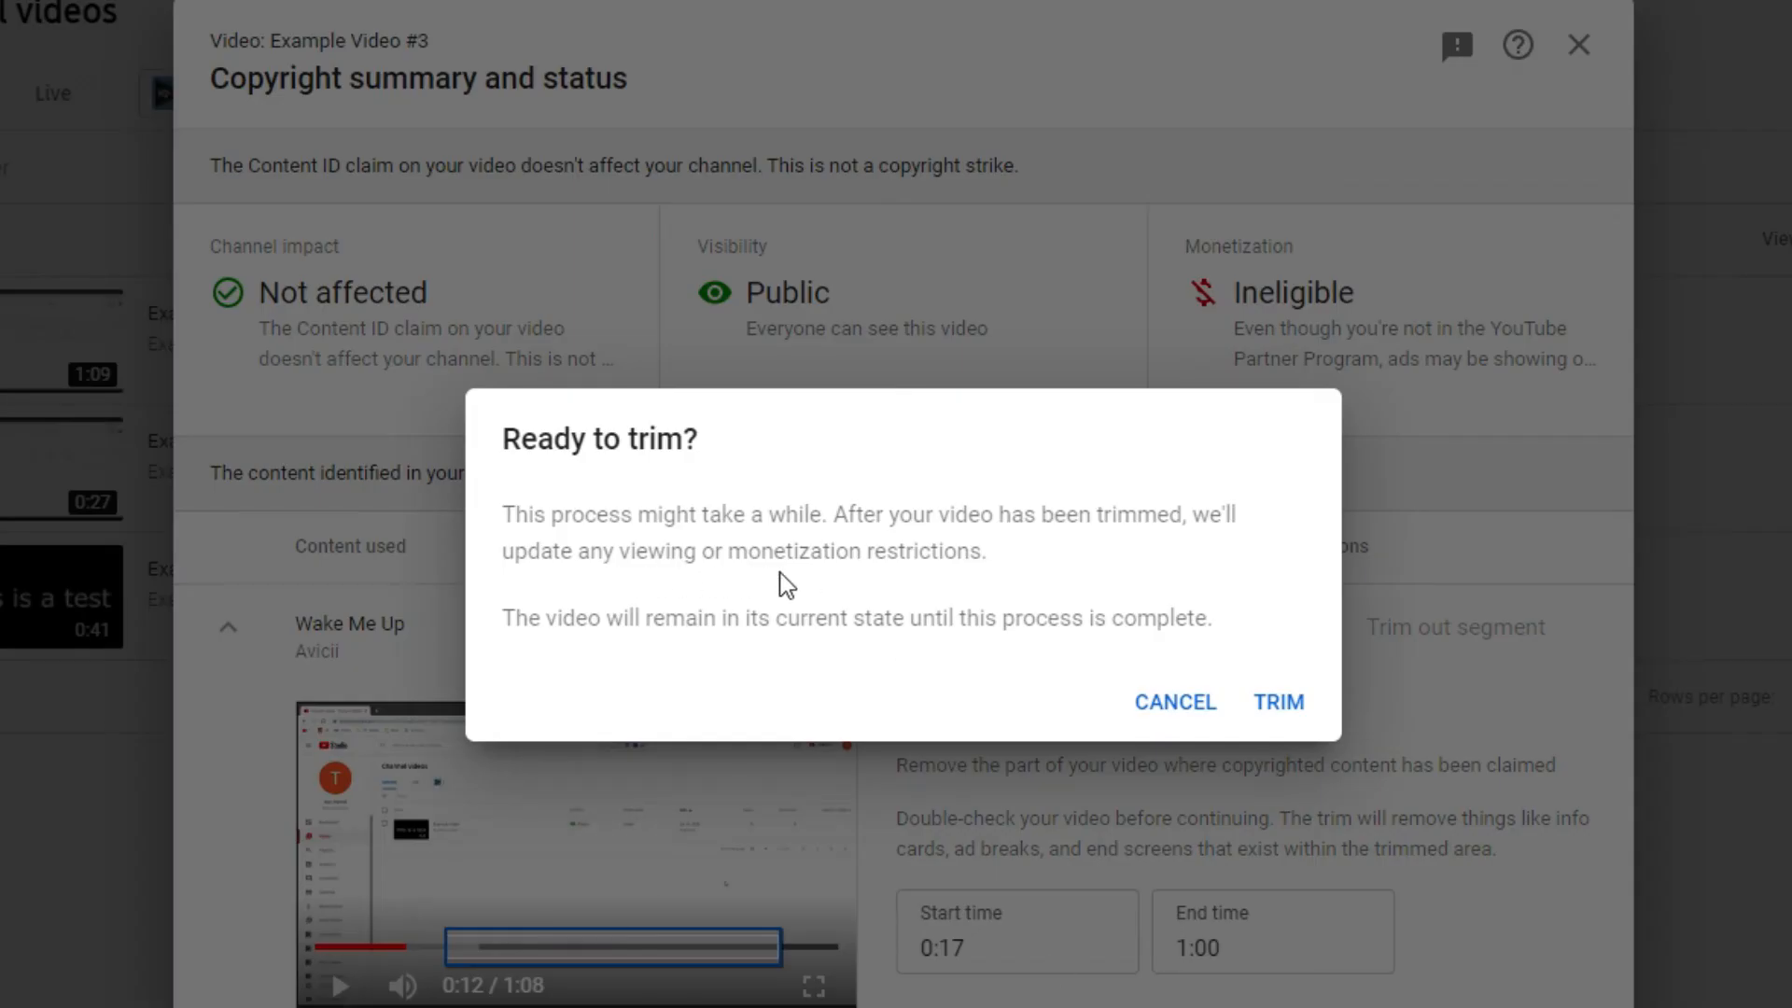
mouse_move(954, 584)
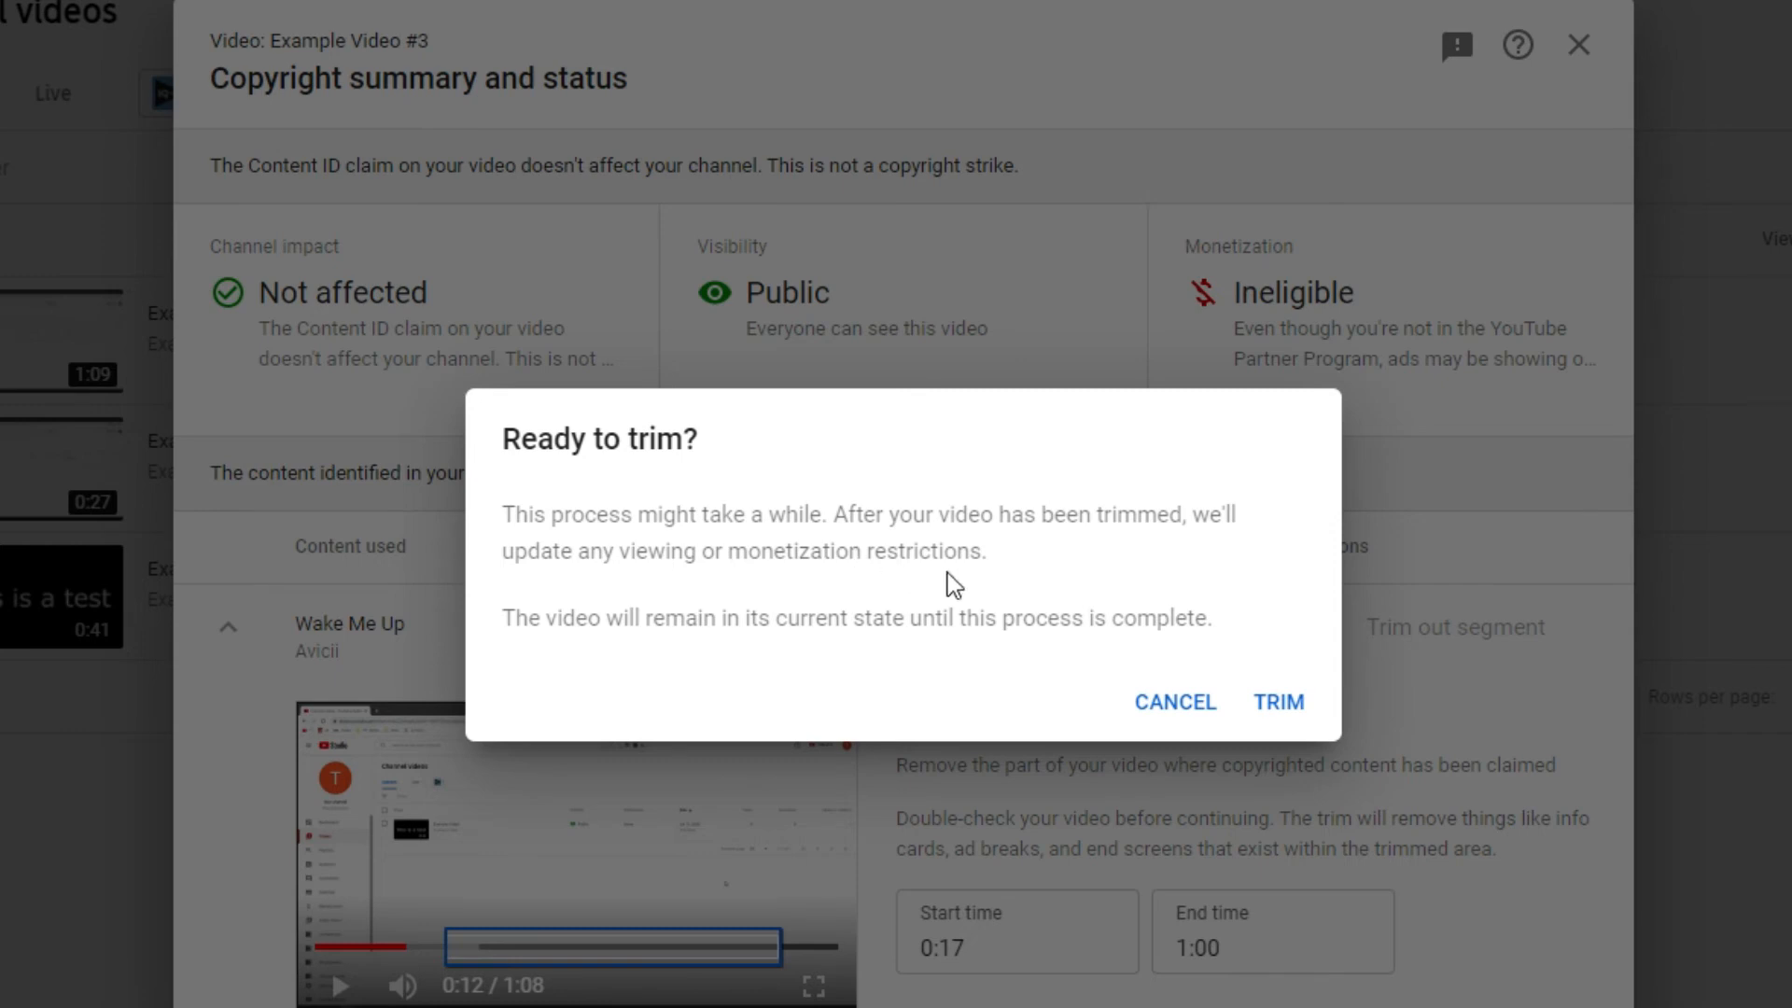
mouse_move(874, 605)
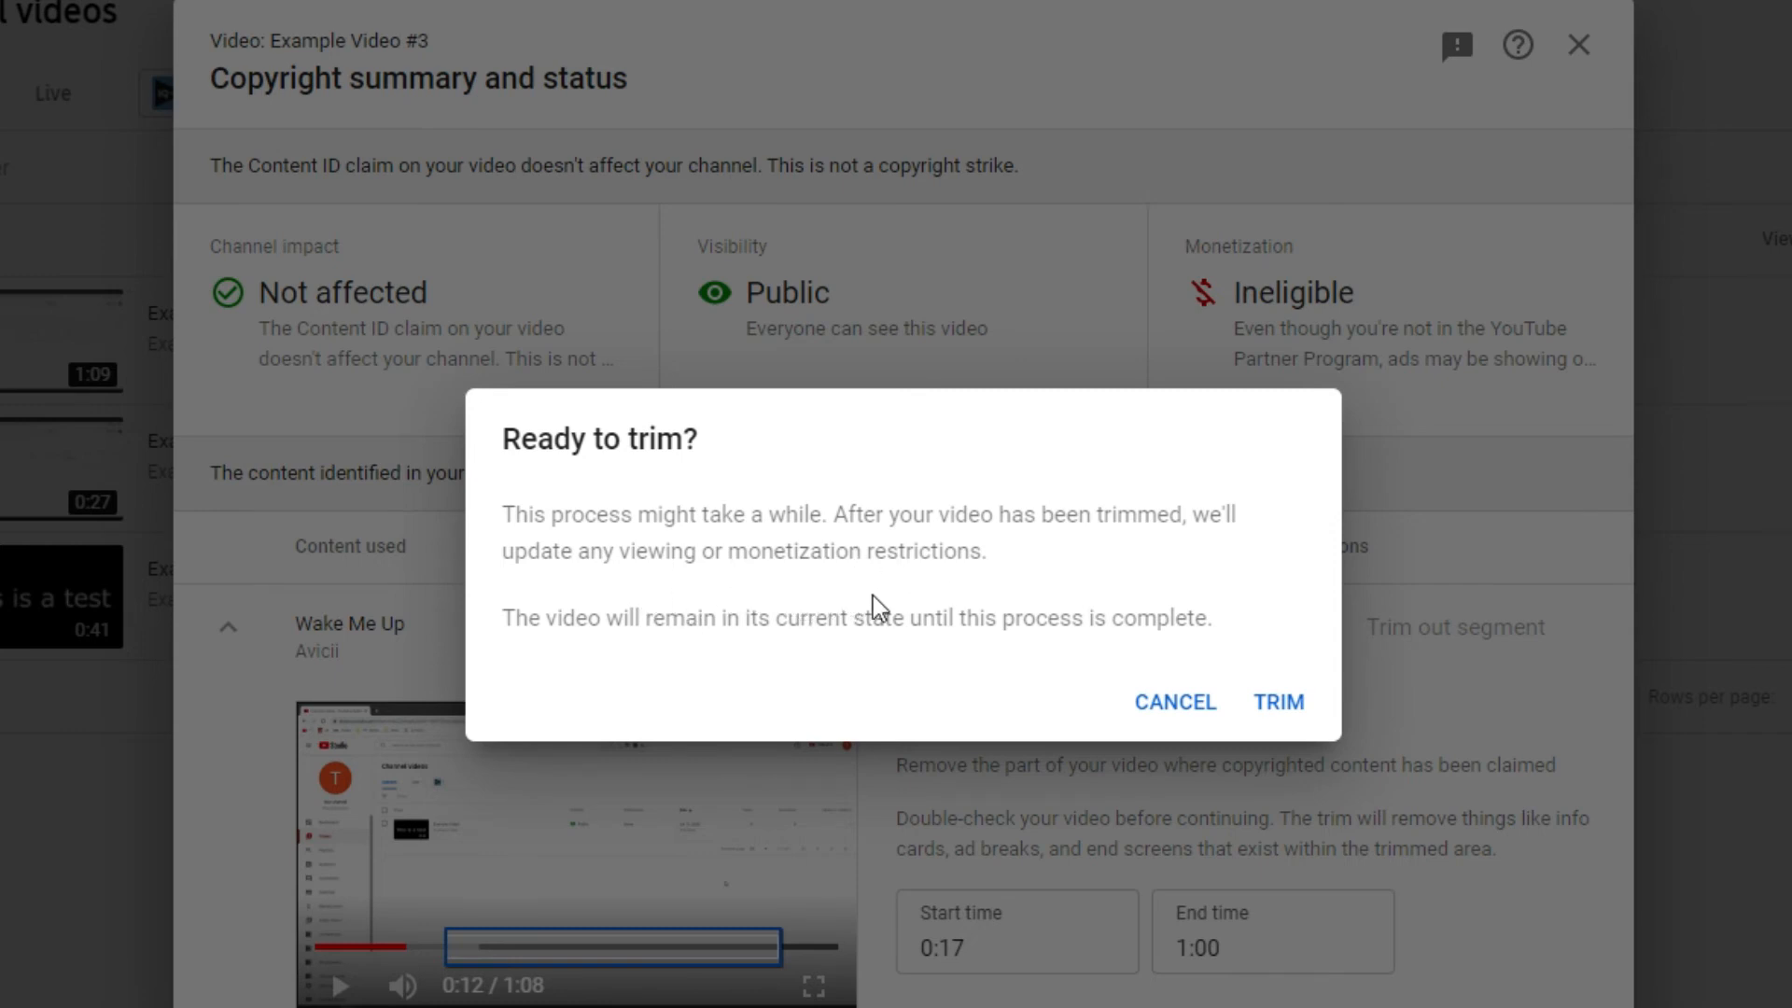
mouse_move(631, 661)
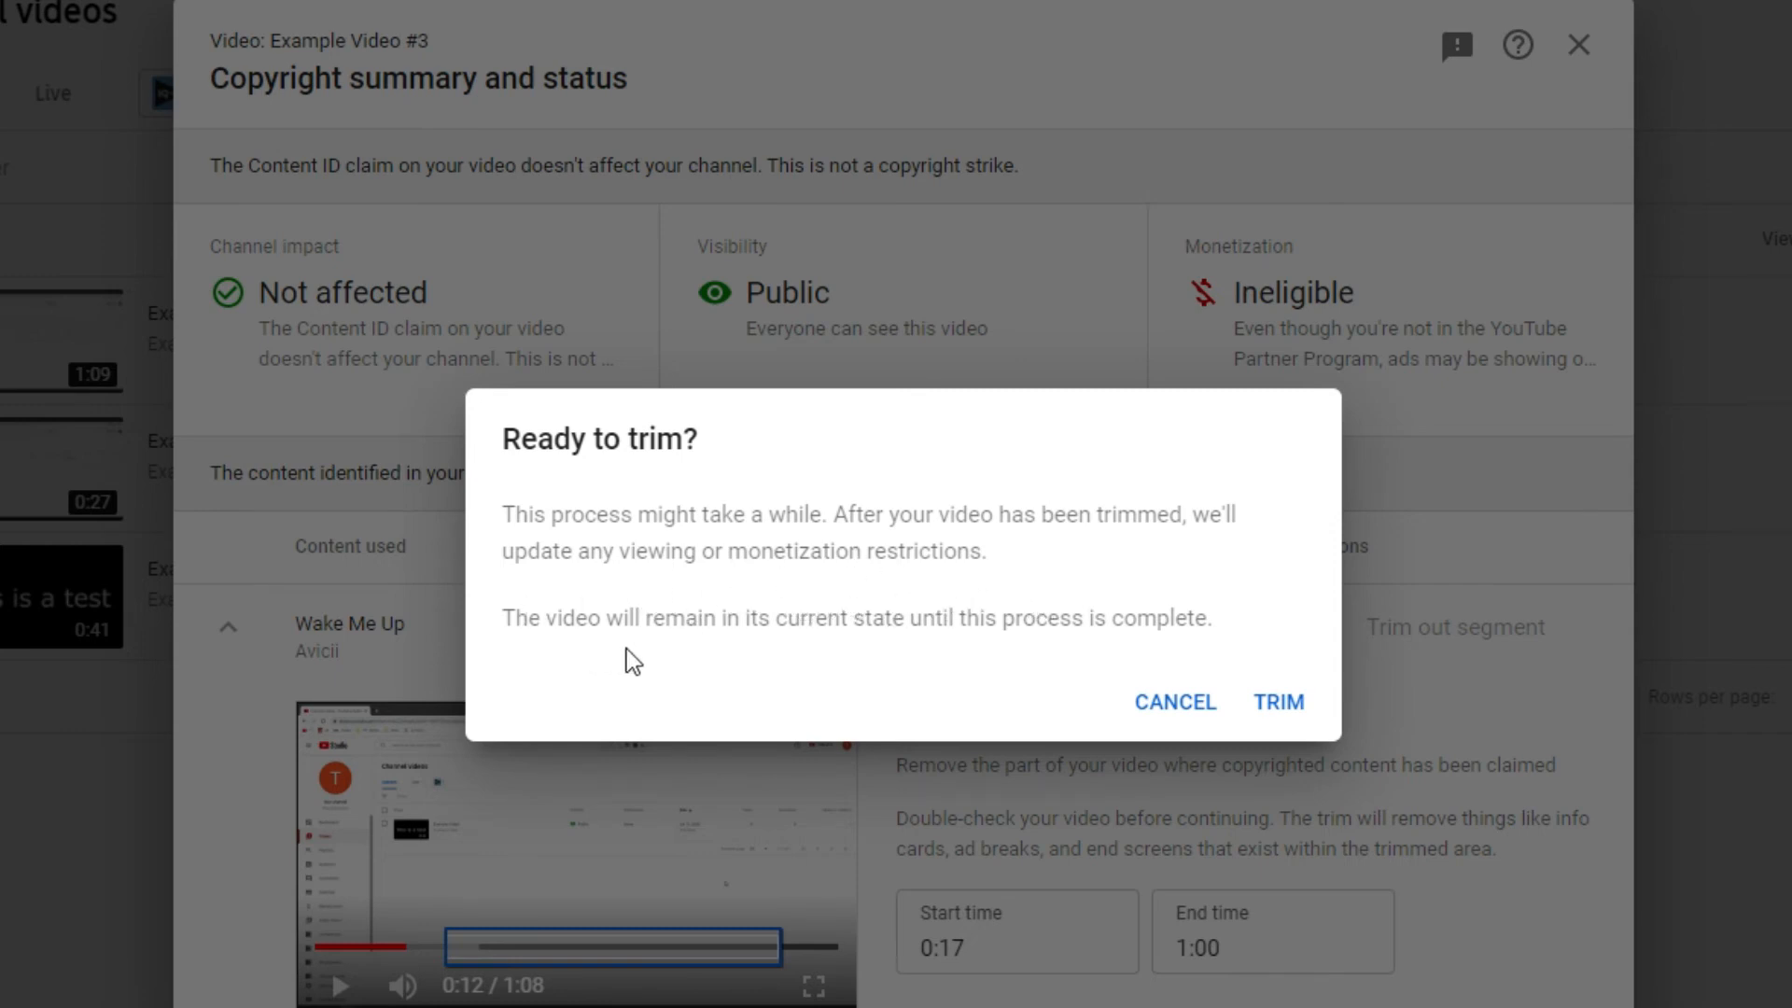
mouse_move(1105, 664)
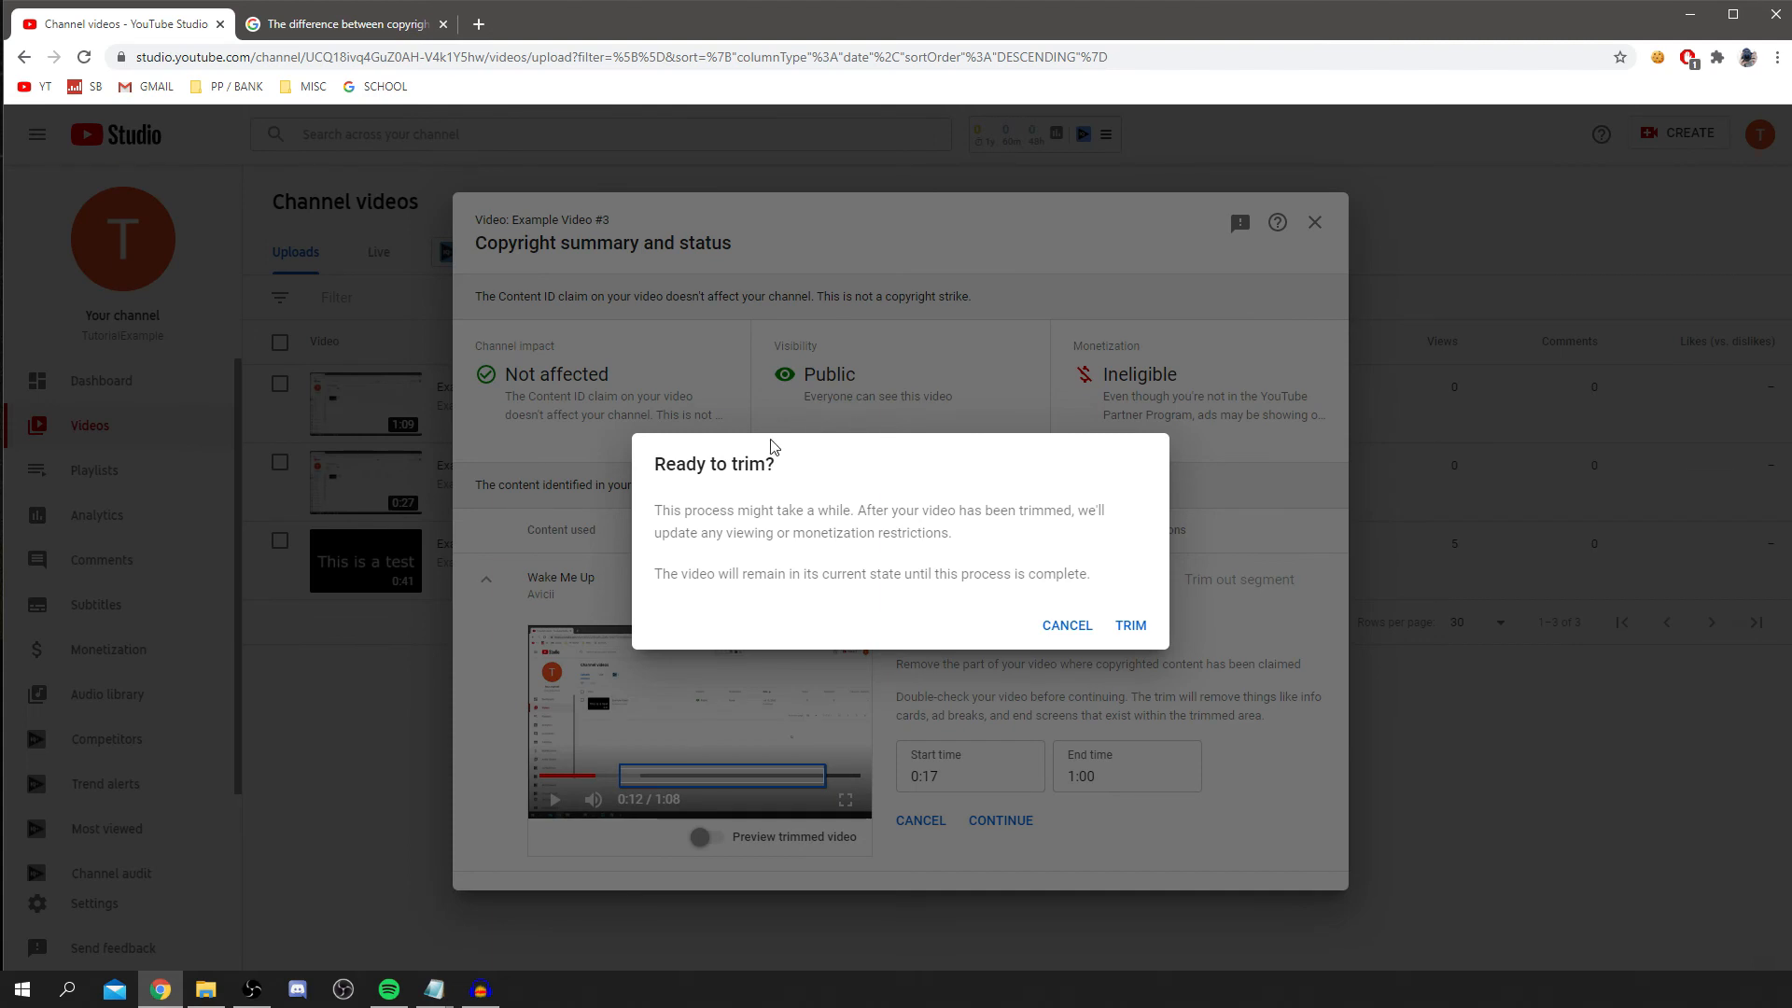
mouse_move(775, 450)
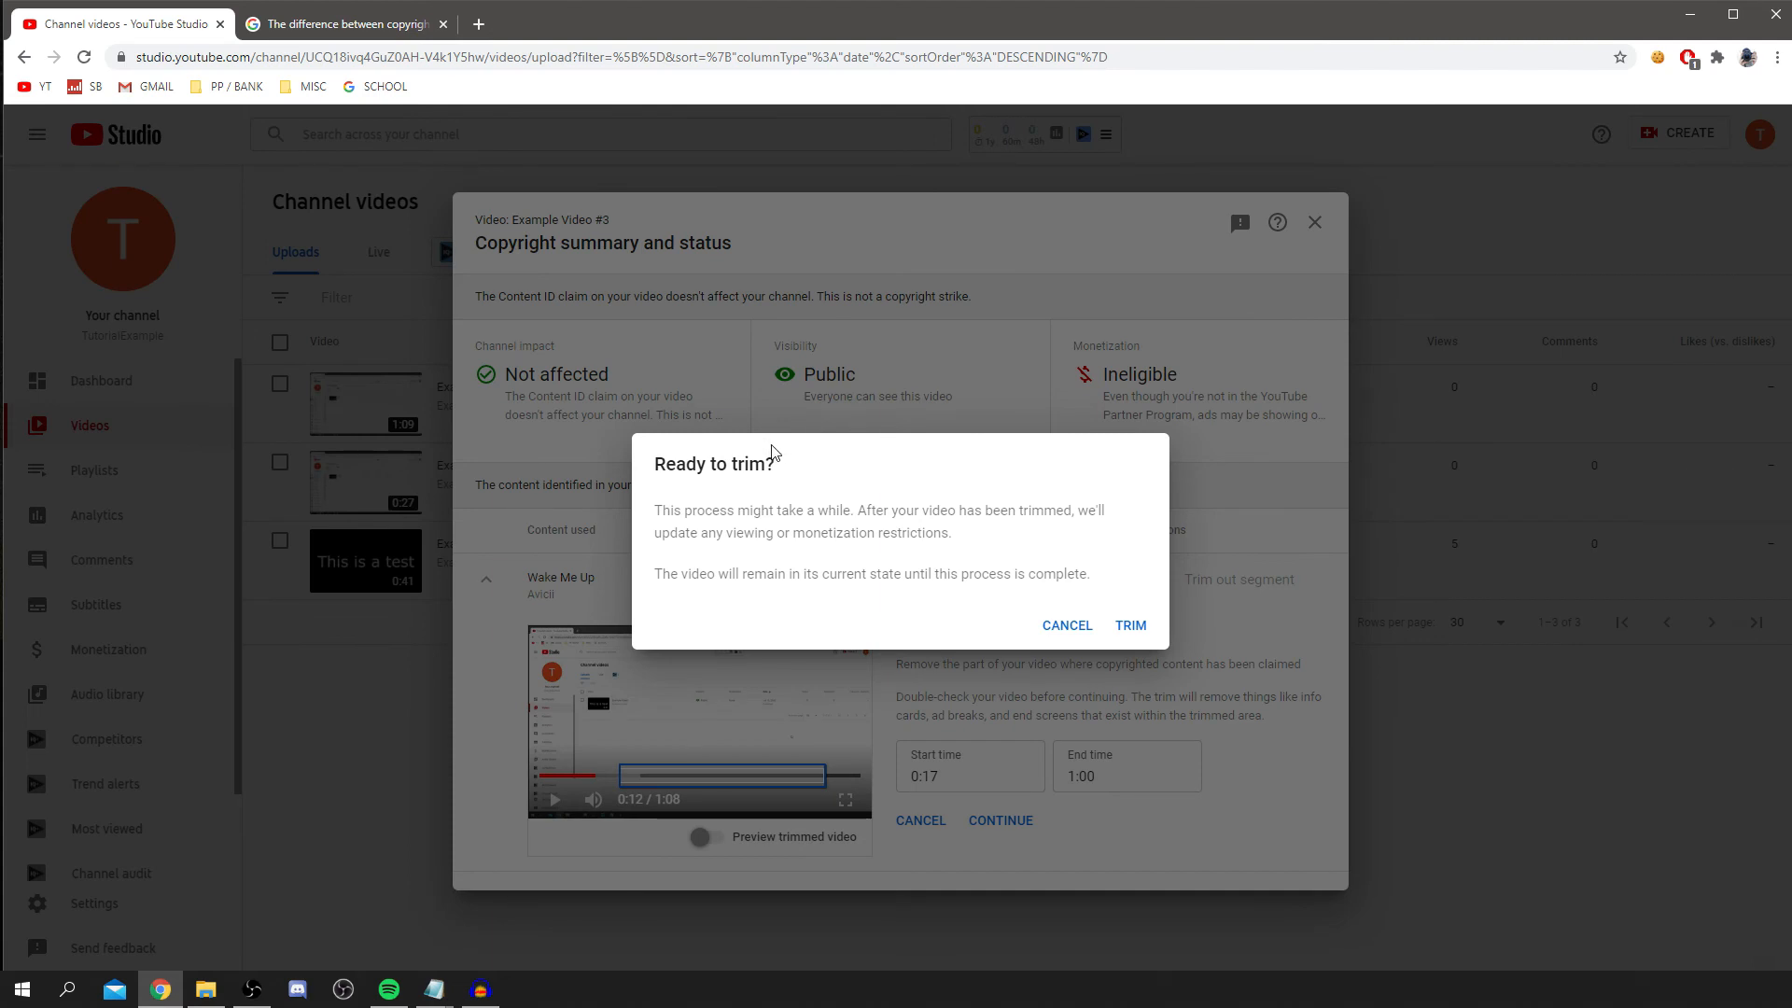
mouse_move(762, 567)
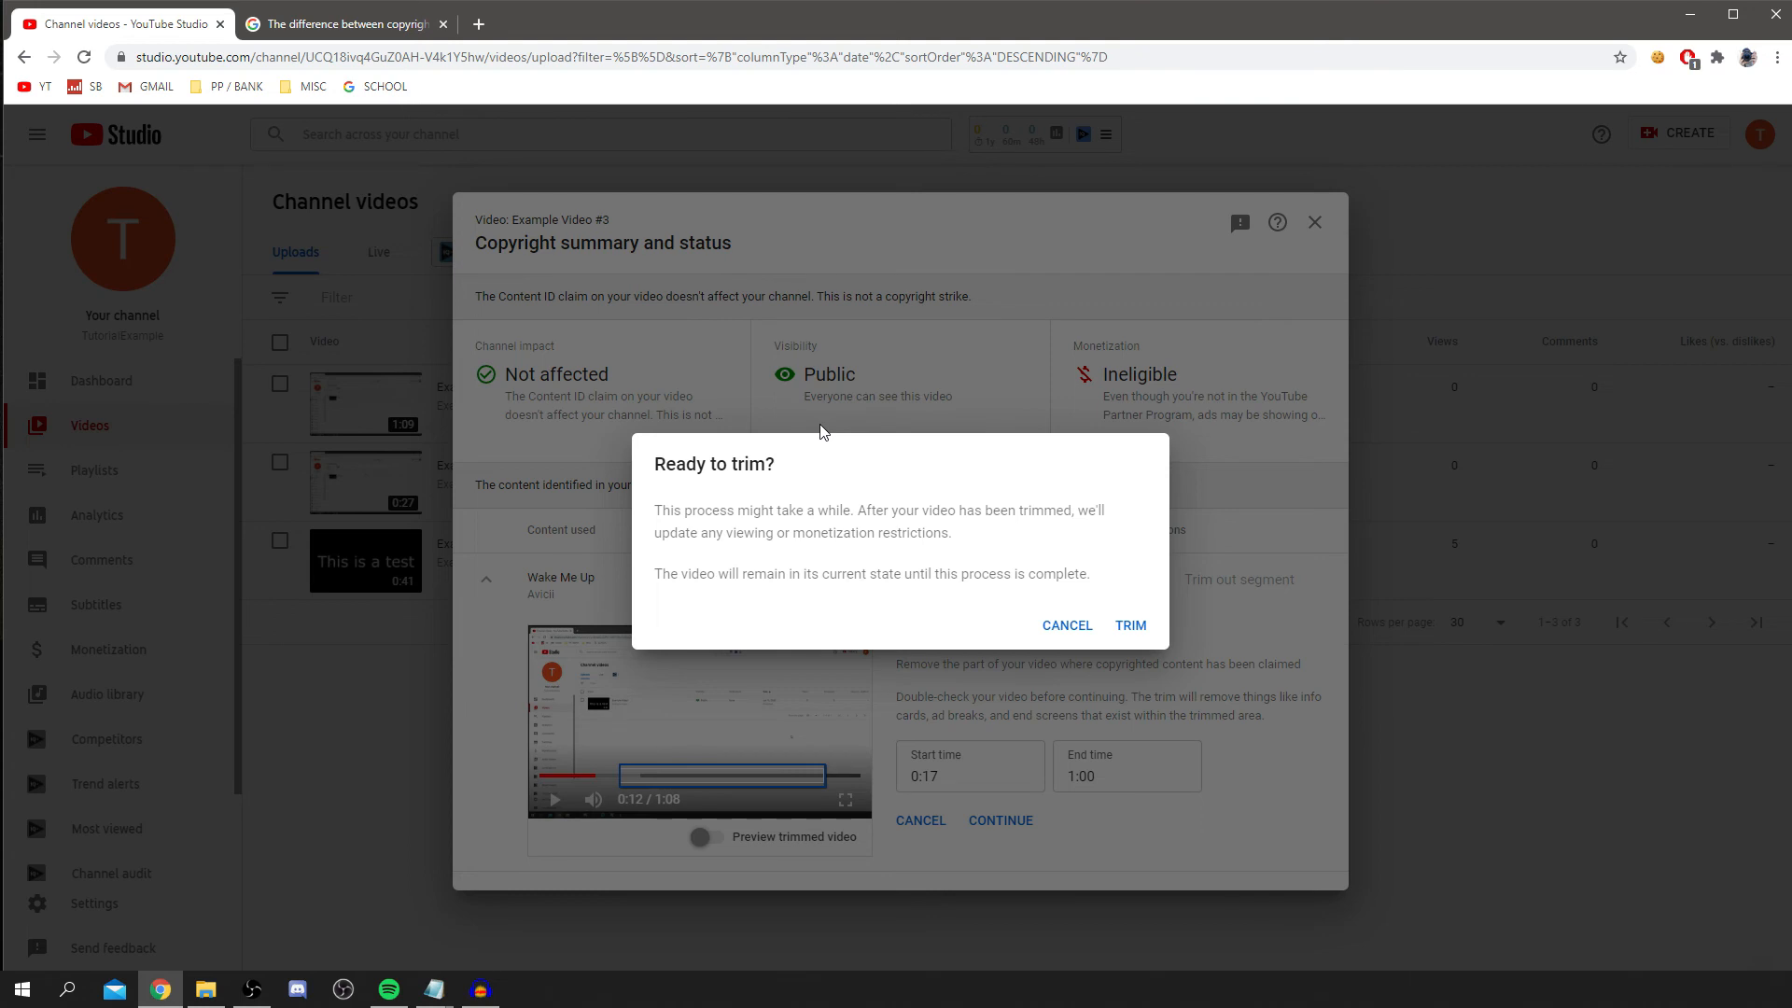
mouse_move(846, 661)
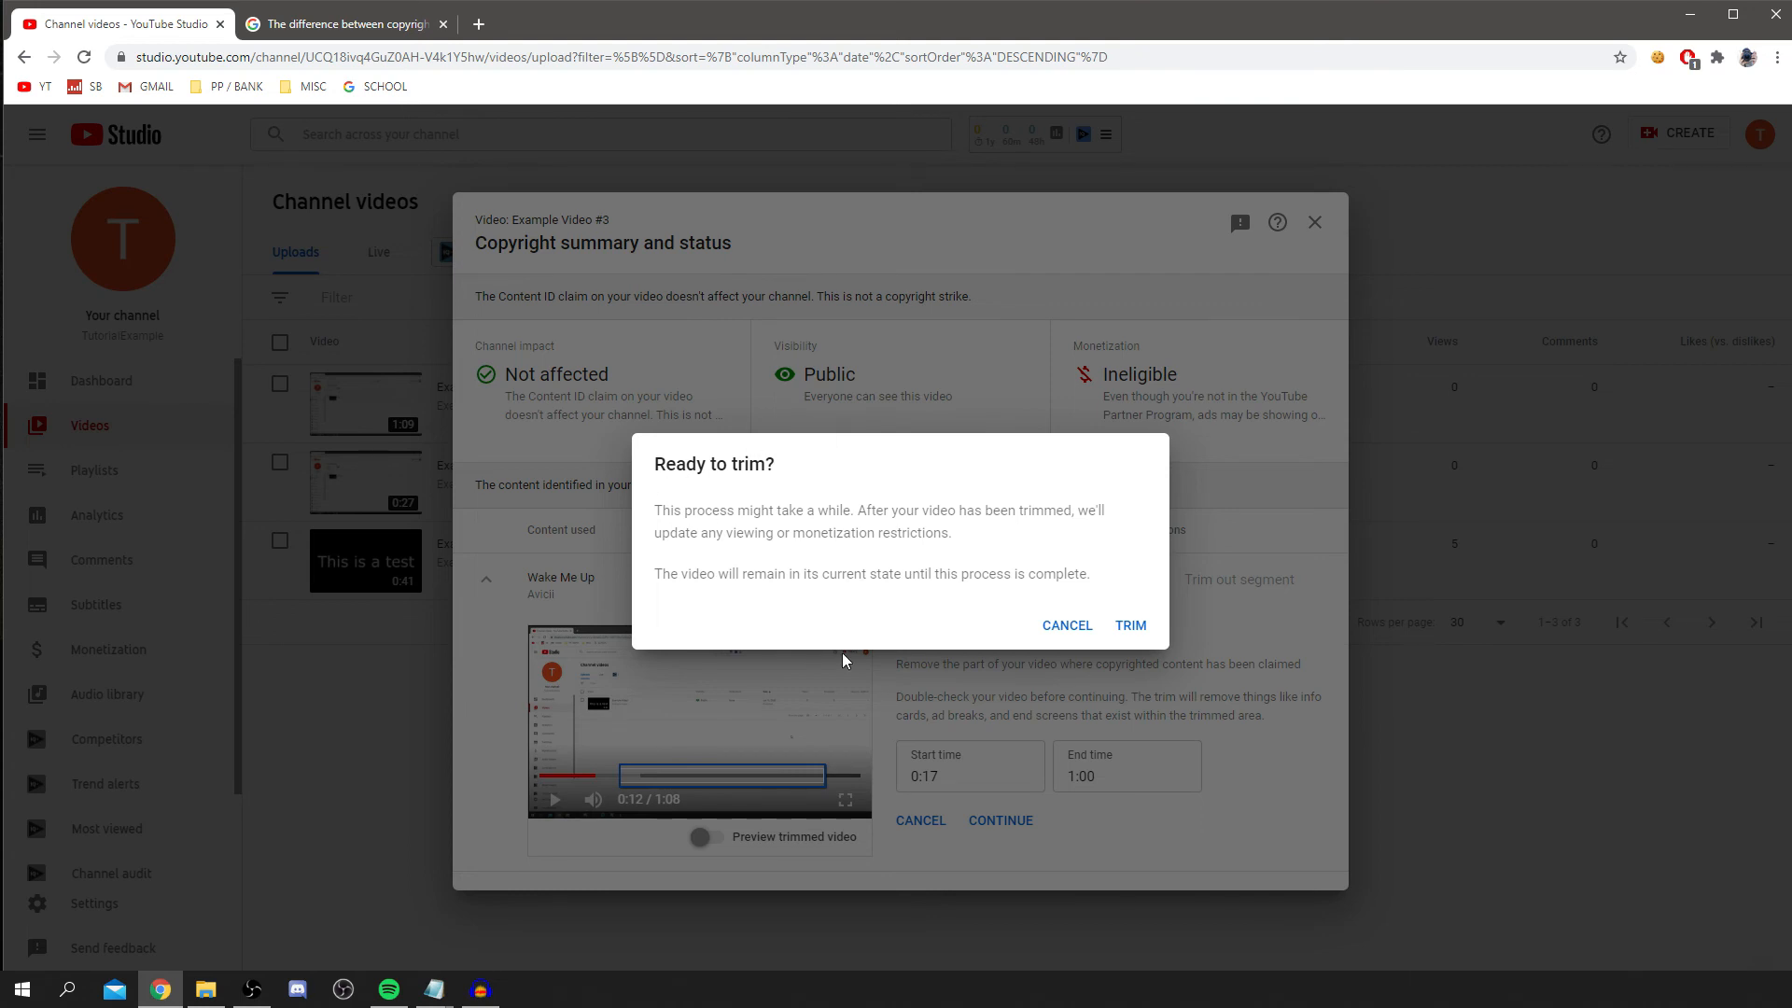
mouse_move(948, 620)
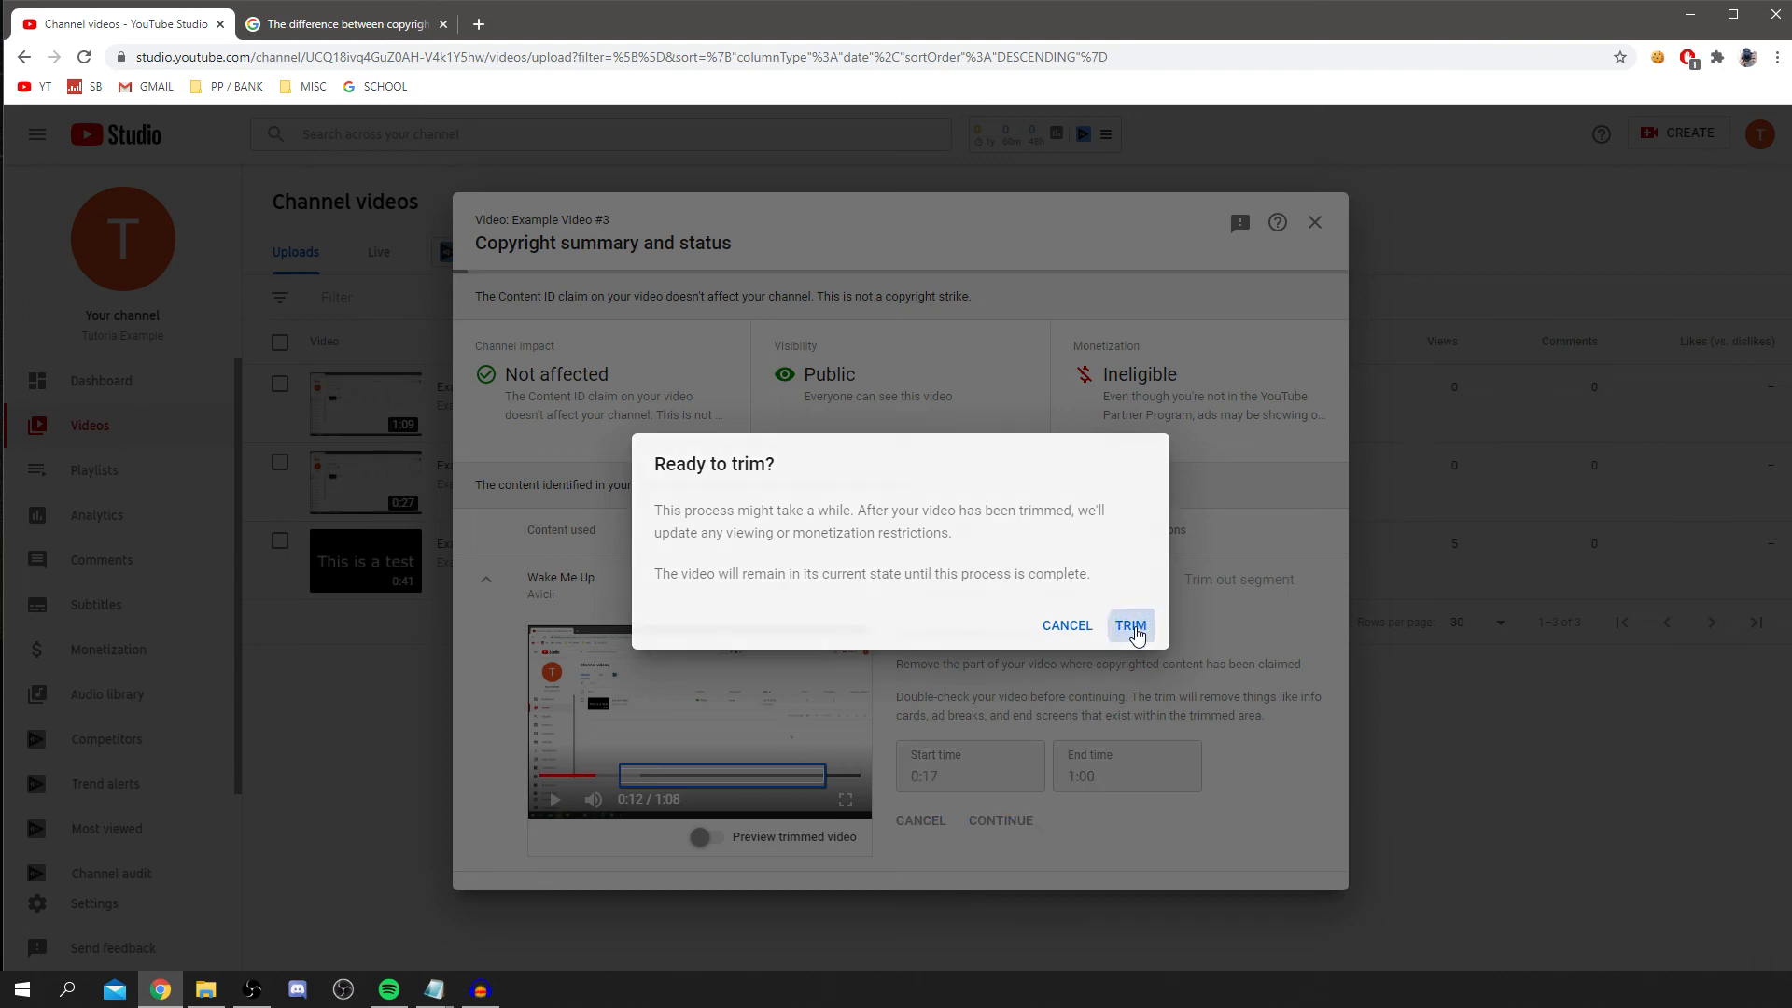
click(1130, 626)
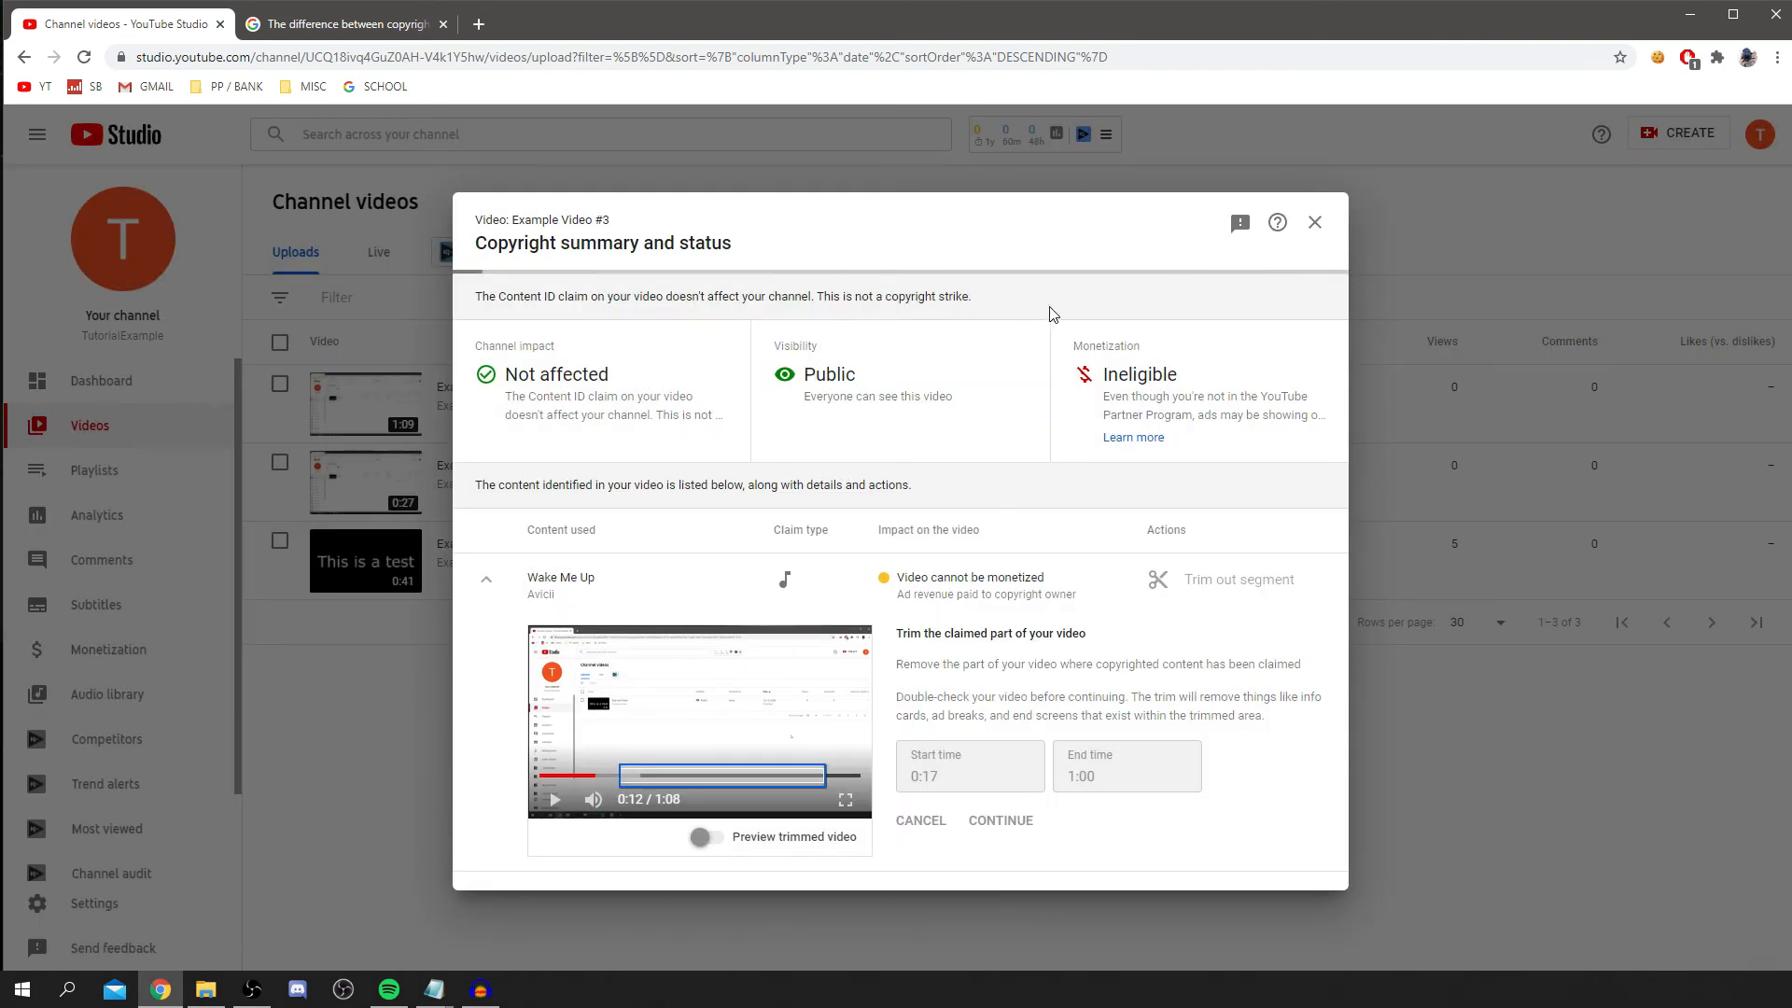
Leave Example Video #3 processing with trimming in progress.
click(999, 821)
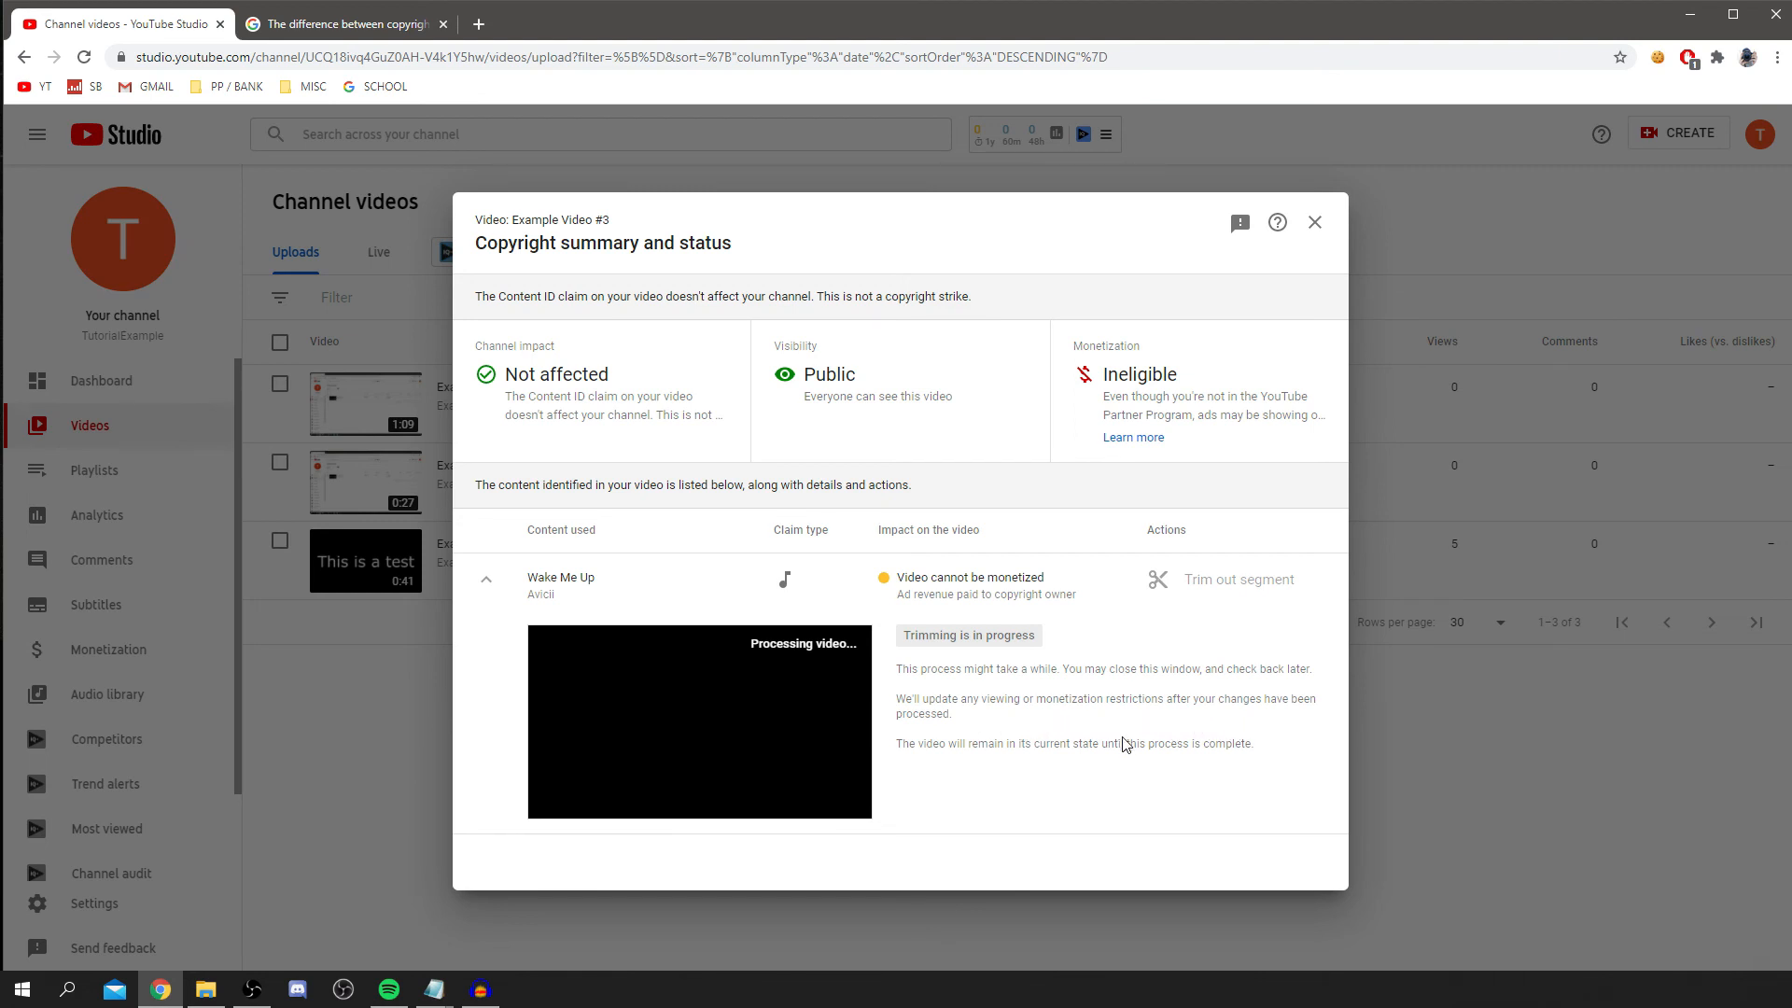
mouse_move(1032, 773)
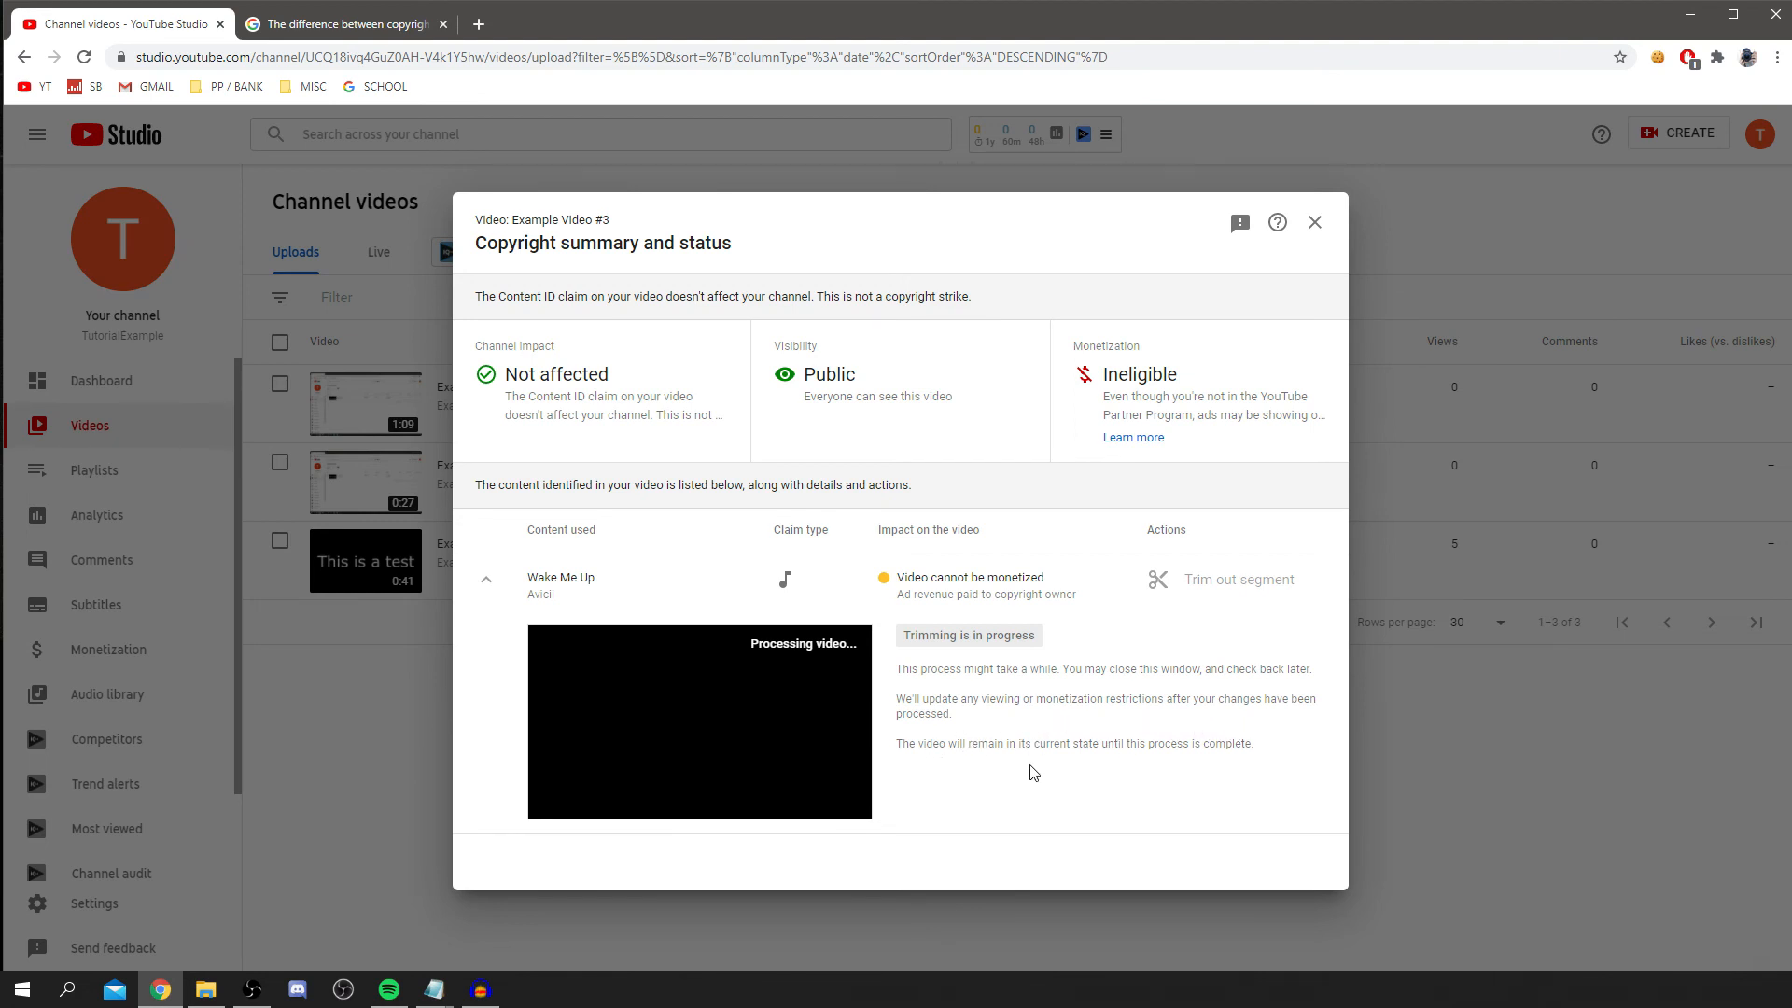